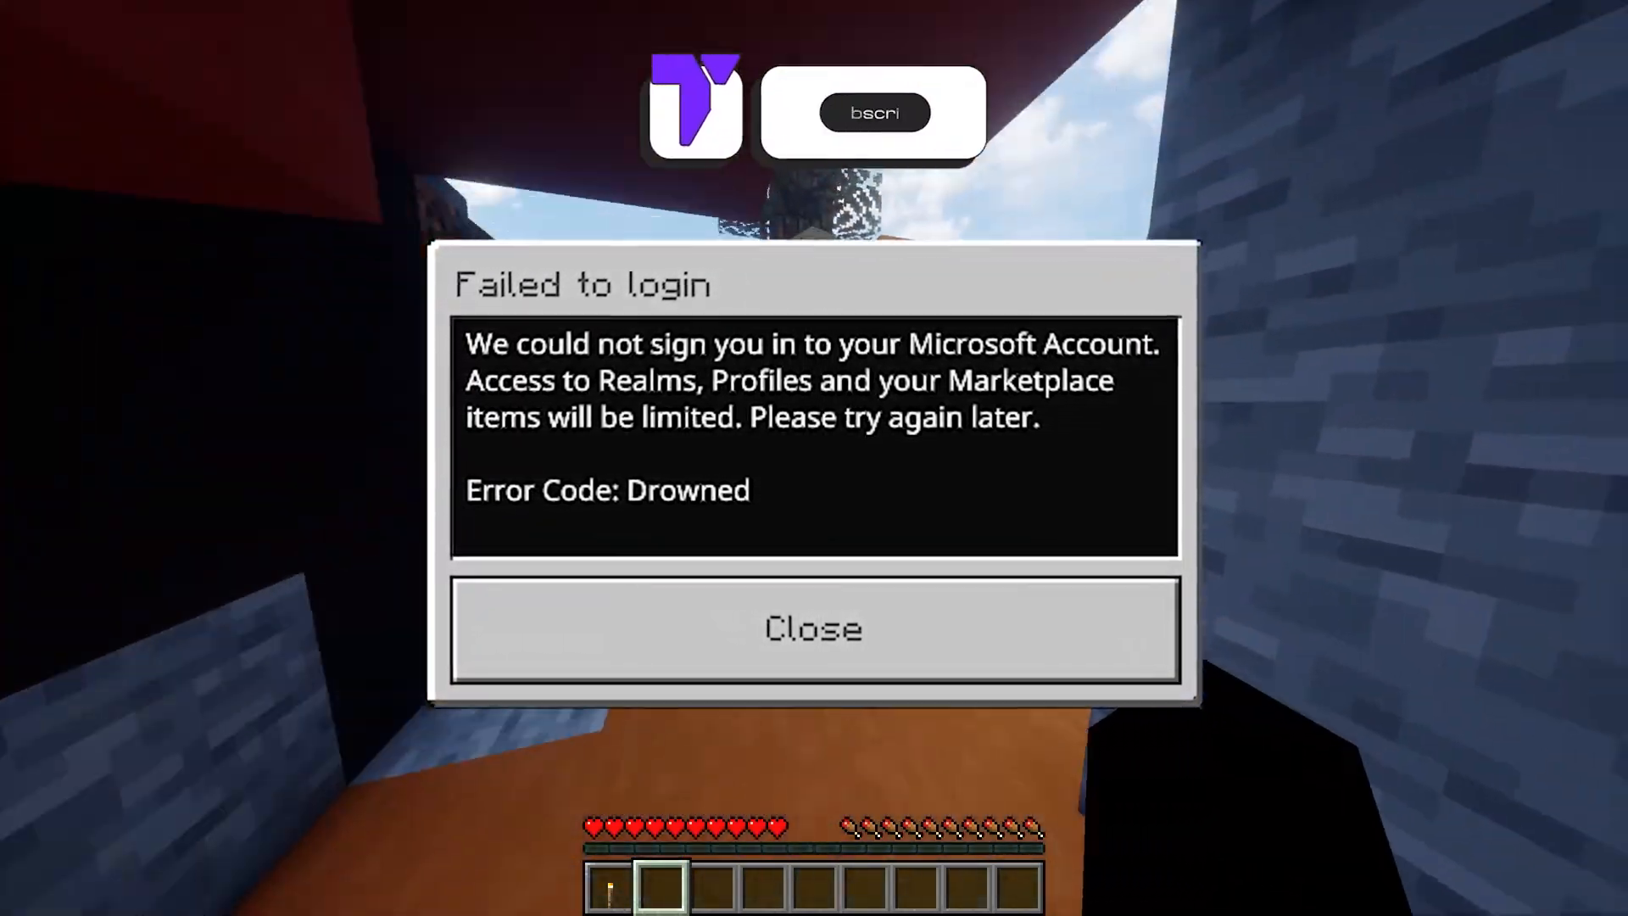
- Dismiss the failed login message and minimize the Minecraft Launcher to the taskbar
left_click(812, 630)
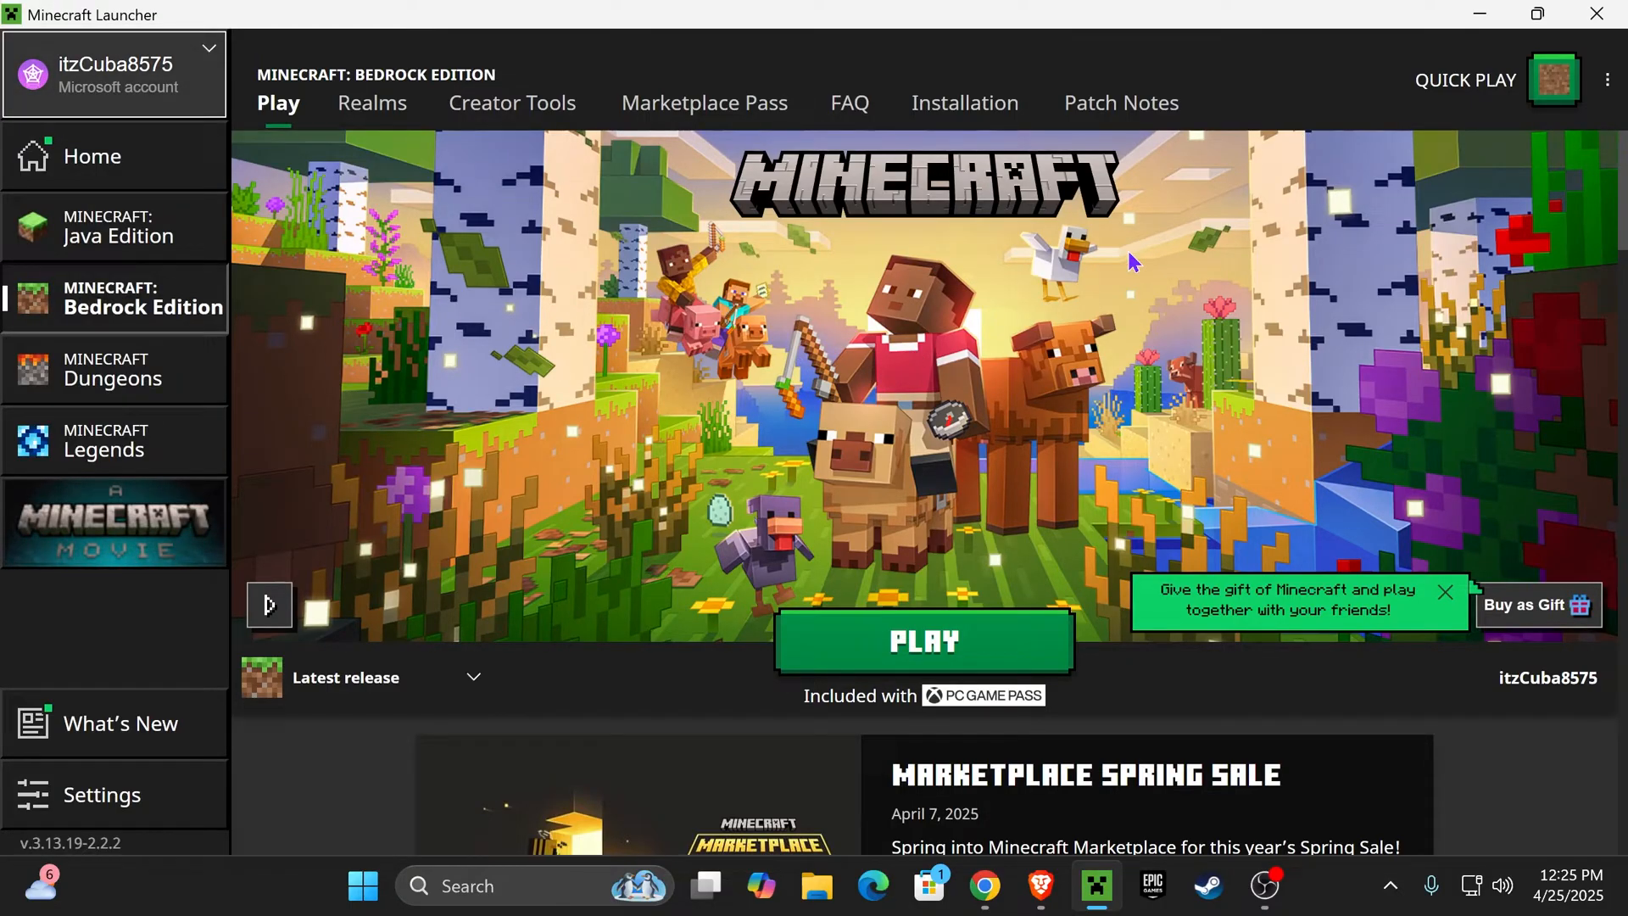
mouse_move(901, 349)
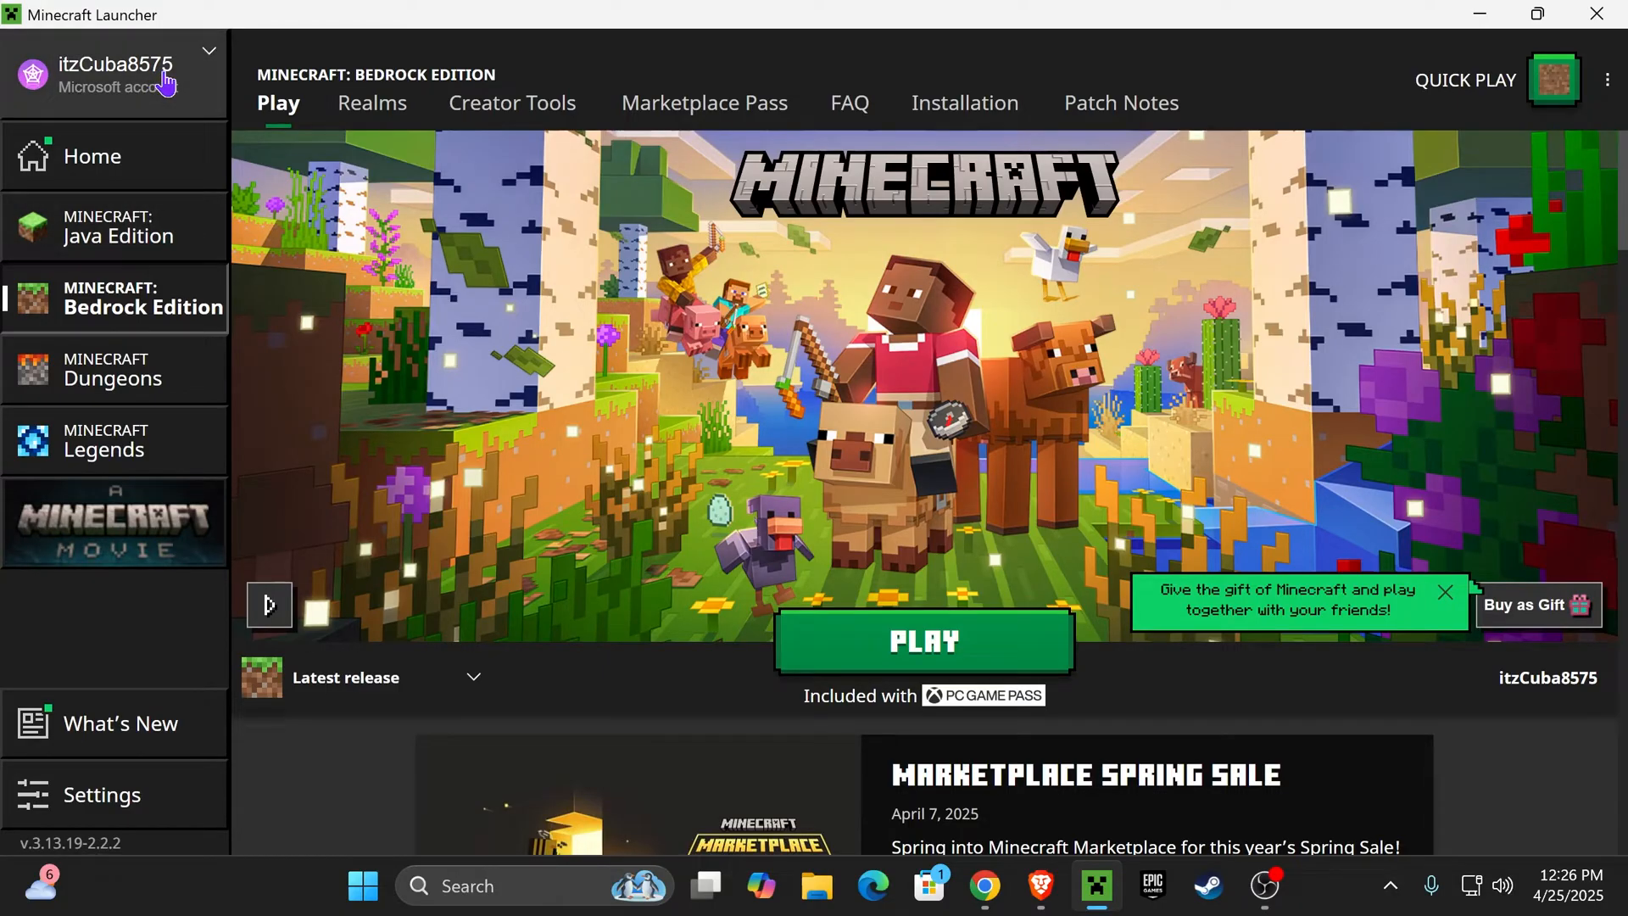
mouse_move(1478, 15)
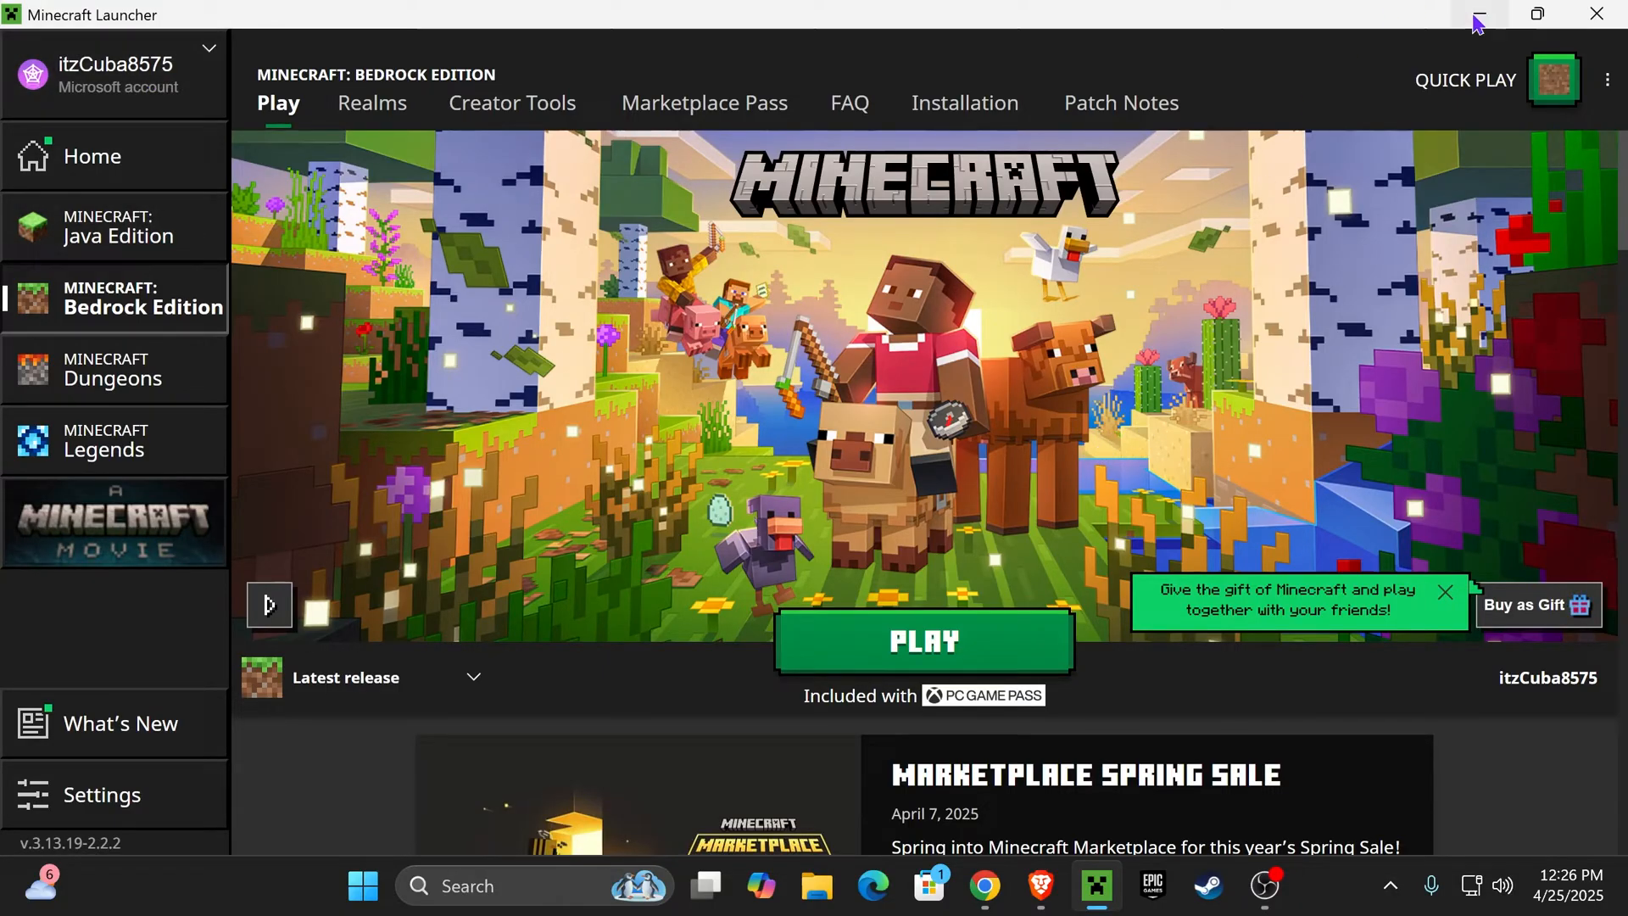
left_click(1479, 15)
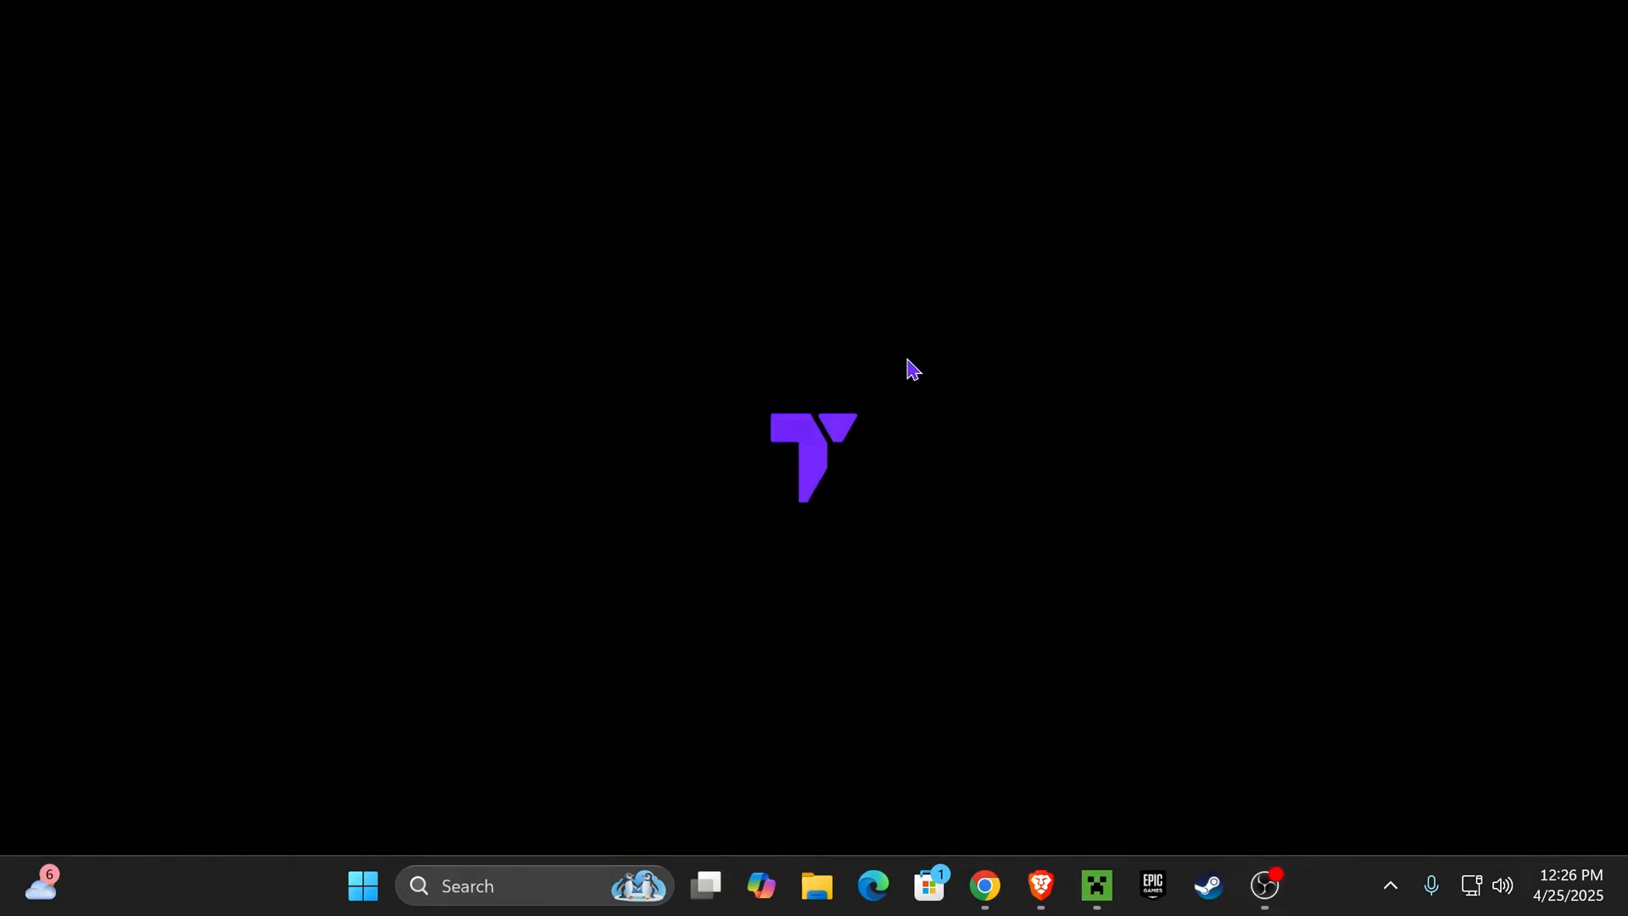
- Open the %LocalAppData% folder through the Run box
key("win+r")
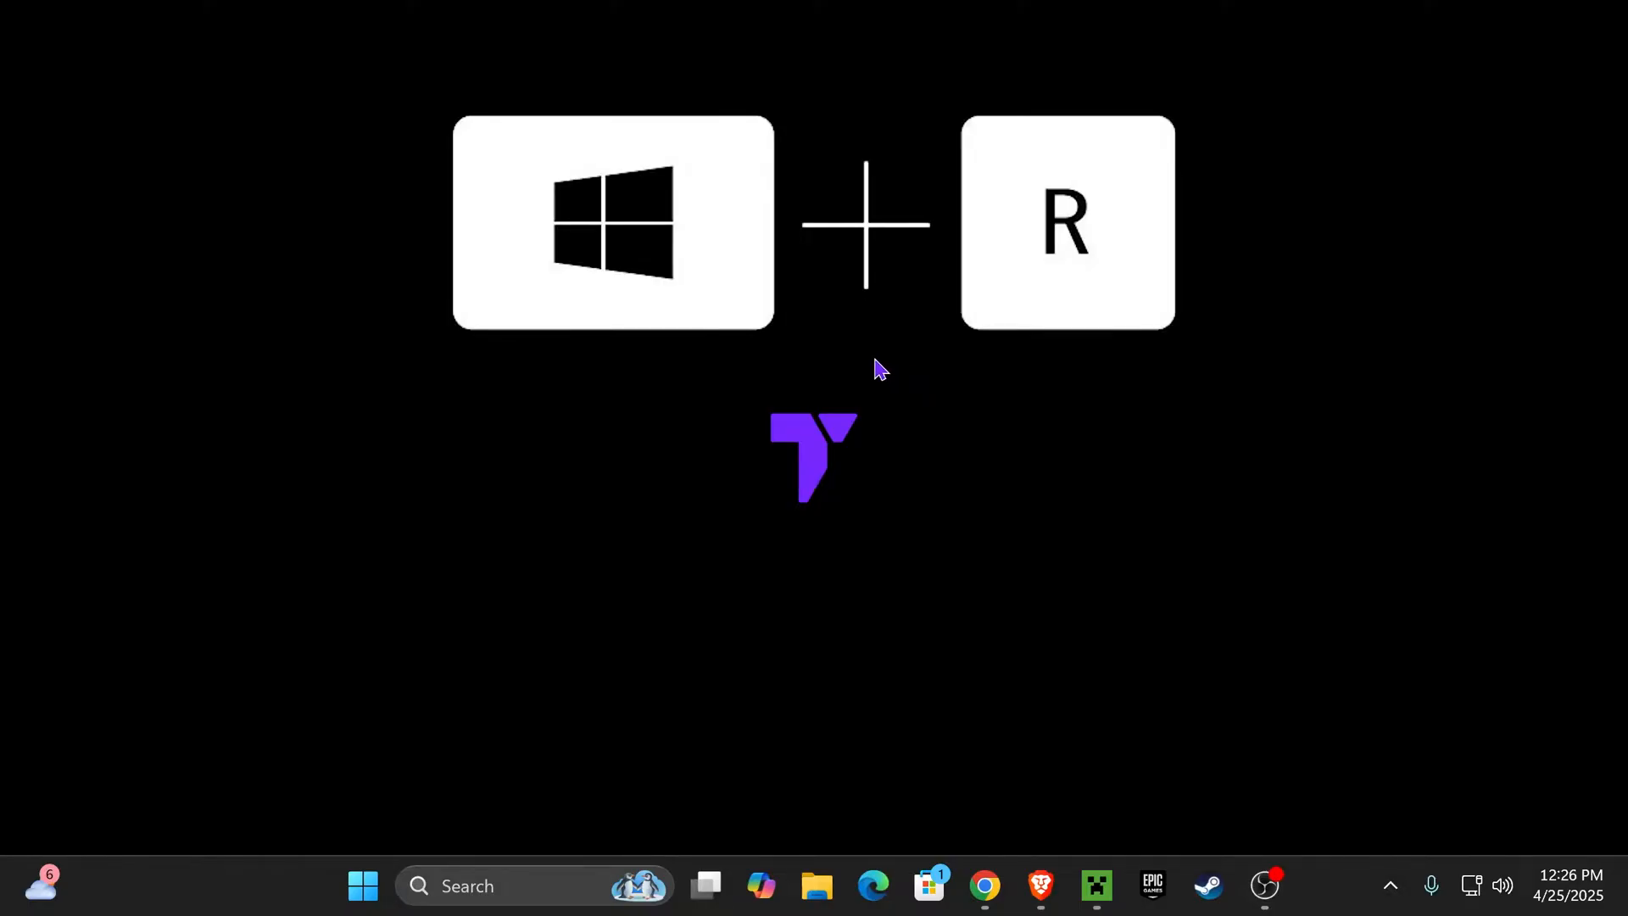
key("Win+r")
type("%localAppData%")
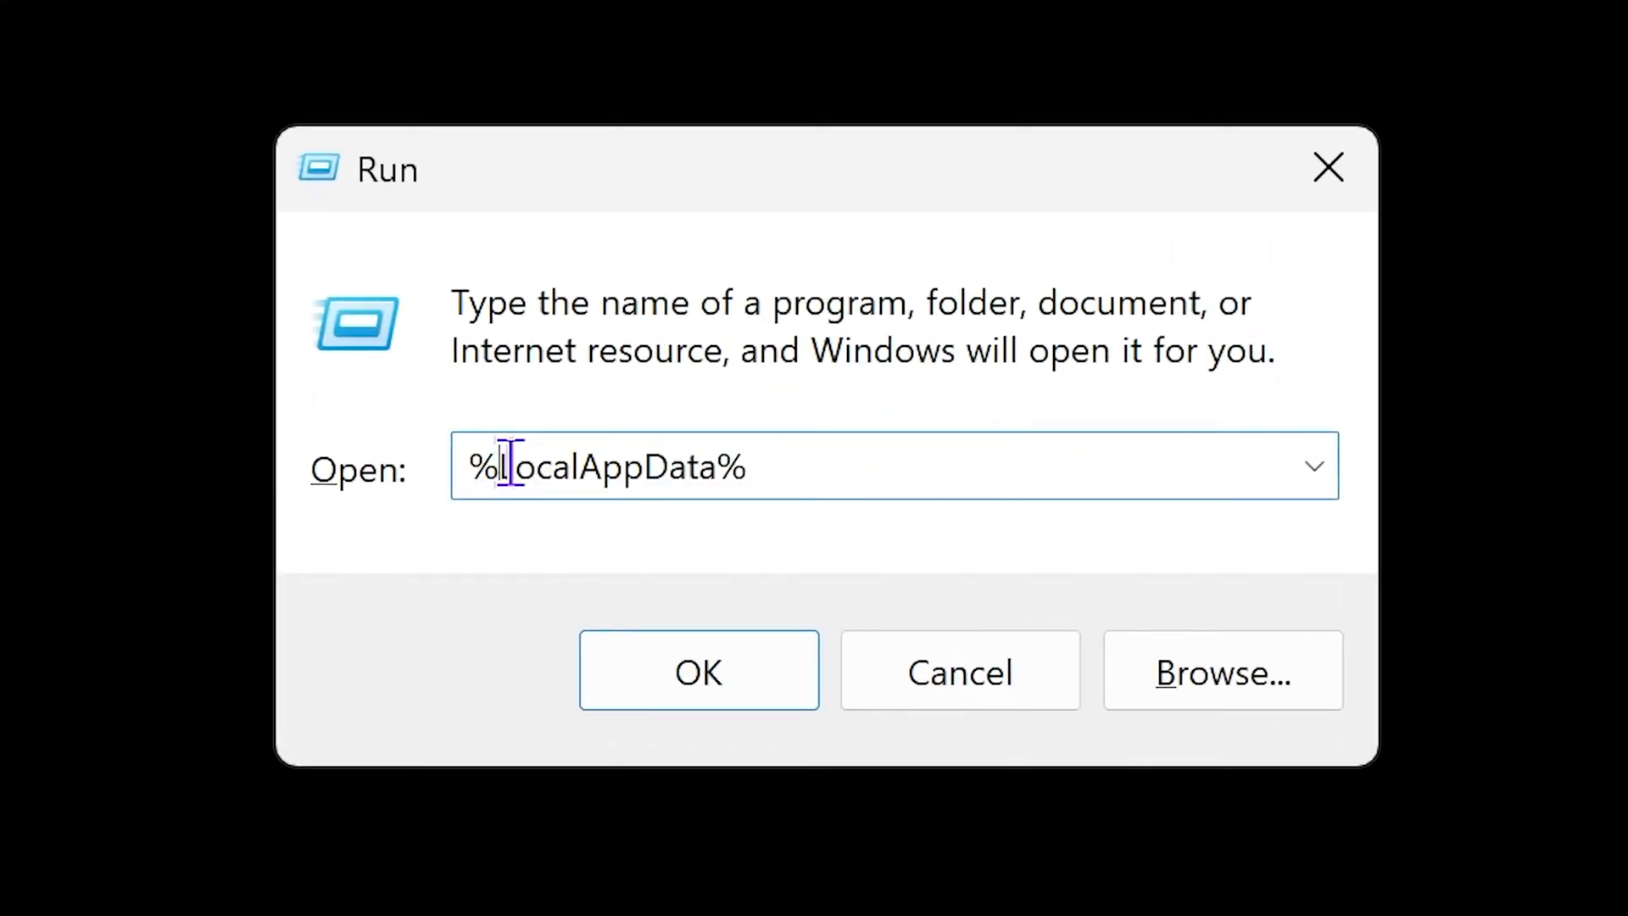
left_click(722, 467)
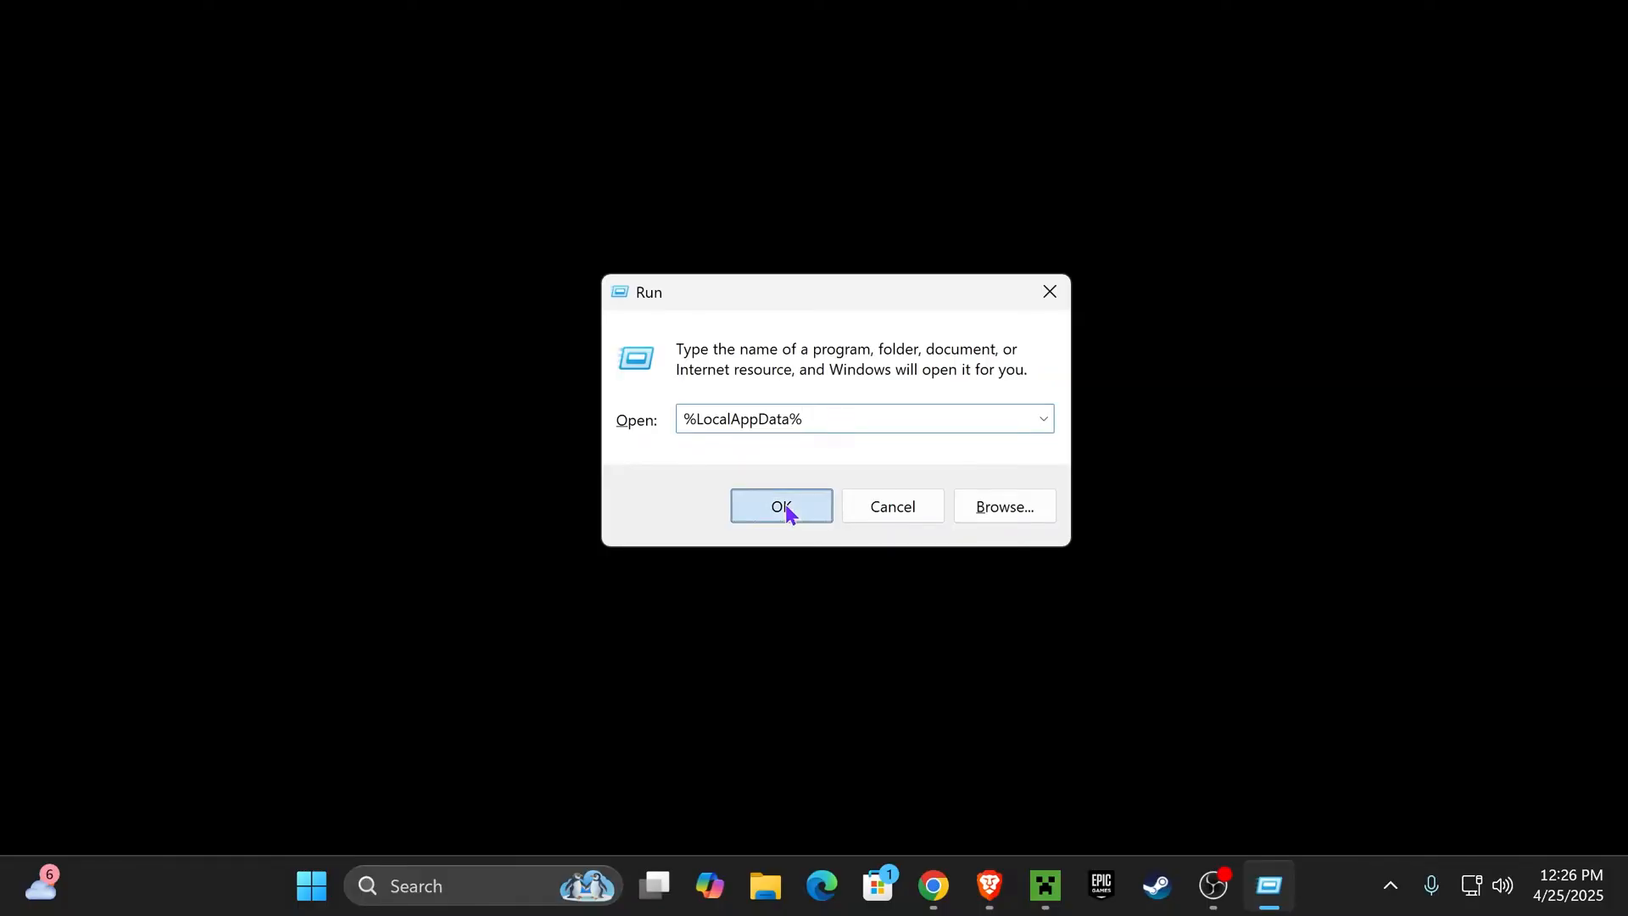
left_click(780, 507)
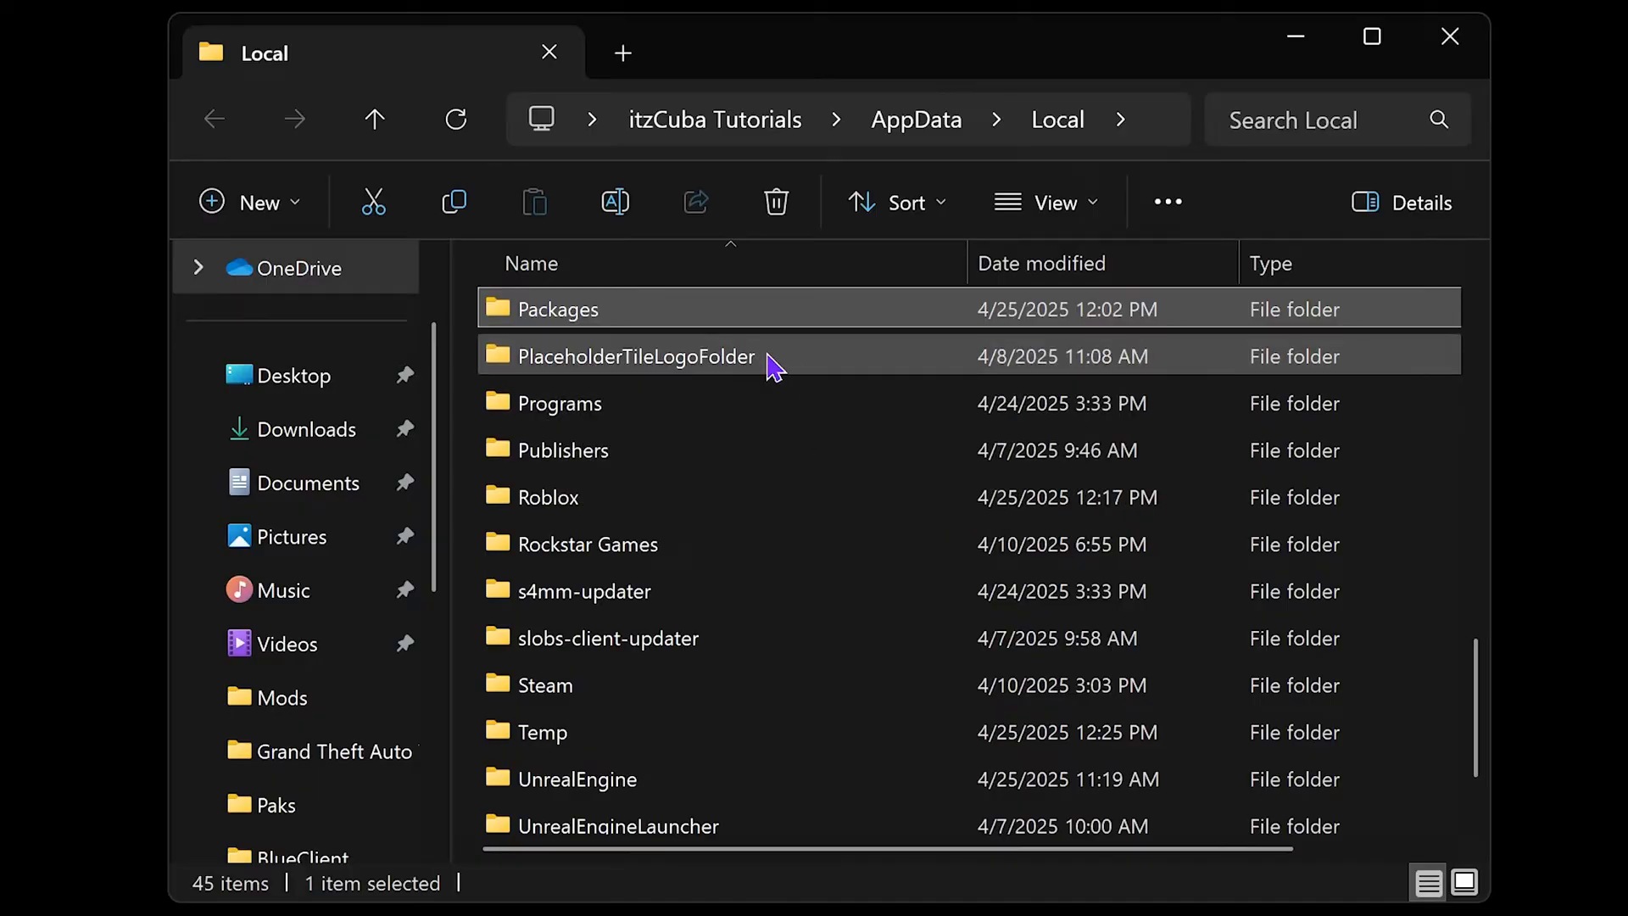
- Go into Packages and open the Microsoft.XboxIdentityProvider package folder
scroll("up", 3)
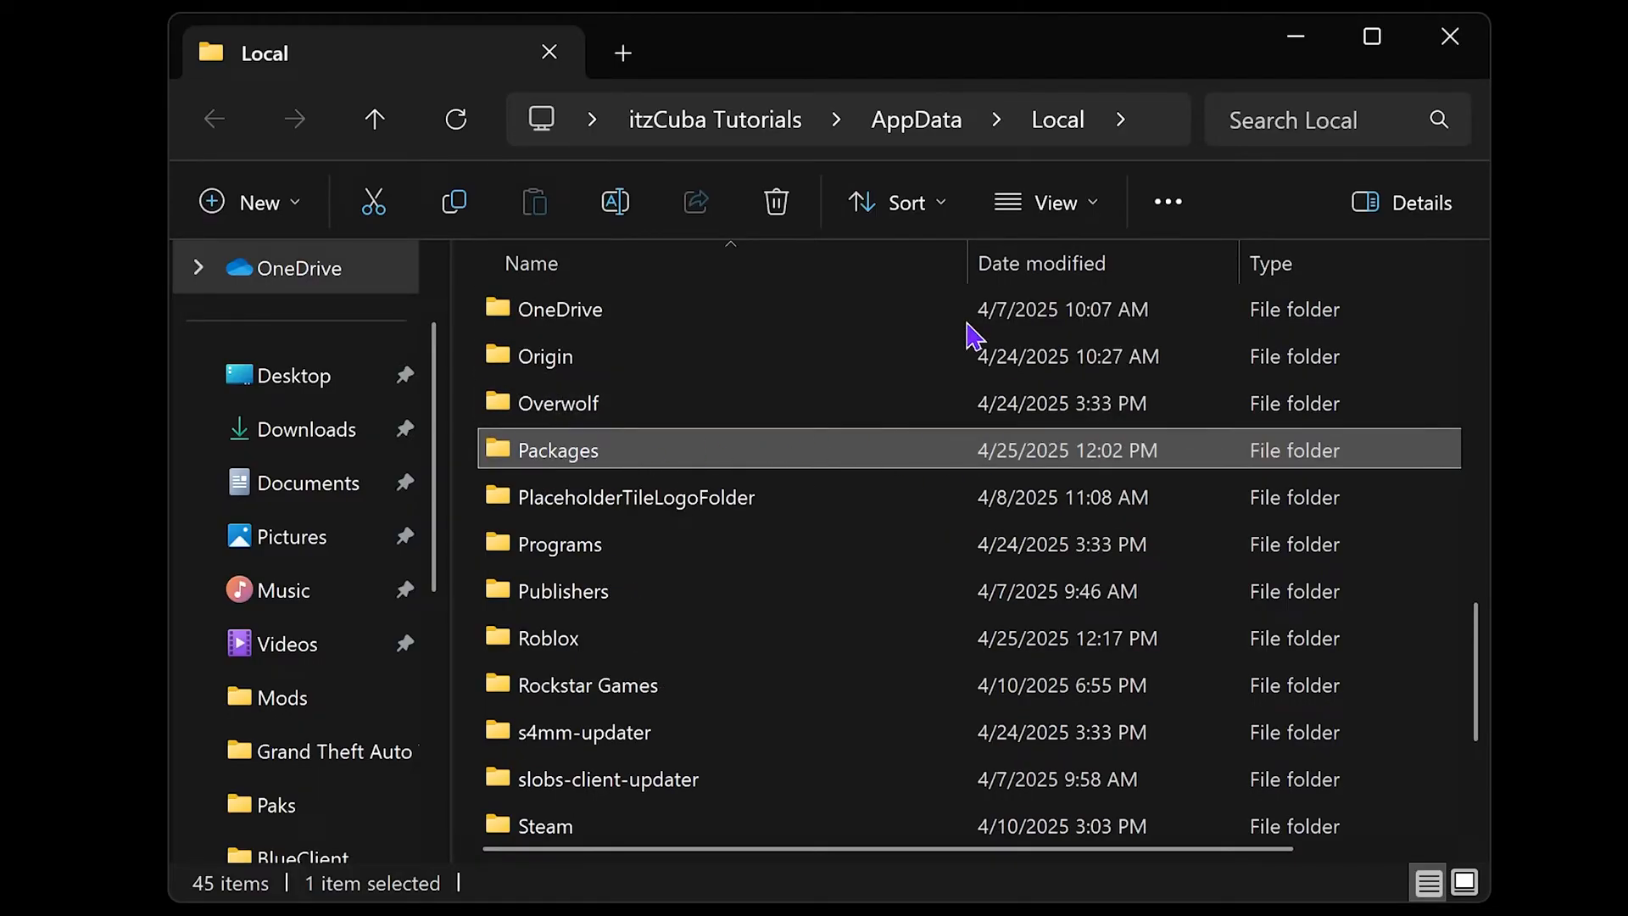
mouse_move(633, 470)
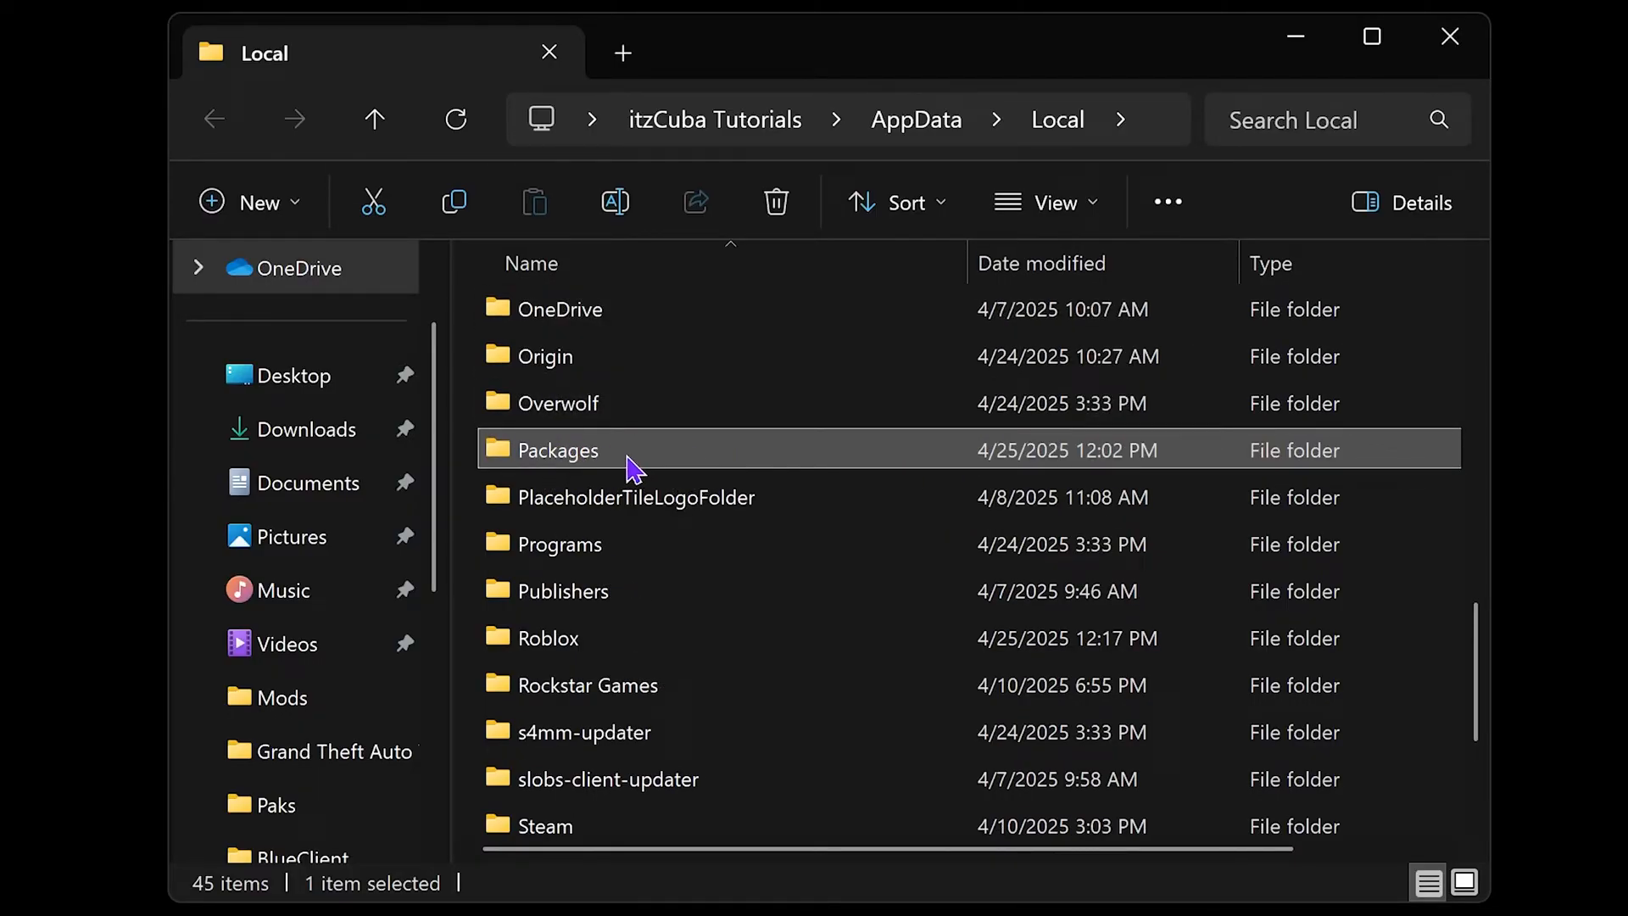
double_click(558, 449)
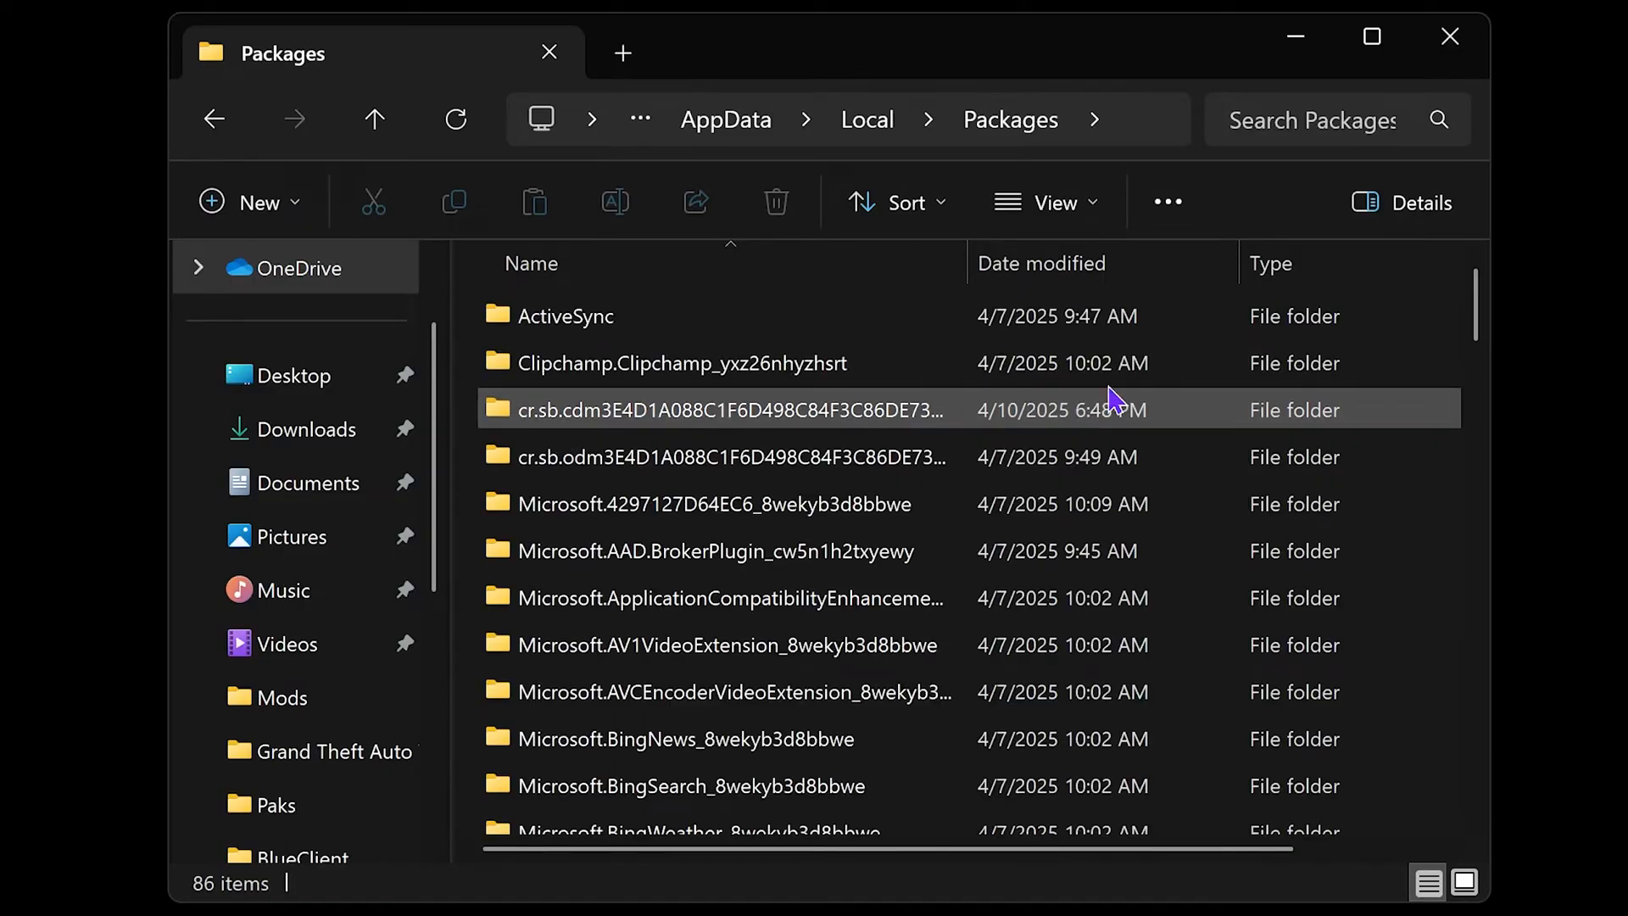
scroll("down", 3)
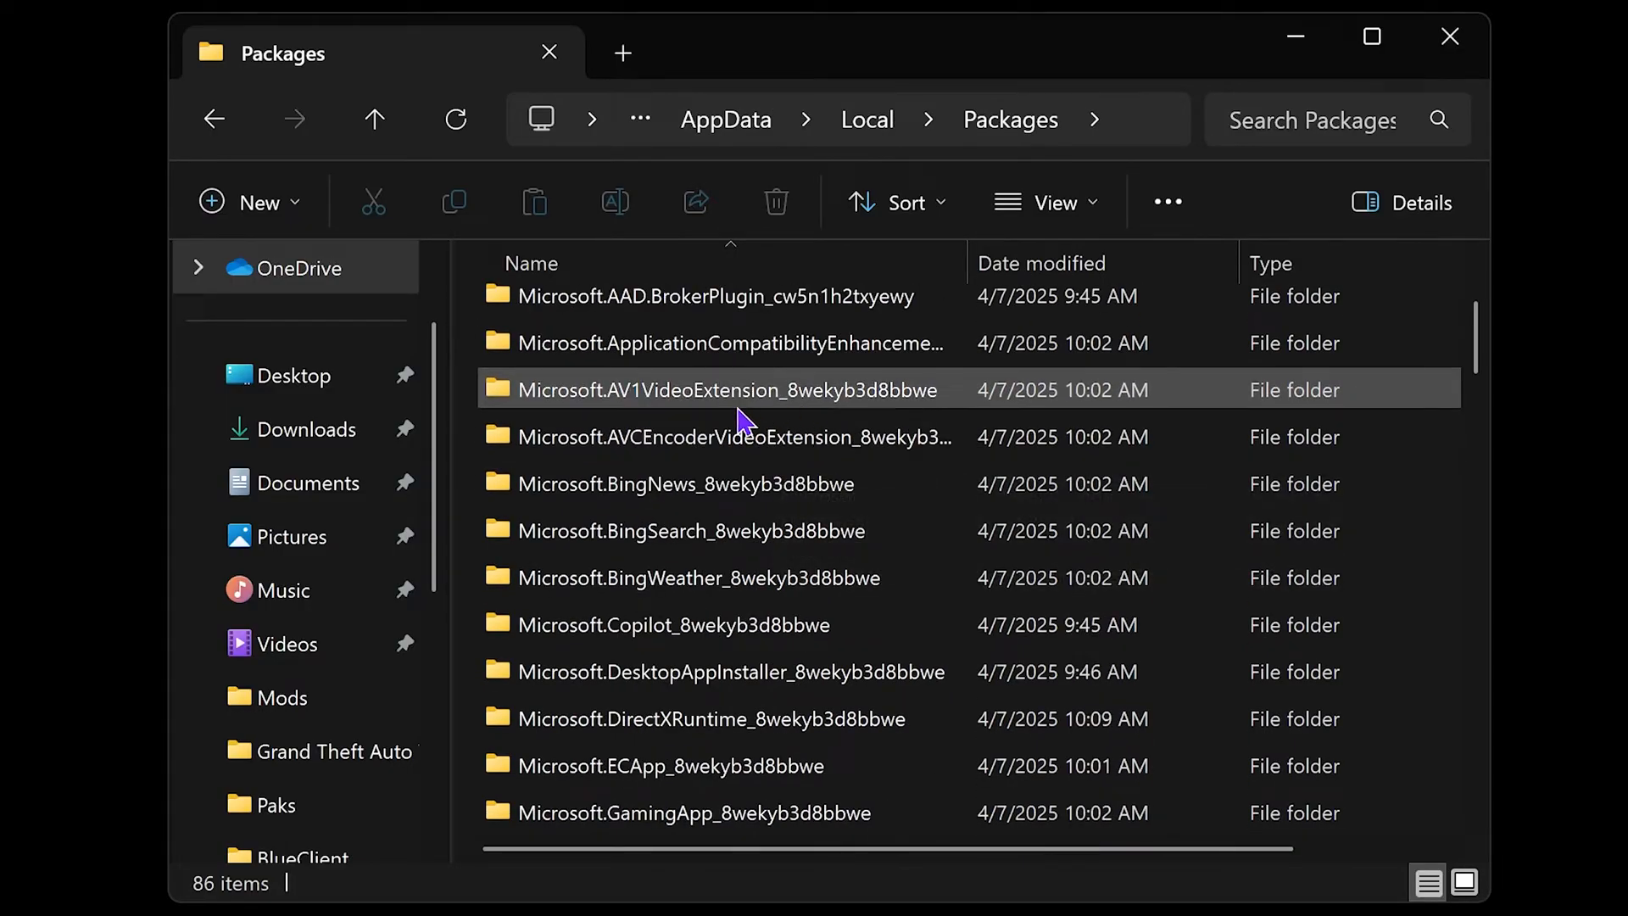
scroll("down", 3)
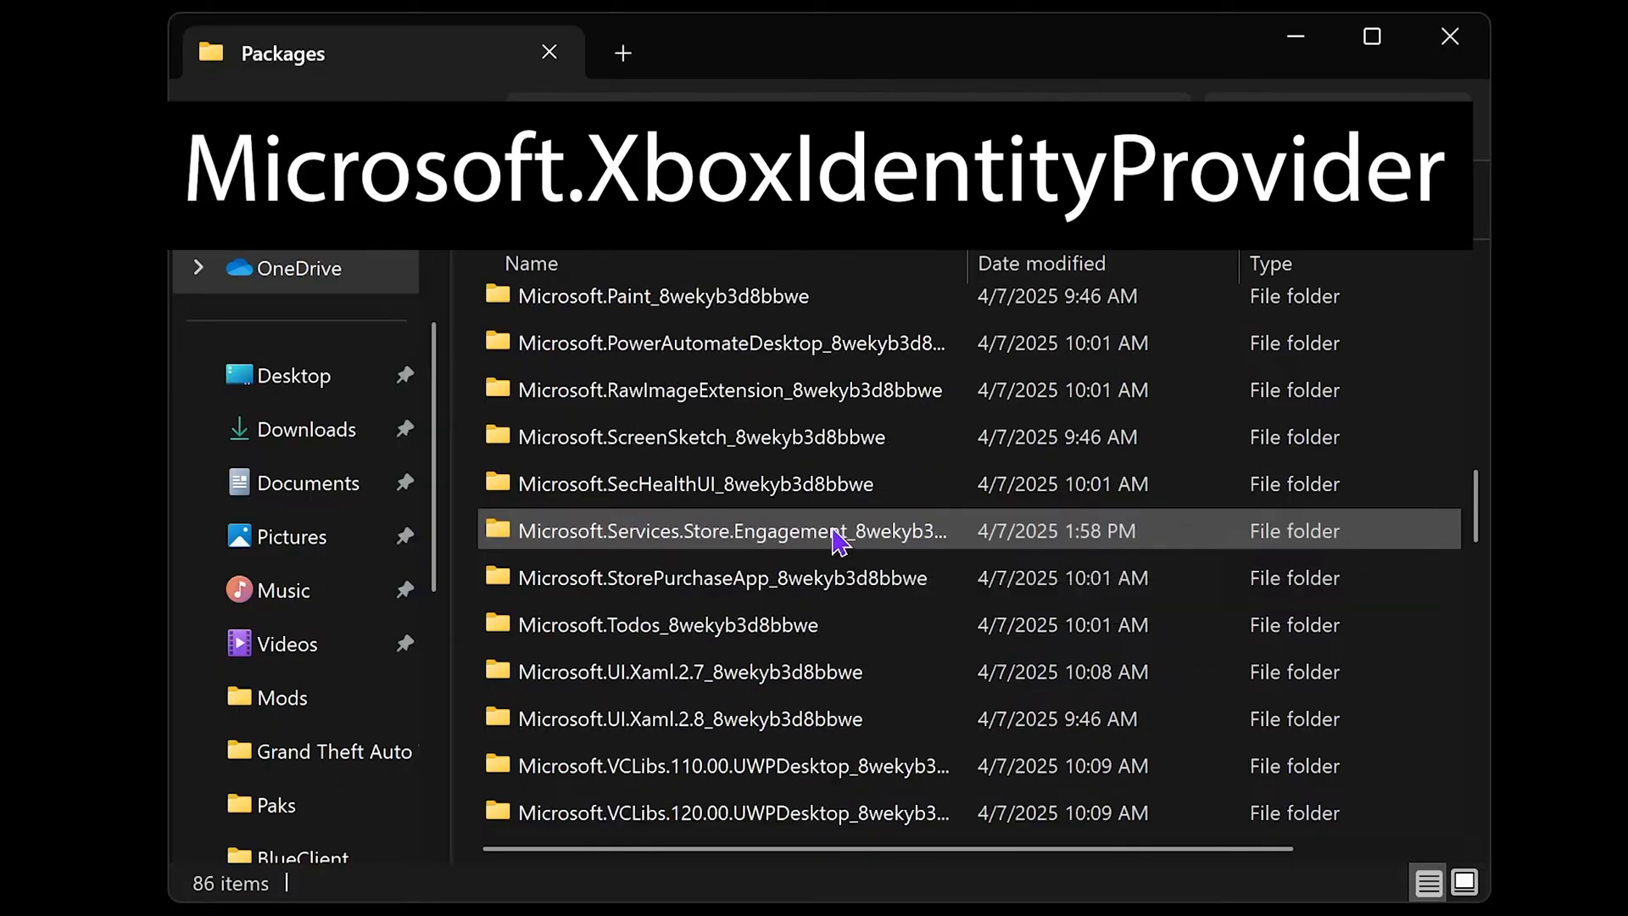
scroll("down", 3)
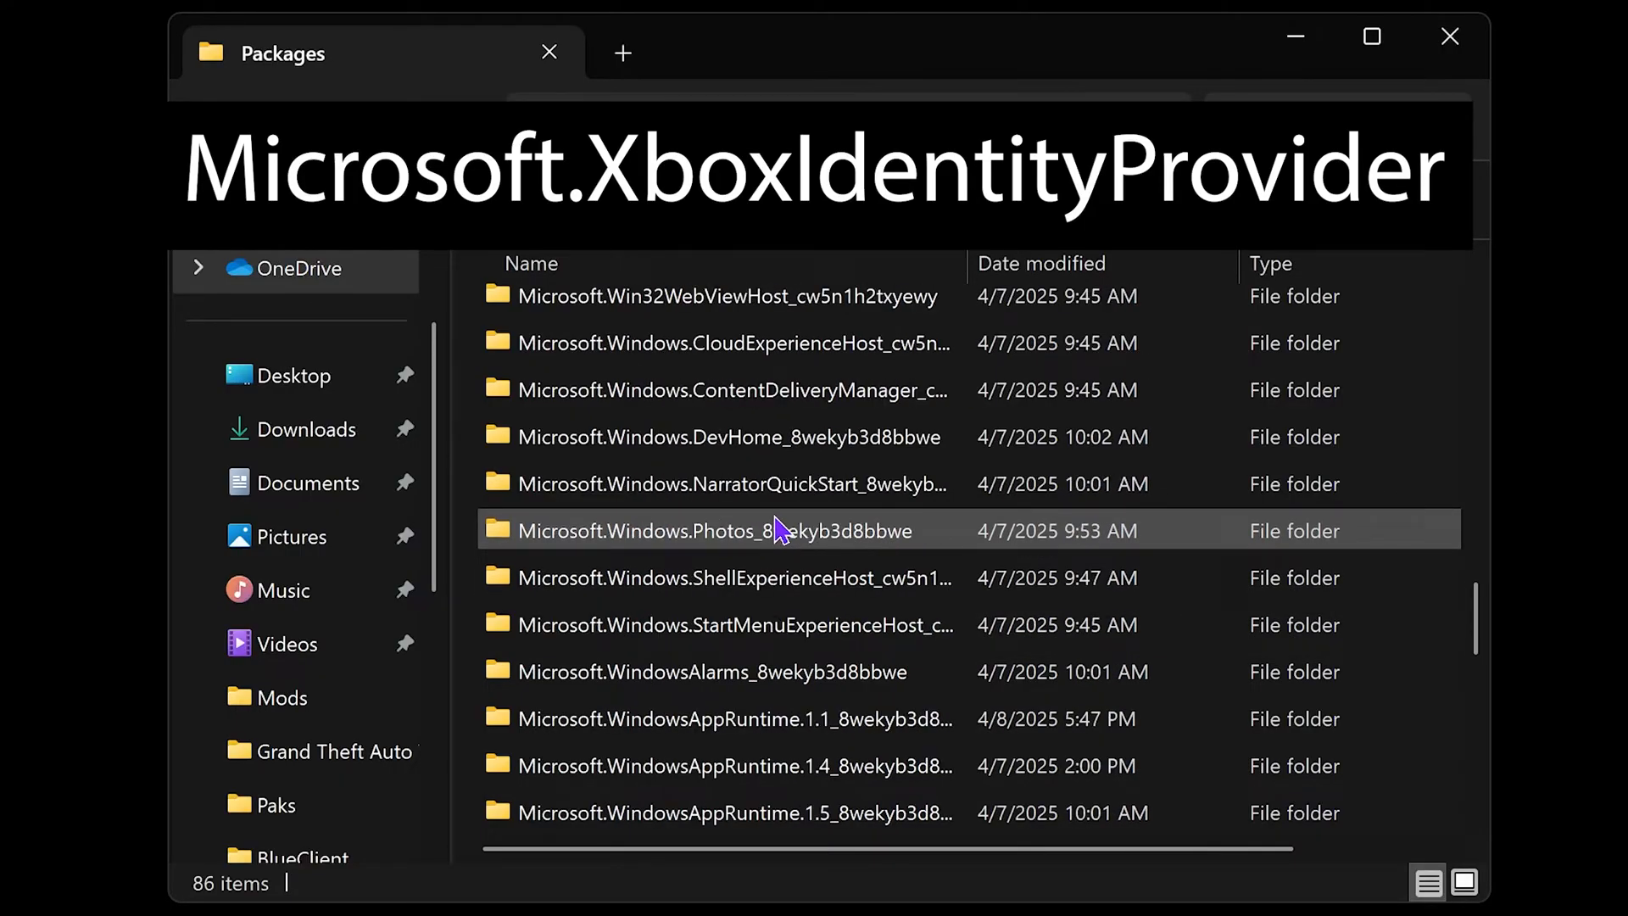
scroll("down", 3)
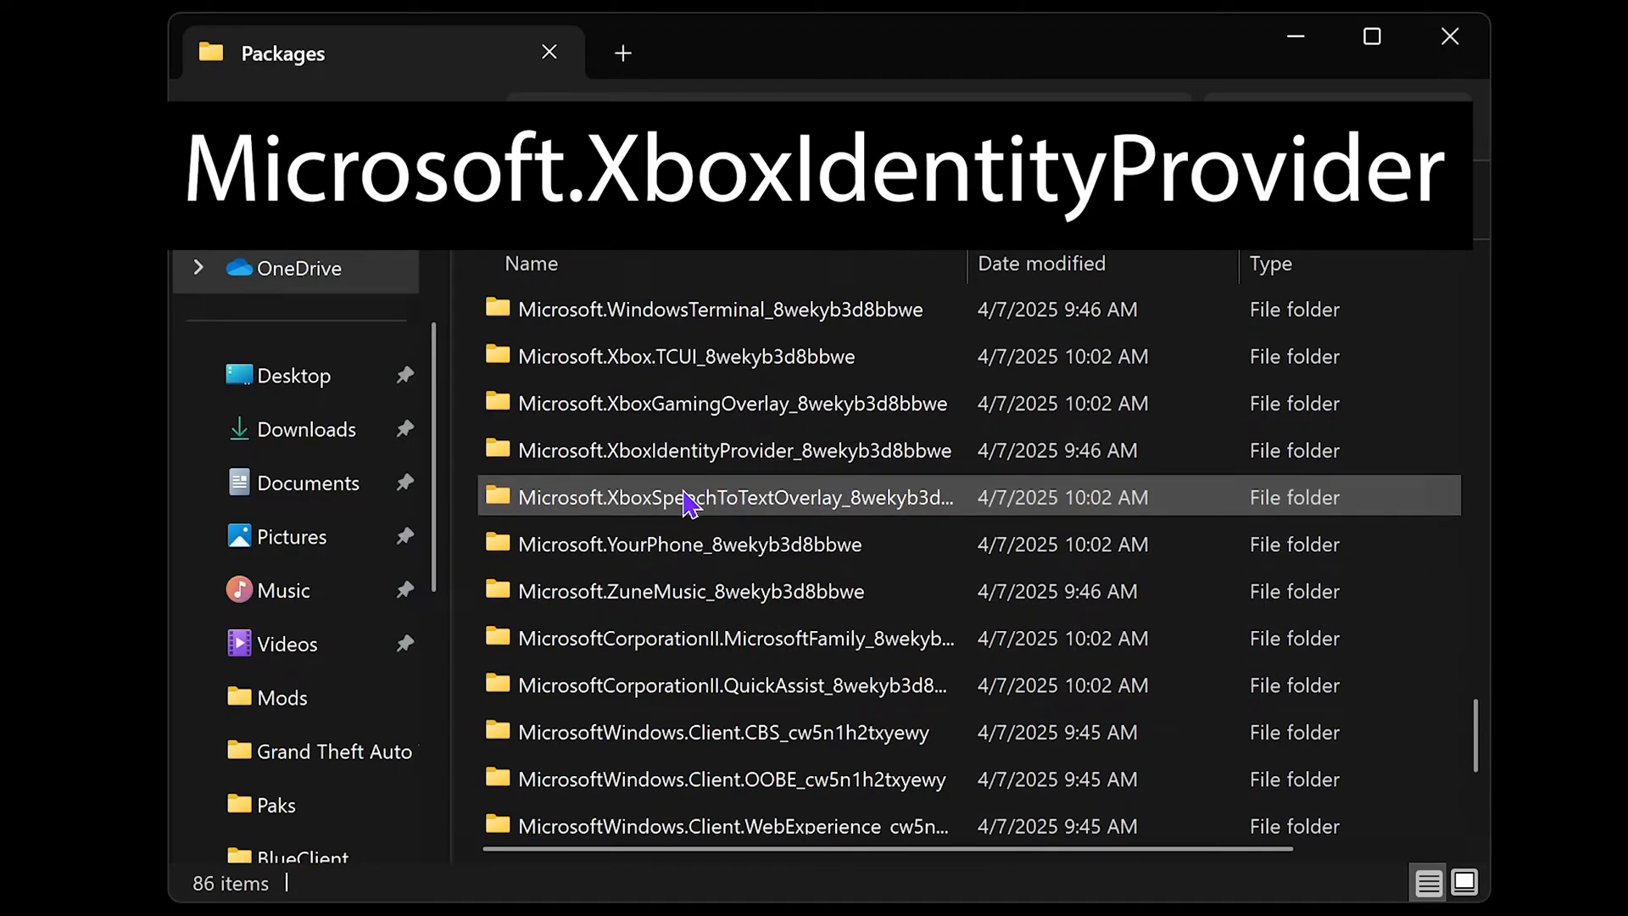
scroll("up", 3)
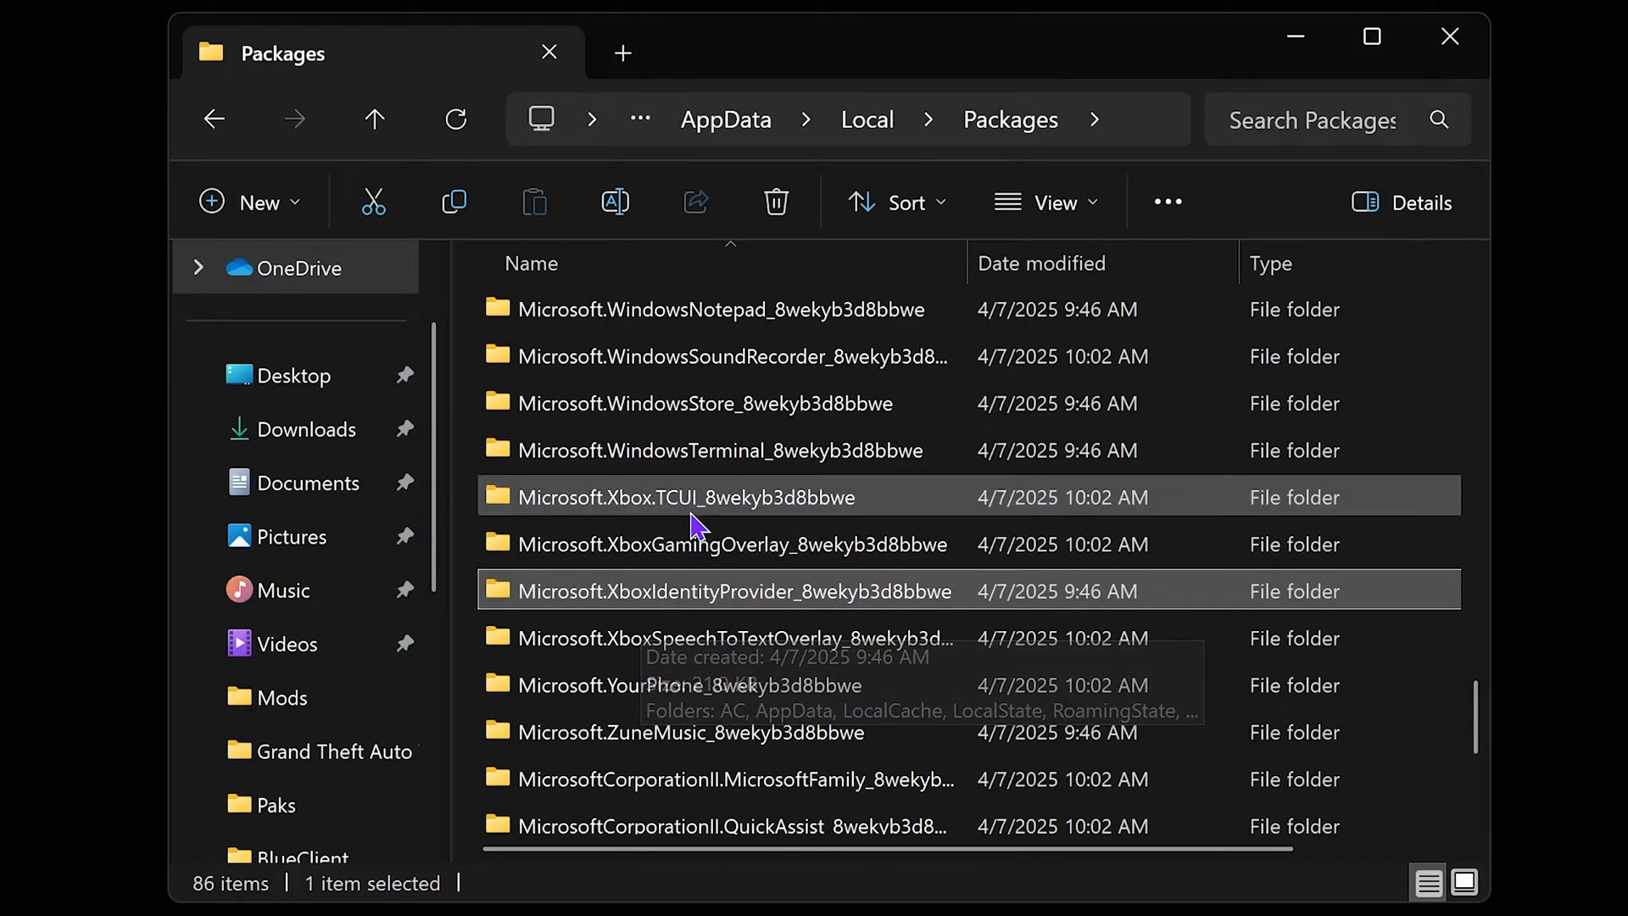
double_click(731, 590)
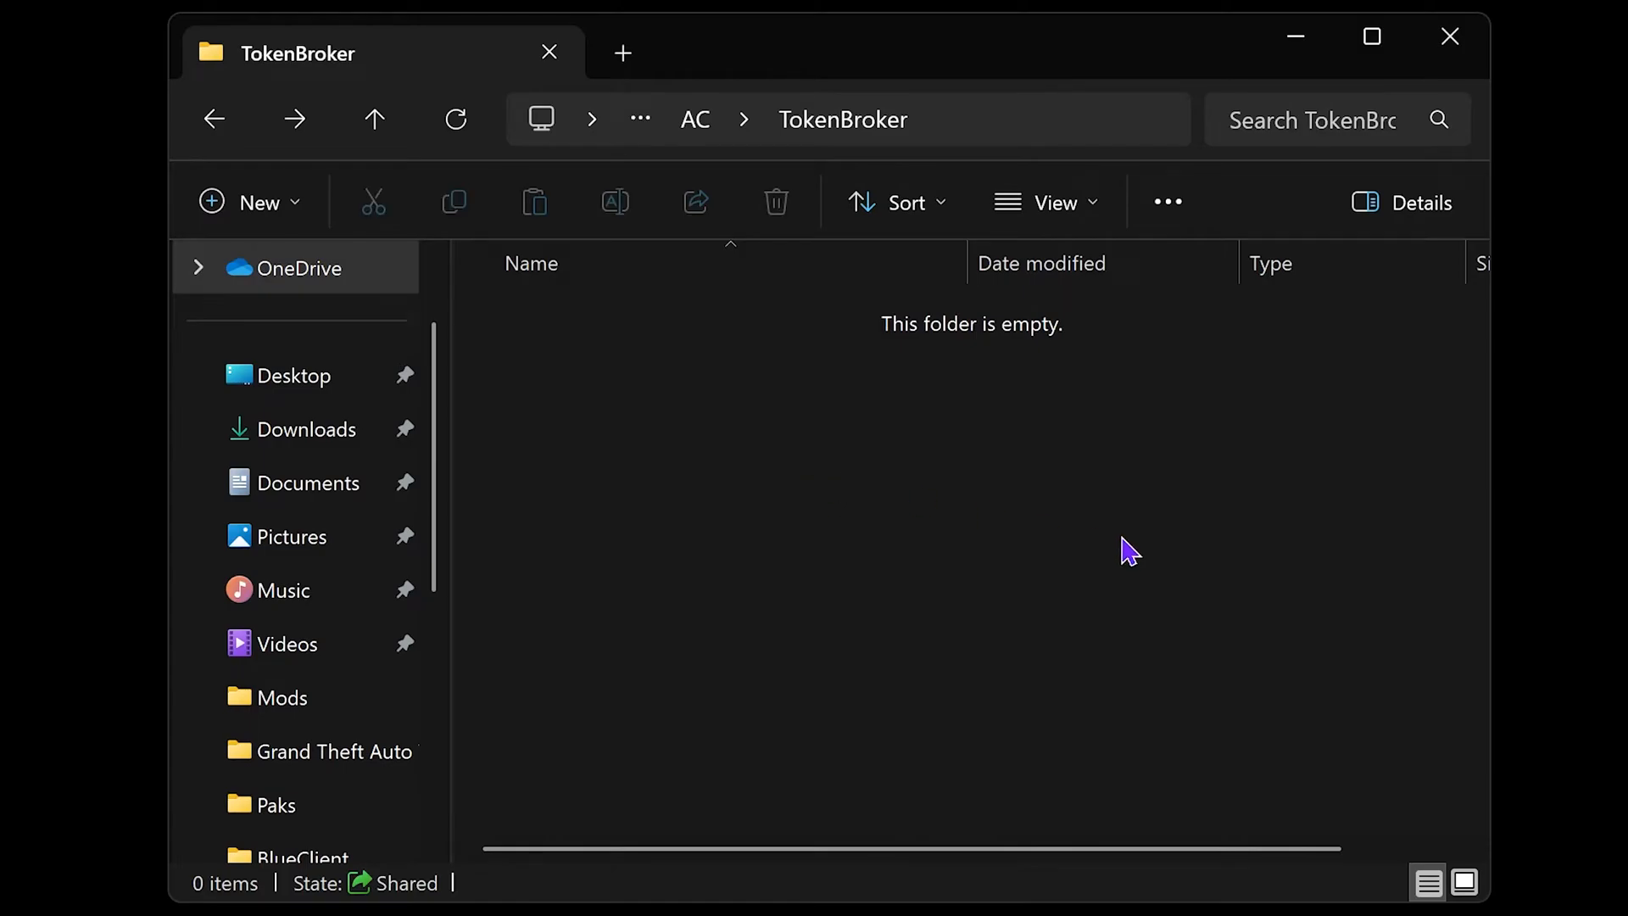
mouse_move(861, 474)
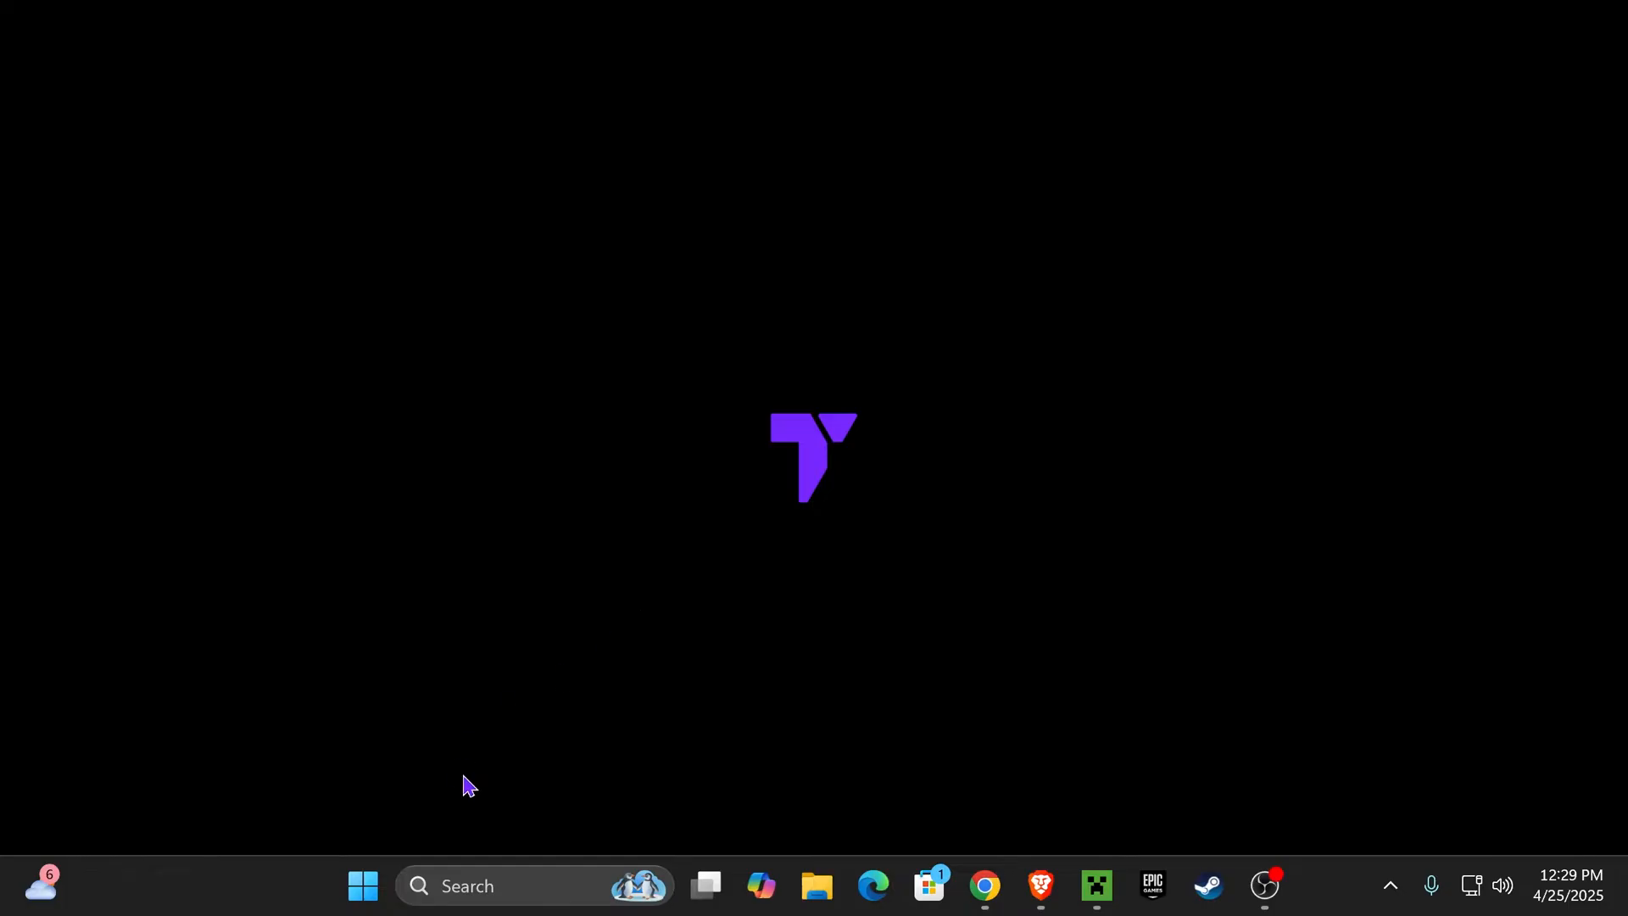
- Search for 'control panel' and open the Control Panel result
type("control panel")
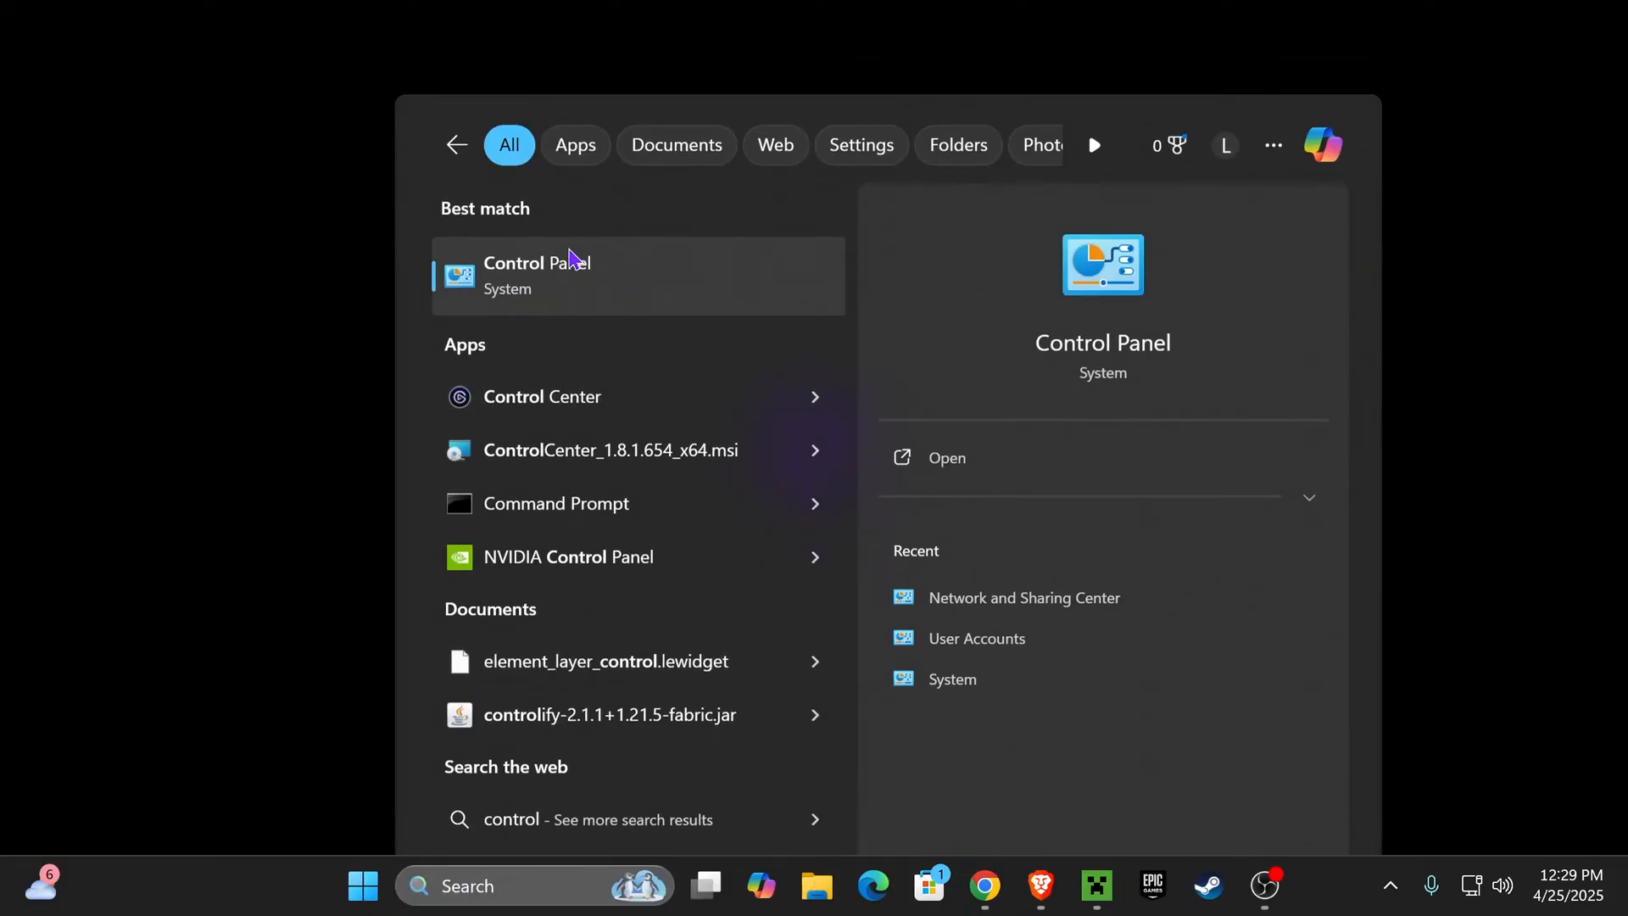
left_click(537, 275)
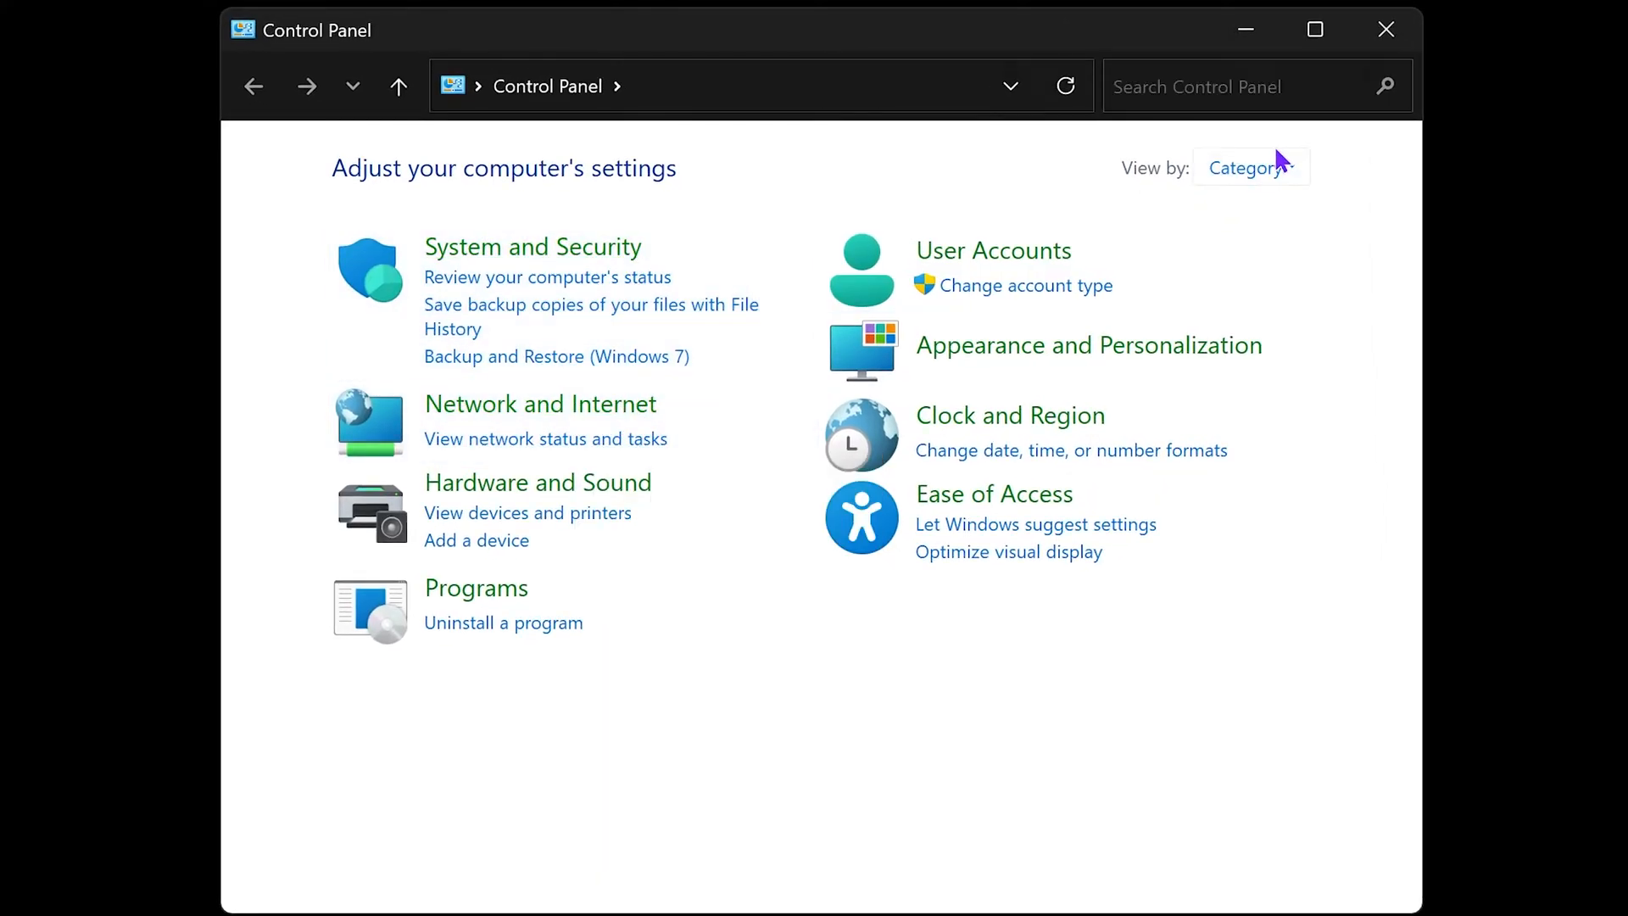
mouse_move(1251, 168)
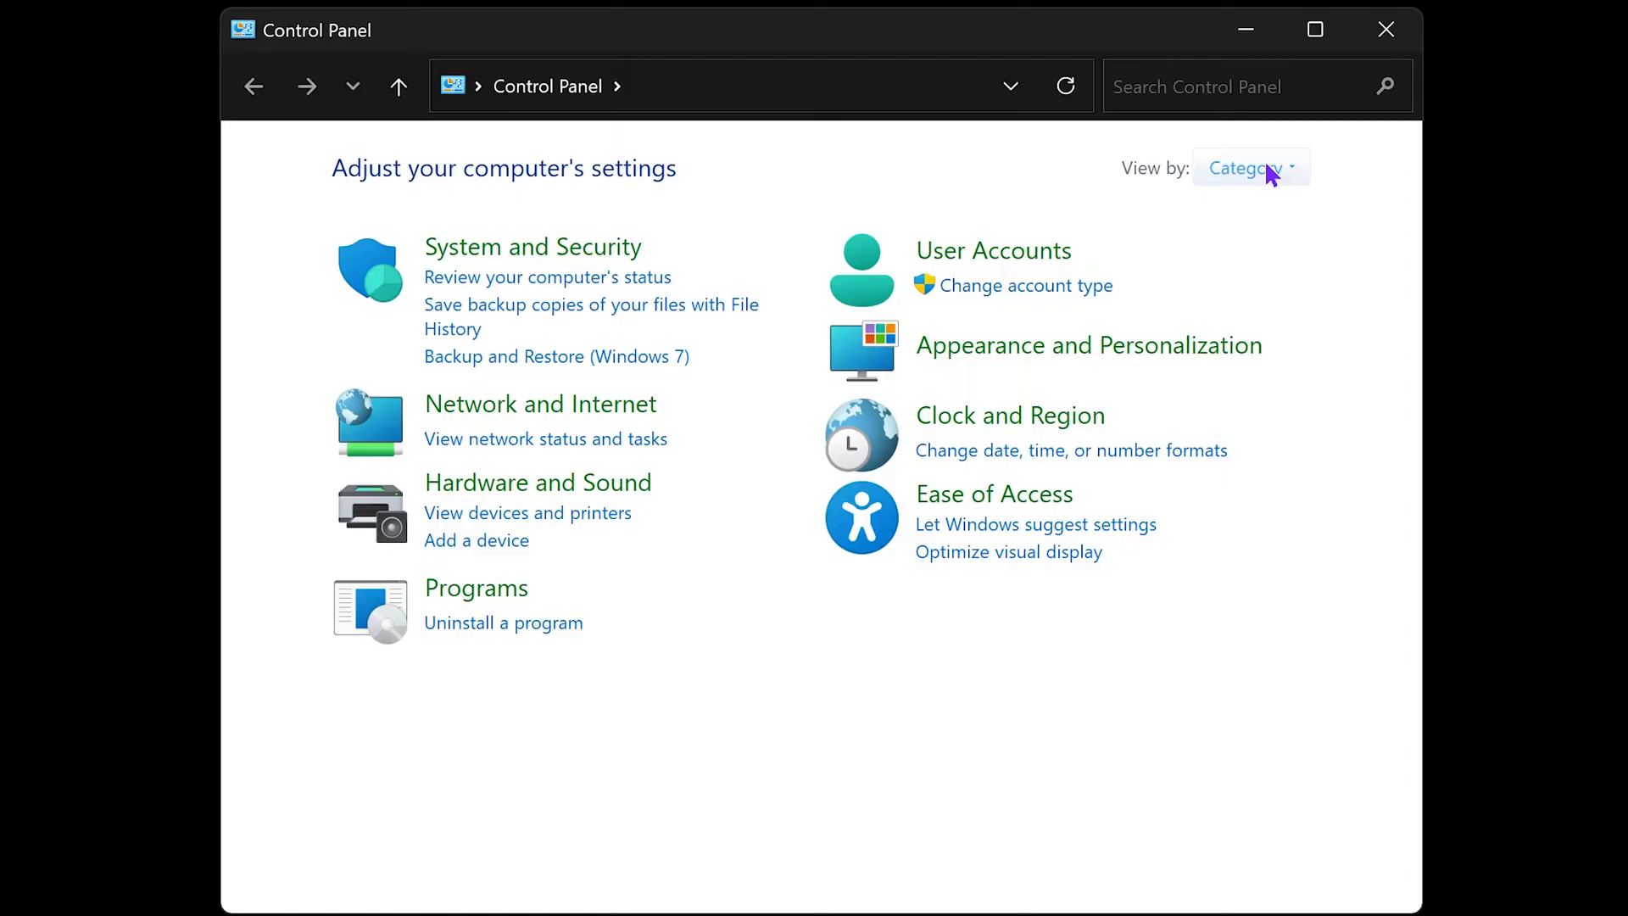
- Switch Control Panel to Category view and reach the network adapter settings via Network and Sharing Center
left_click(1250, 168)
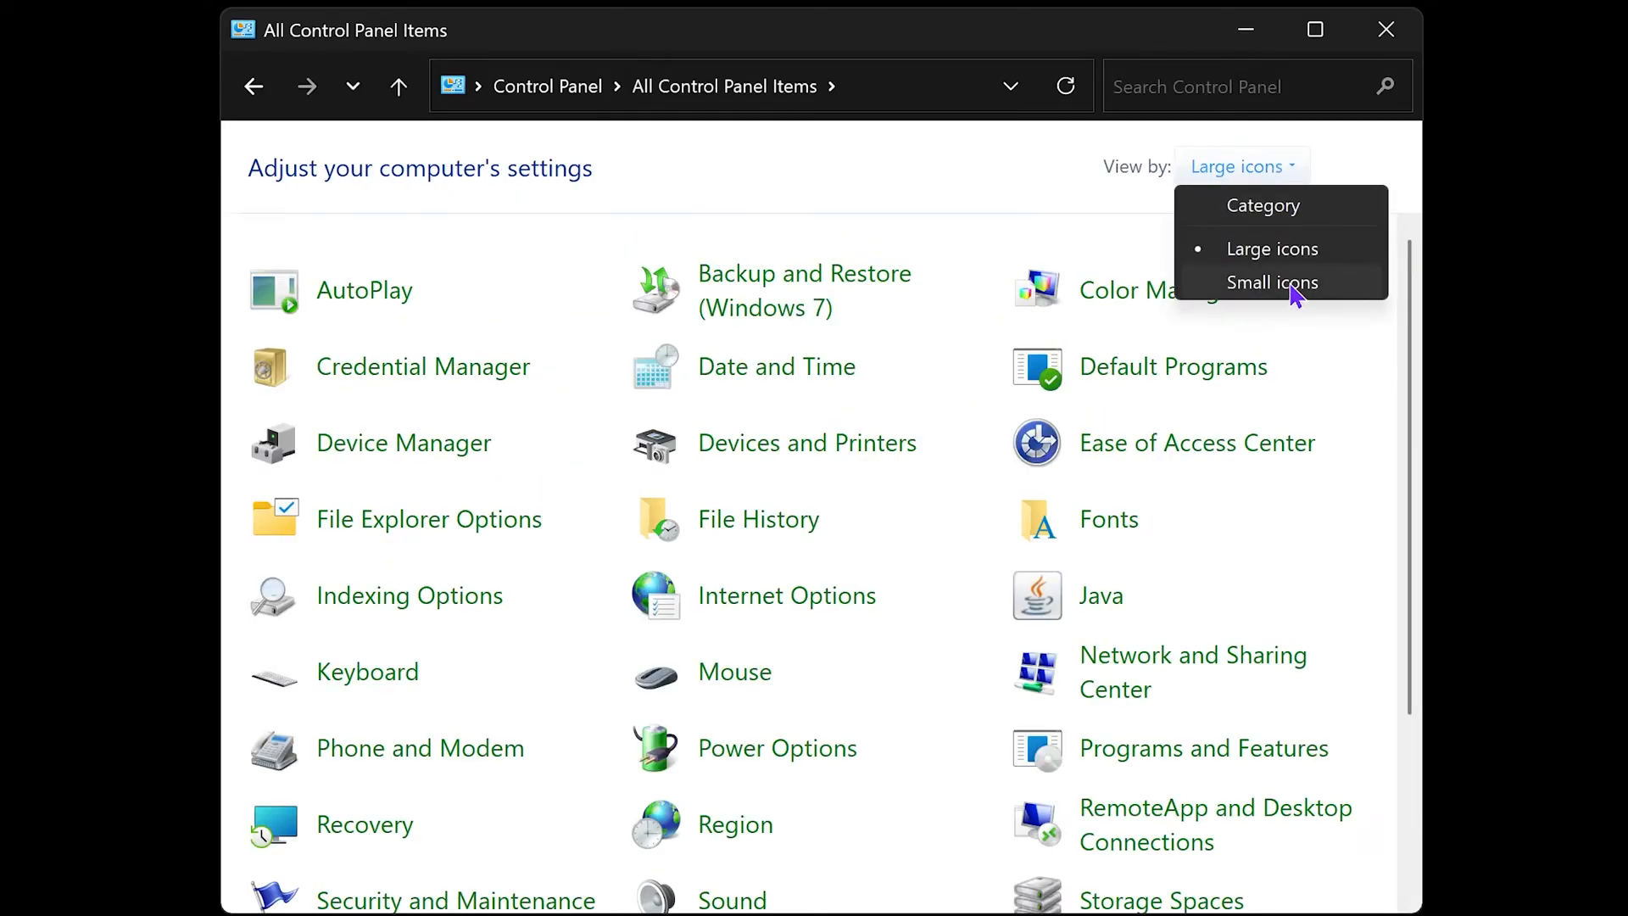
left_click(1263, 205)
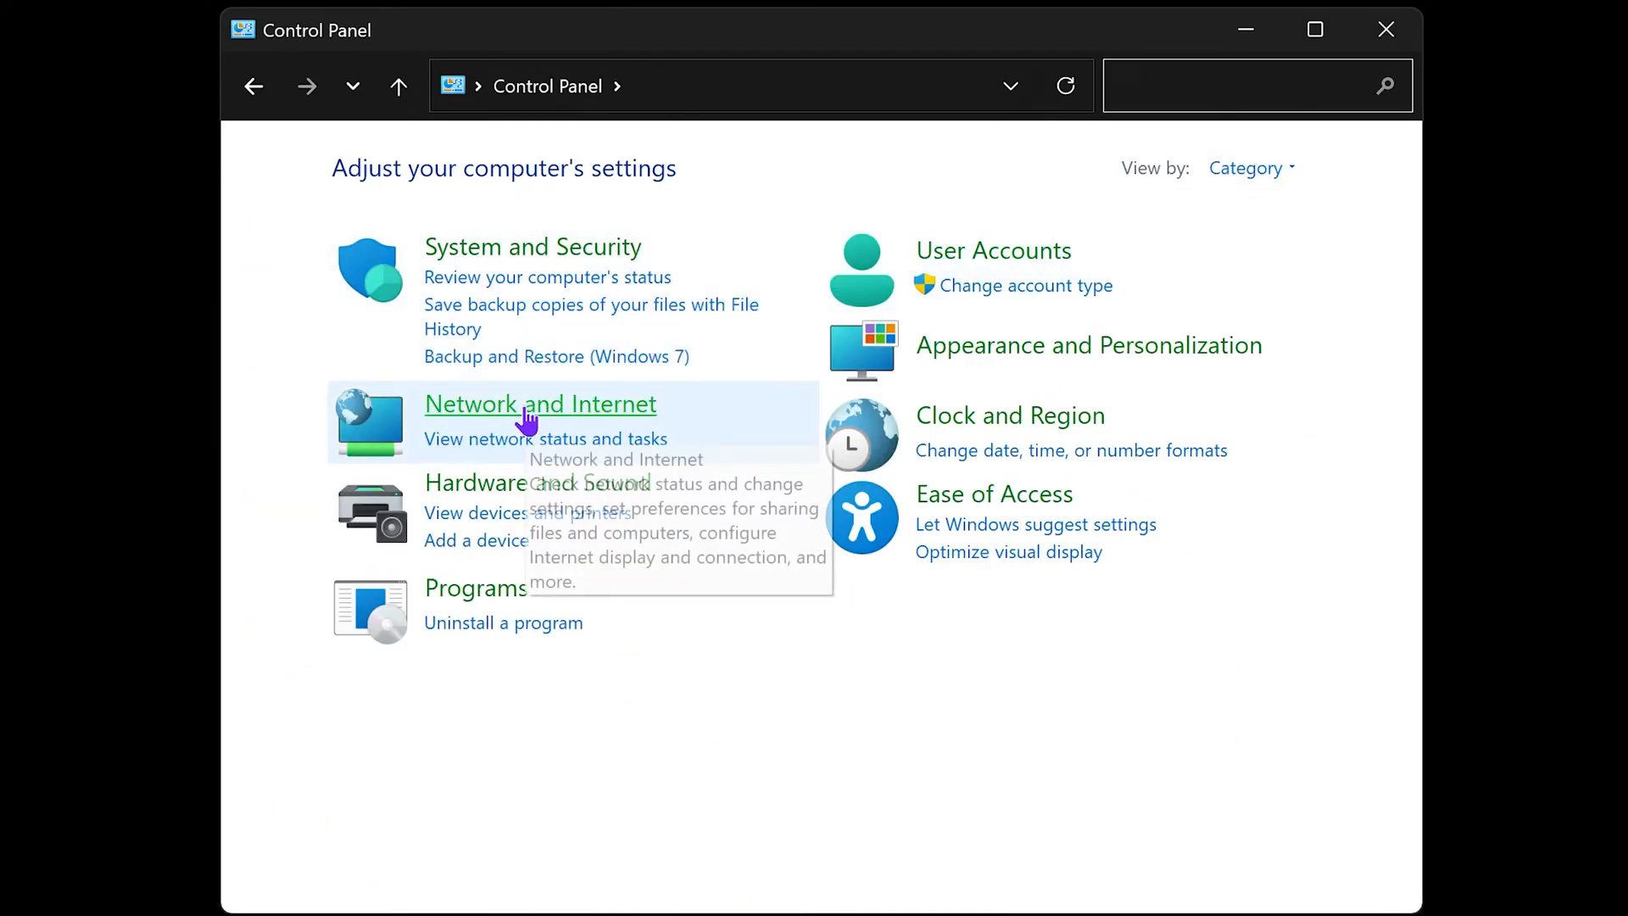
left_click(540, 404)
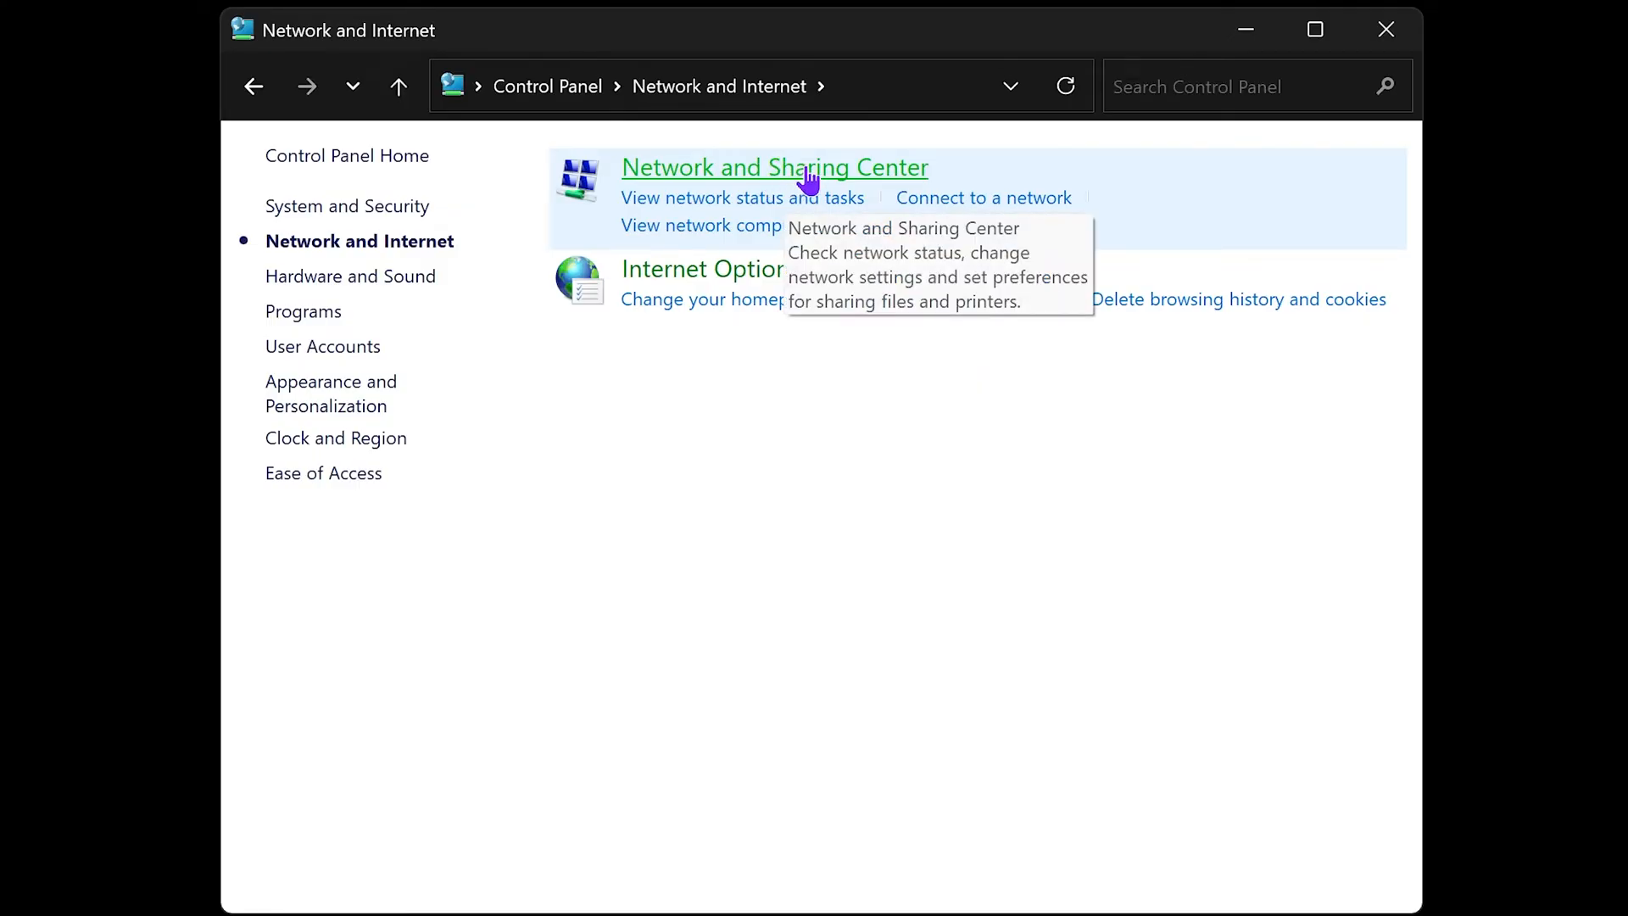
left_click(774, 168)
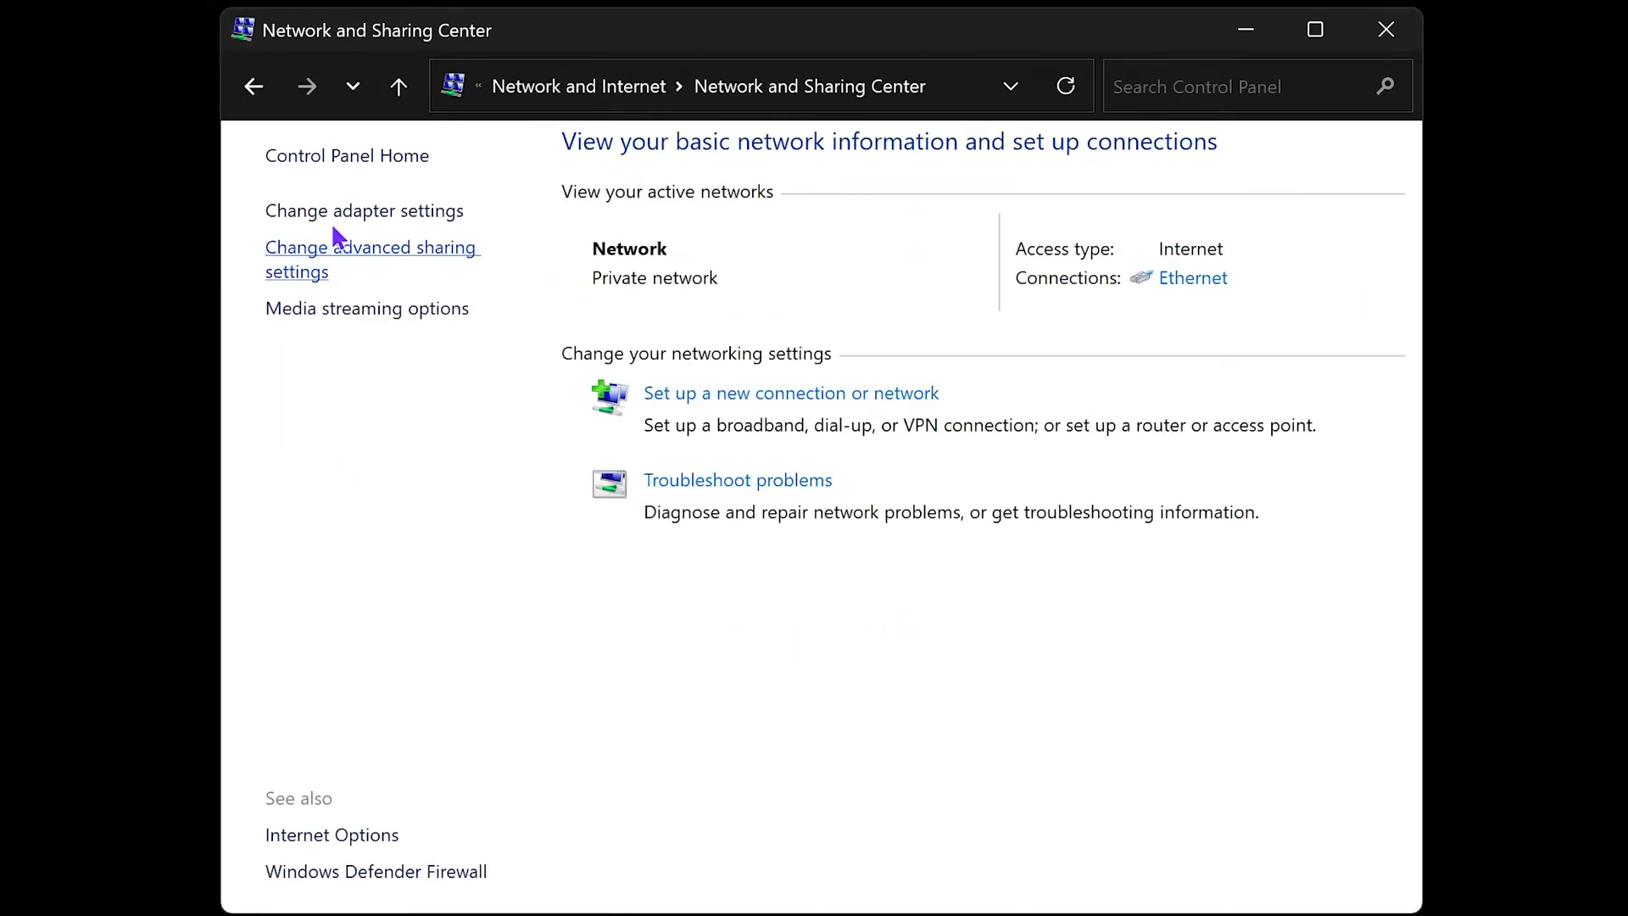
left_click(363, 210)
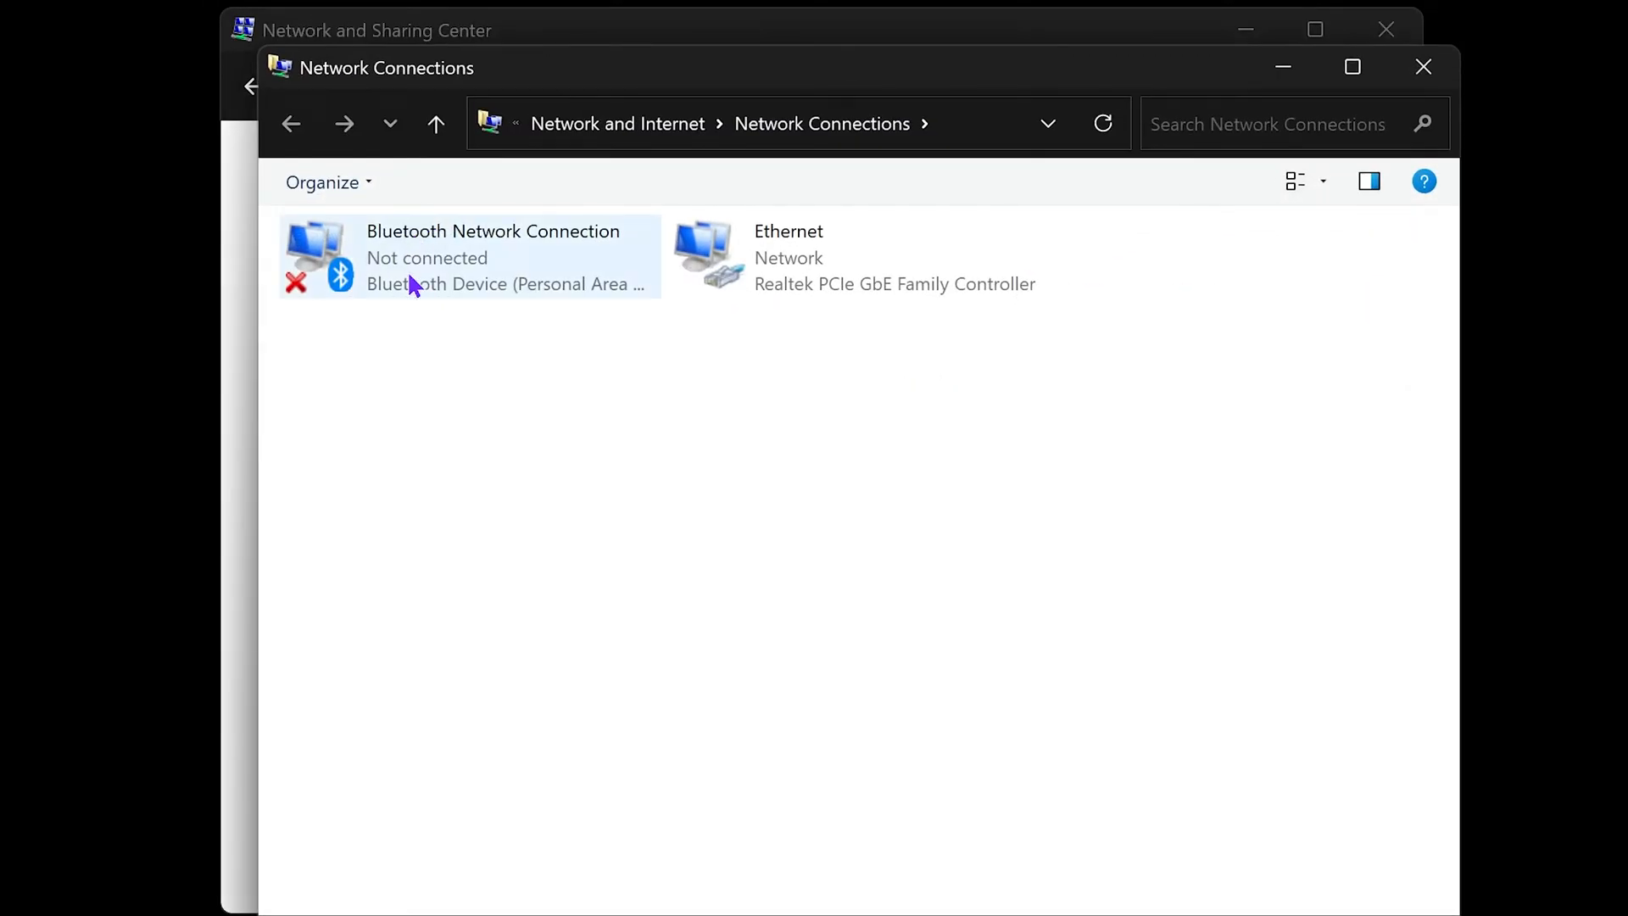
- Open the Ethernet connection's properties and the Internet Protocol Version 4 (TCP/IPv4) settings
left_click(856, 256)
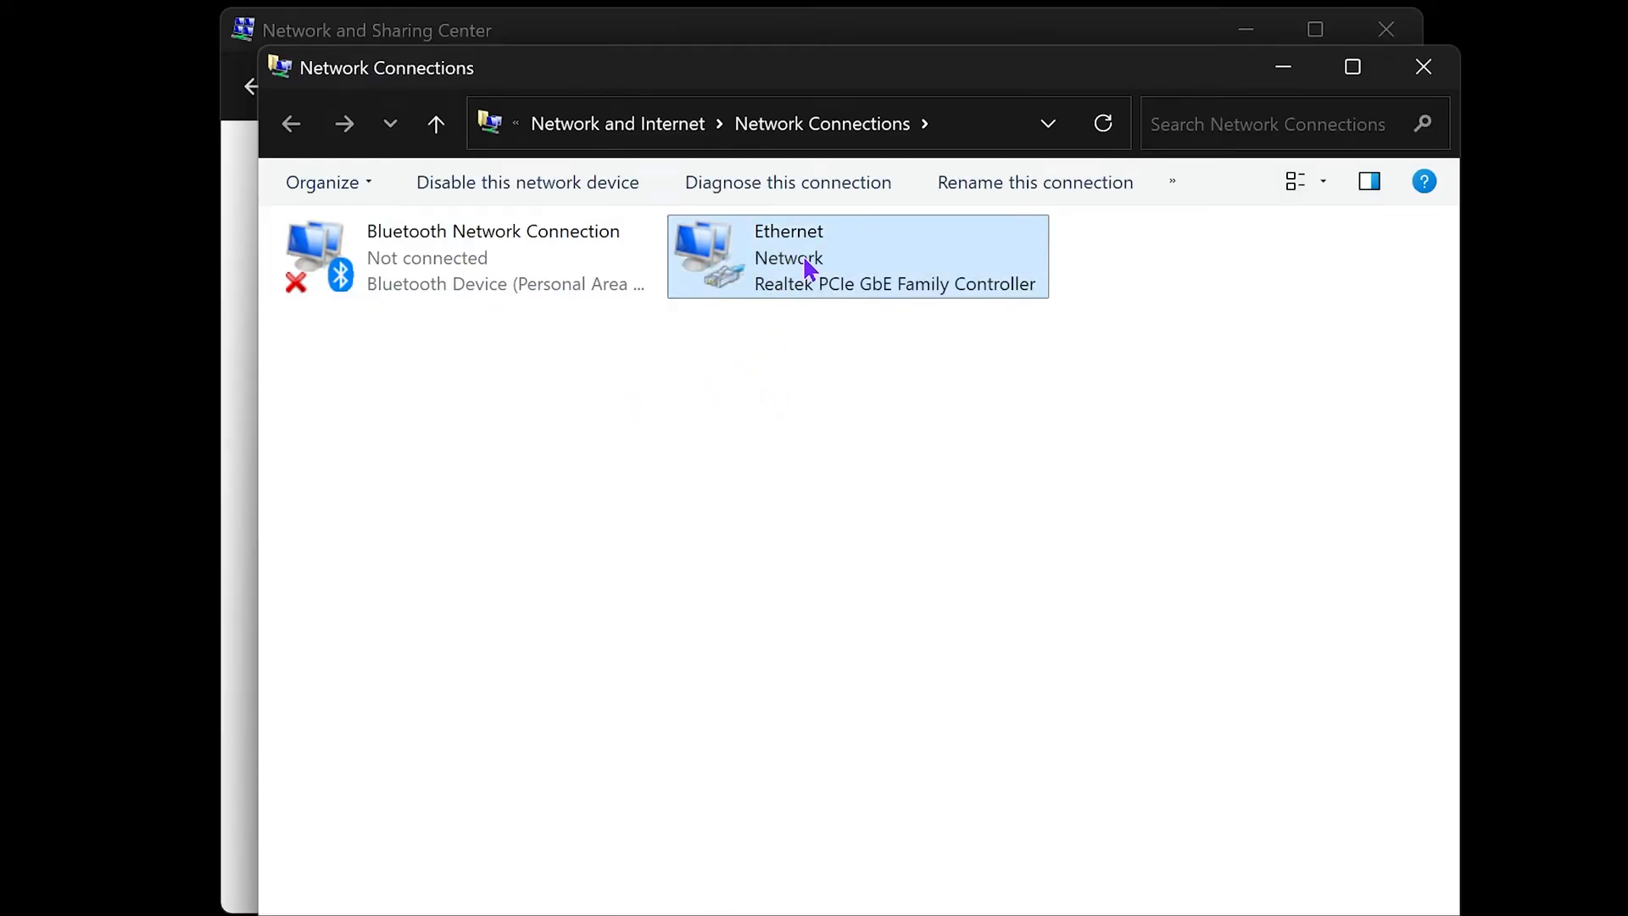
left_click(1189, 273)
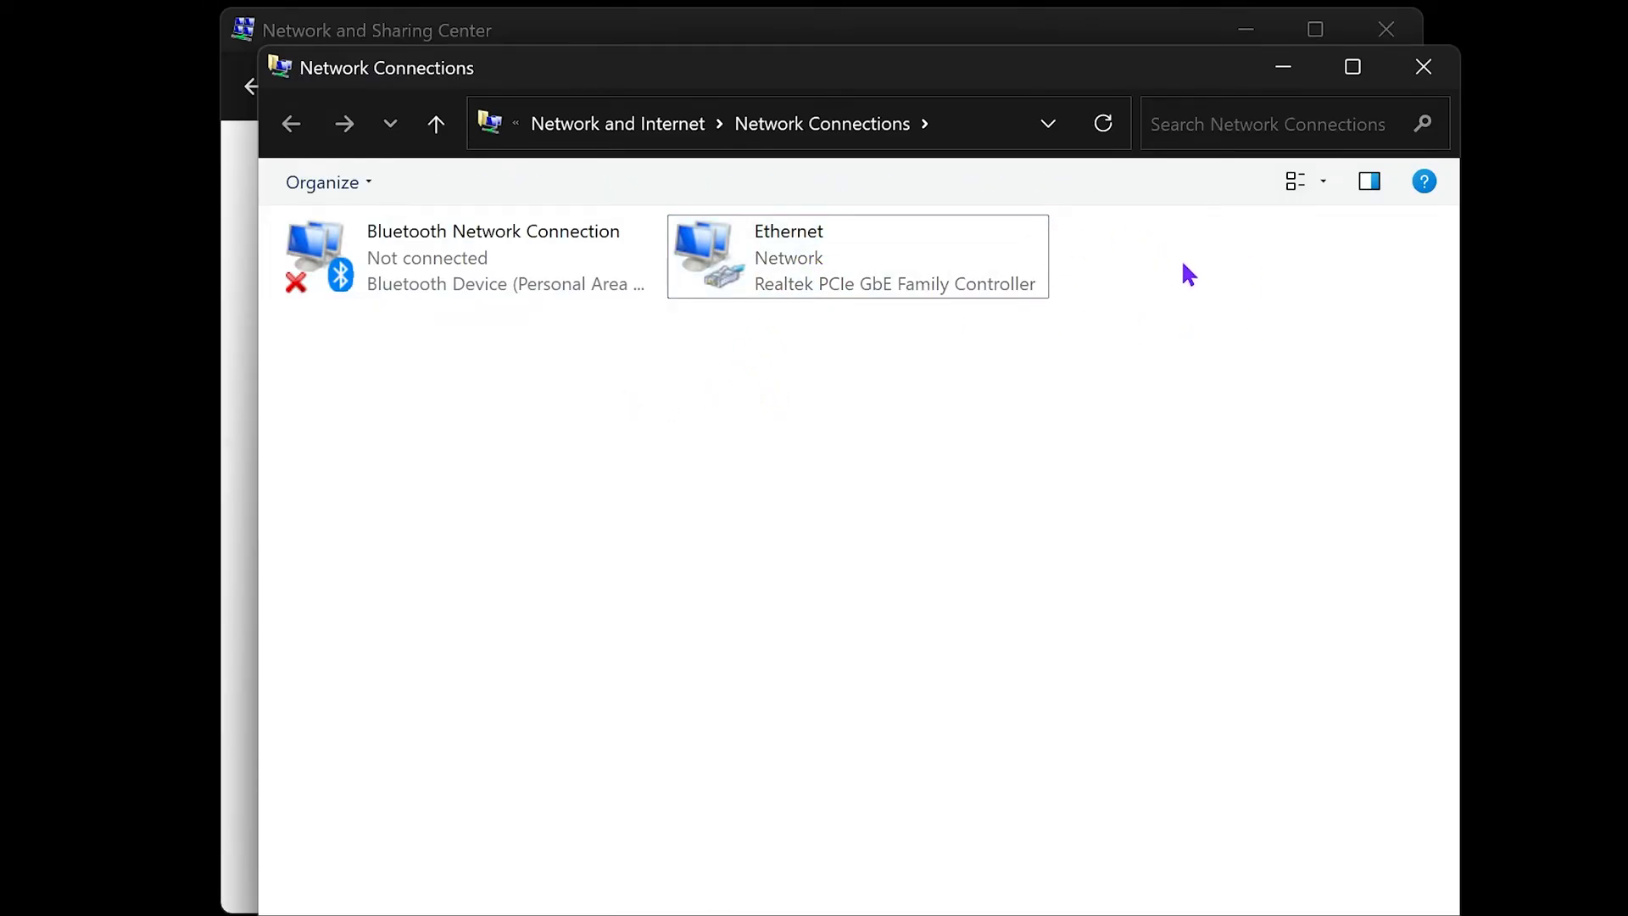
right_click(855, 256)
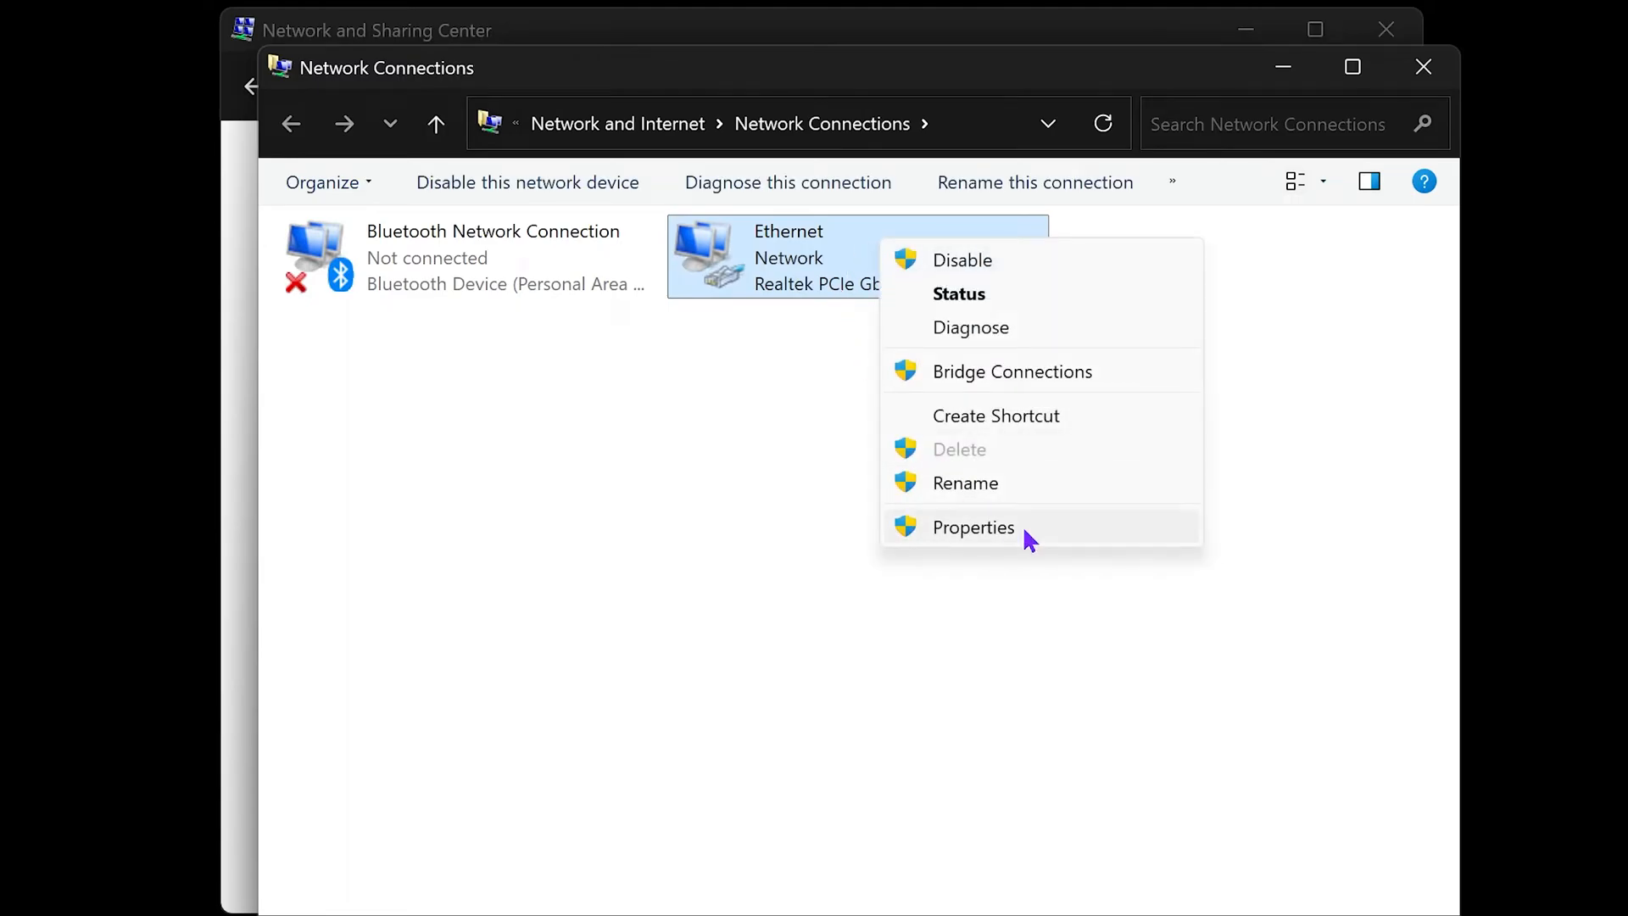
left_click(974, 526)
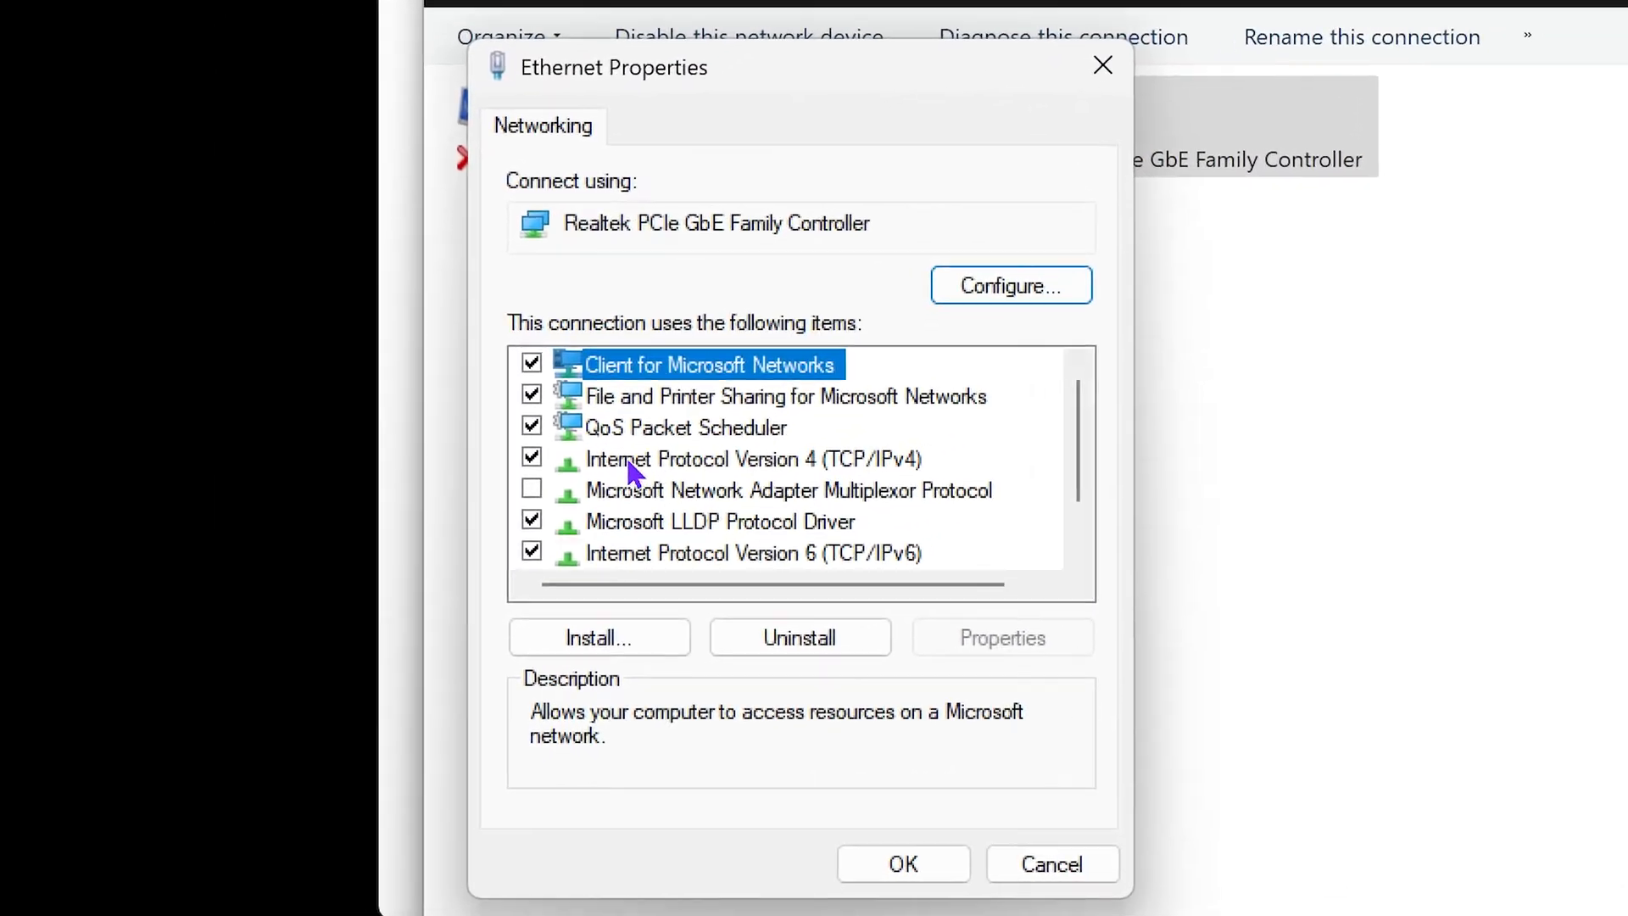
left_click(753, 460)
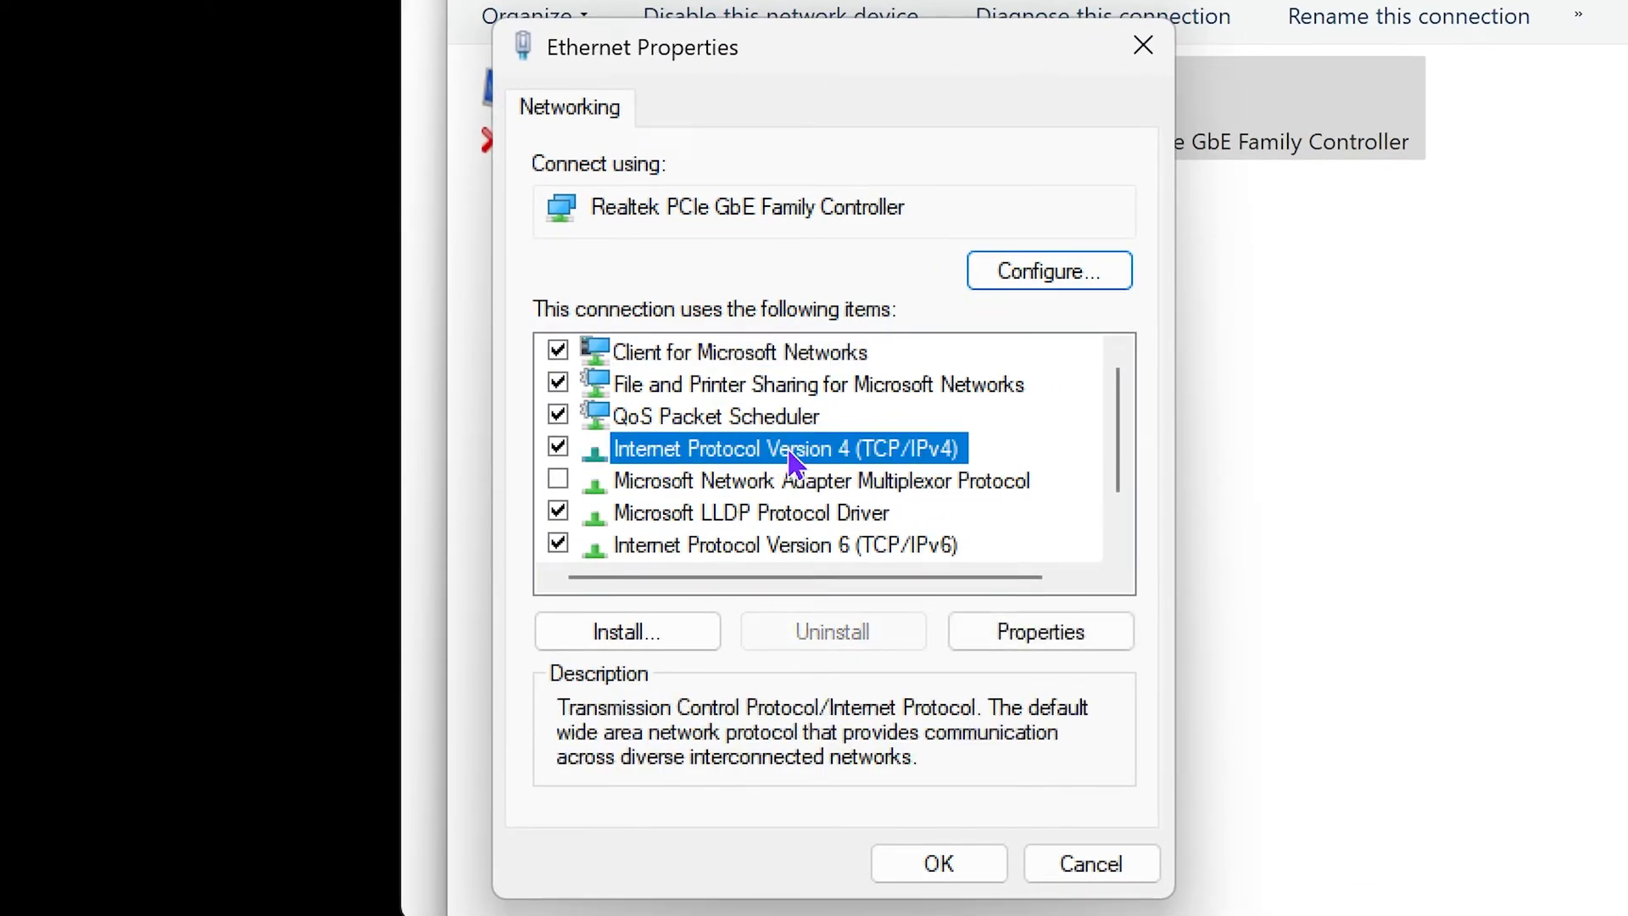
left_click(1040, 631)
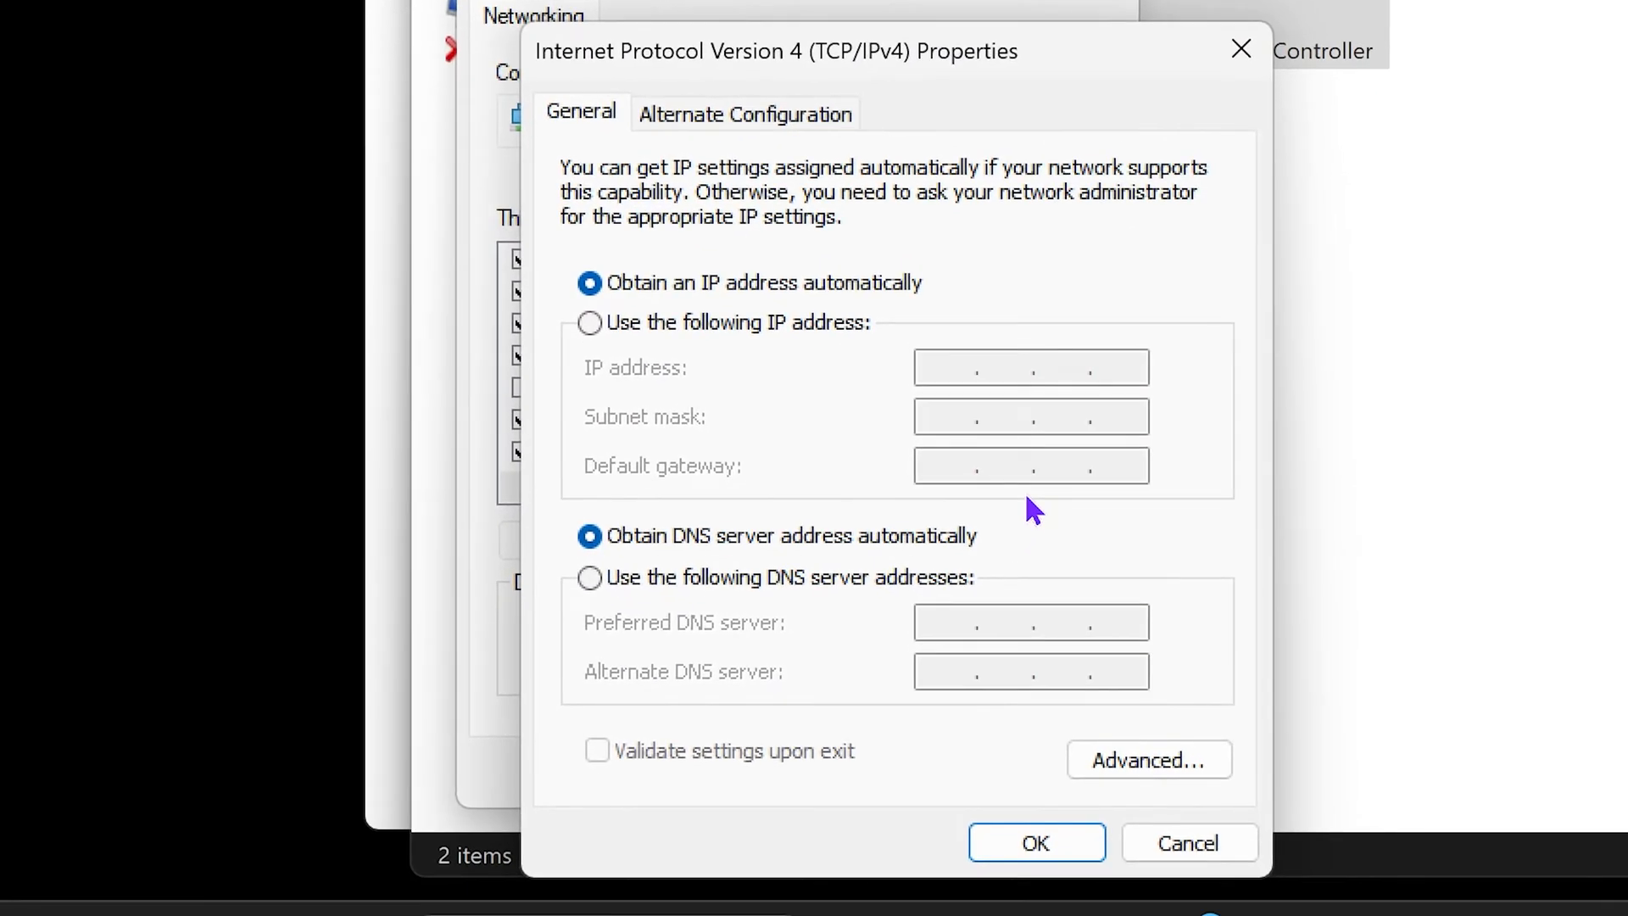
mouse_move(1099, 178)
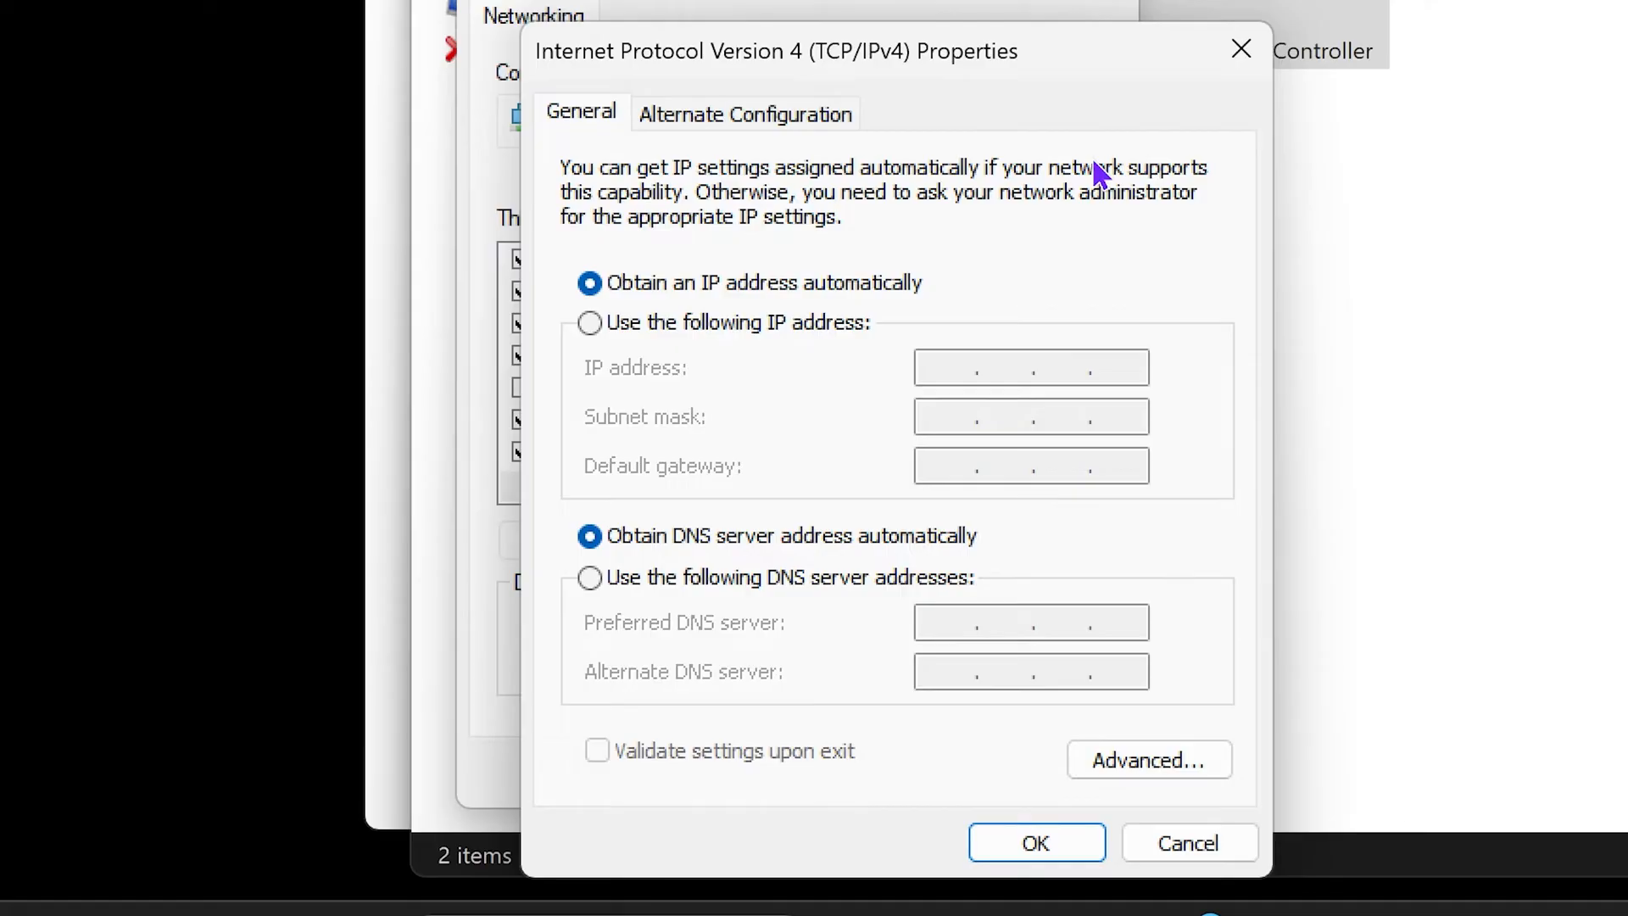
mouse_move(1153, 185)
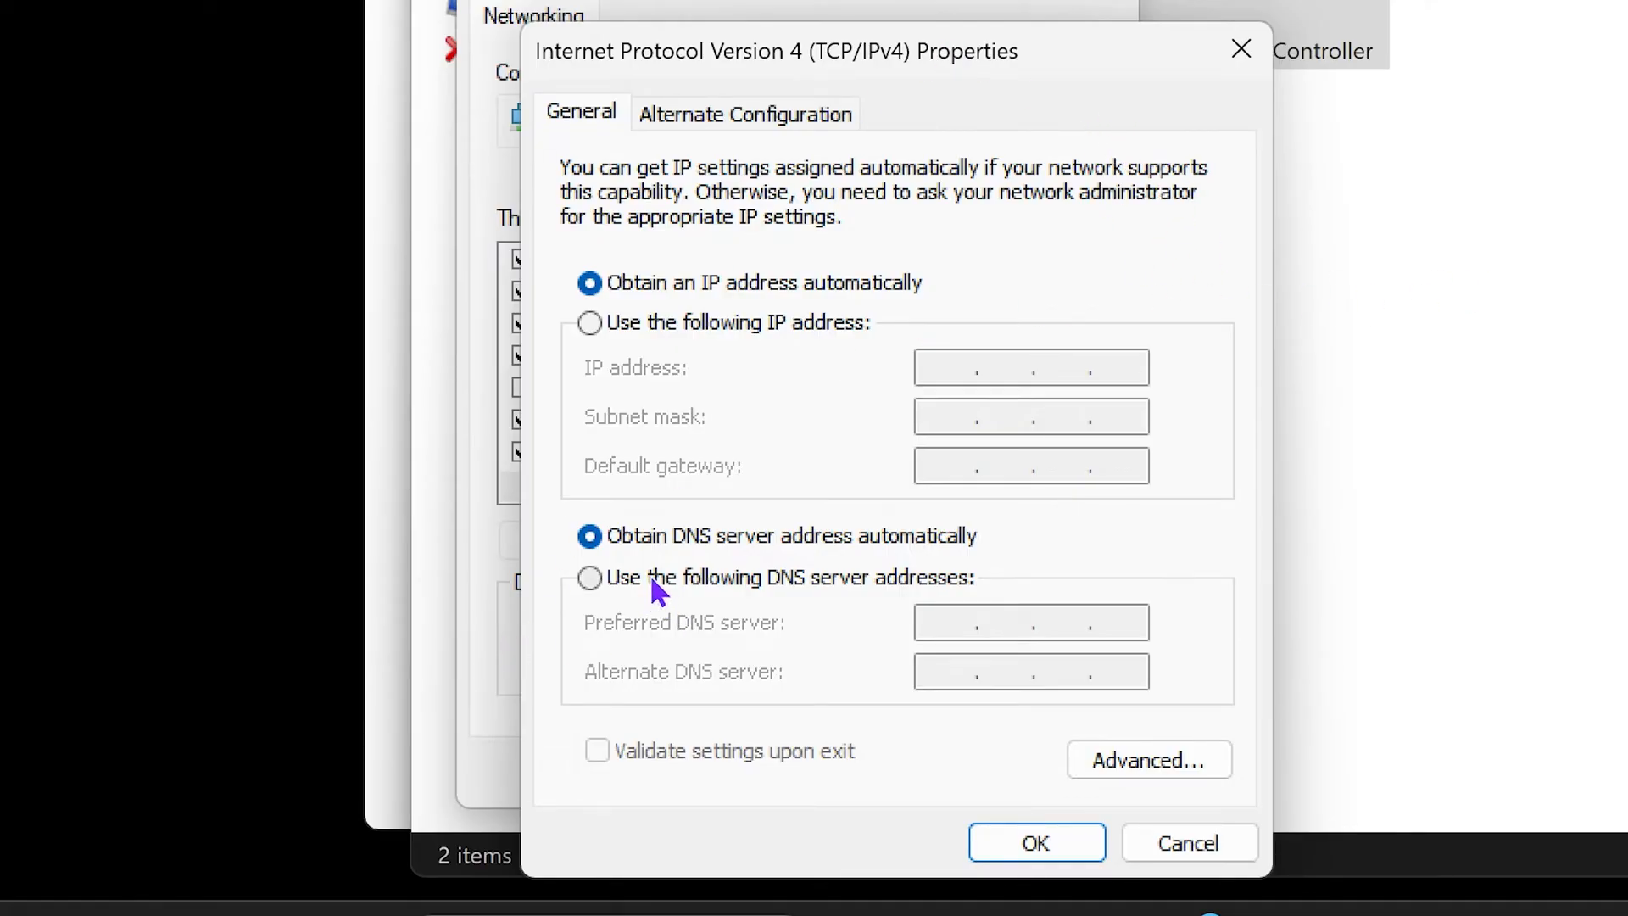
- Set manual DNS servers 8.8.8.8 and 8.8.4.4 for the Ethernet connection and save
left_click(589, 577)
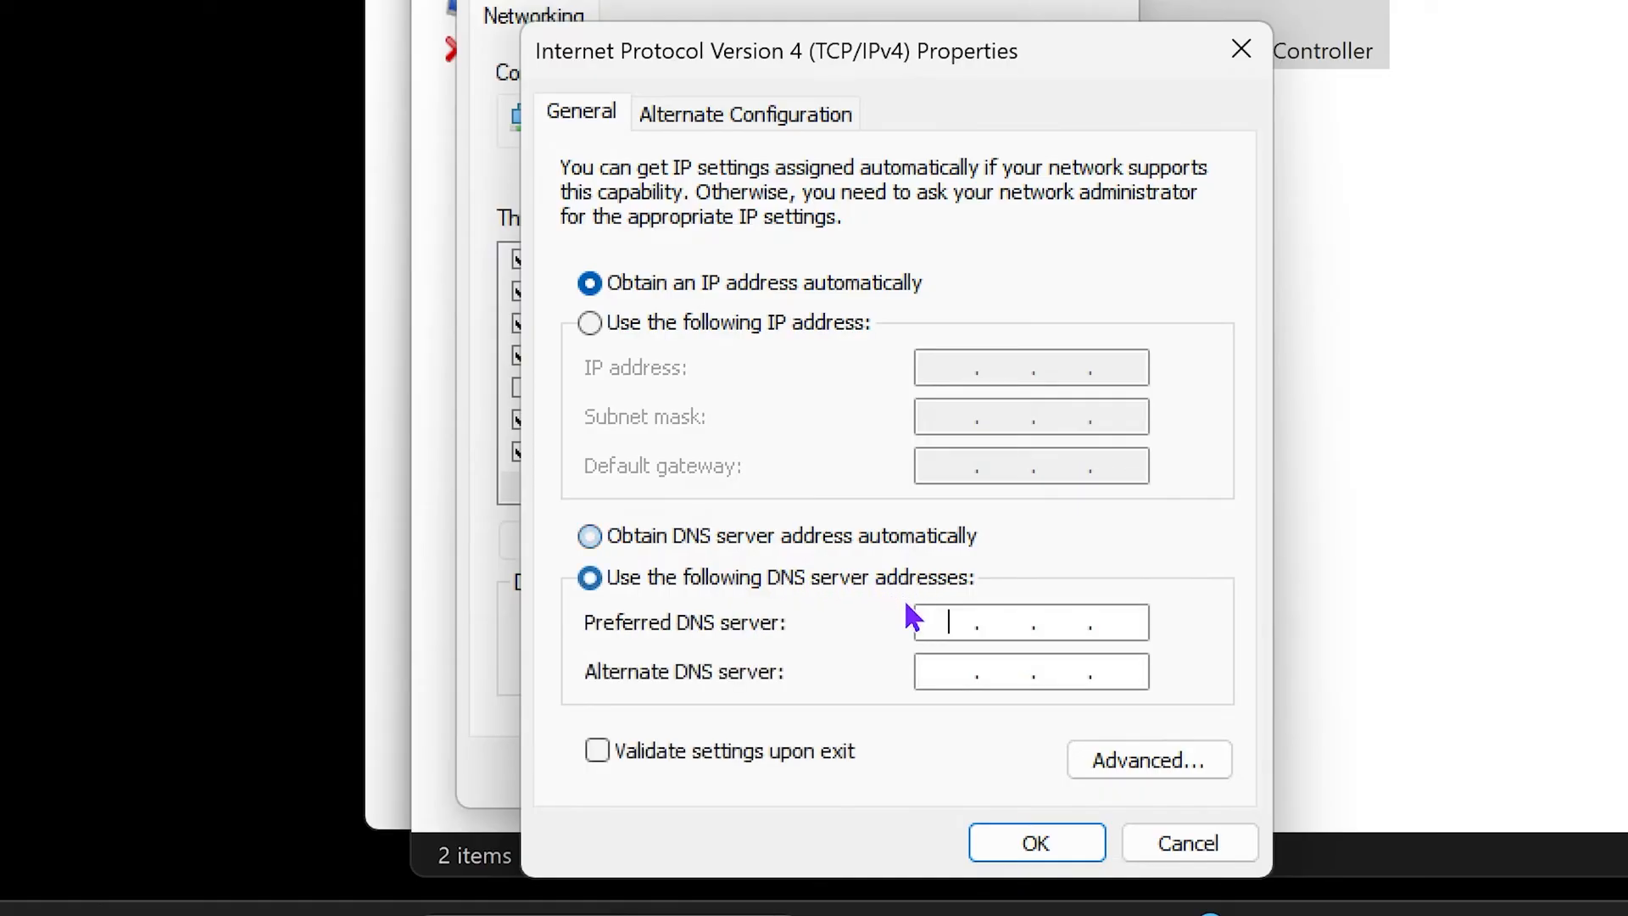
type("8.8..")
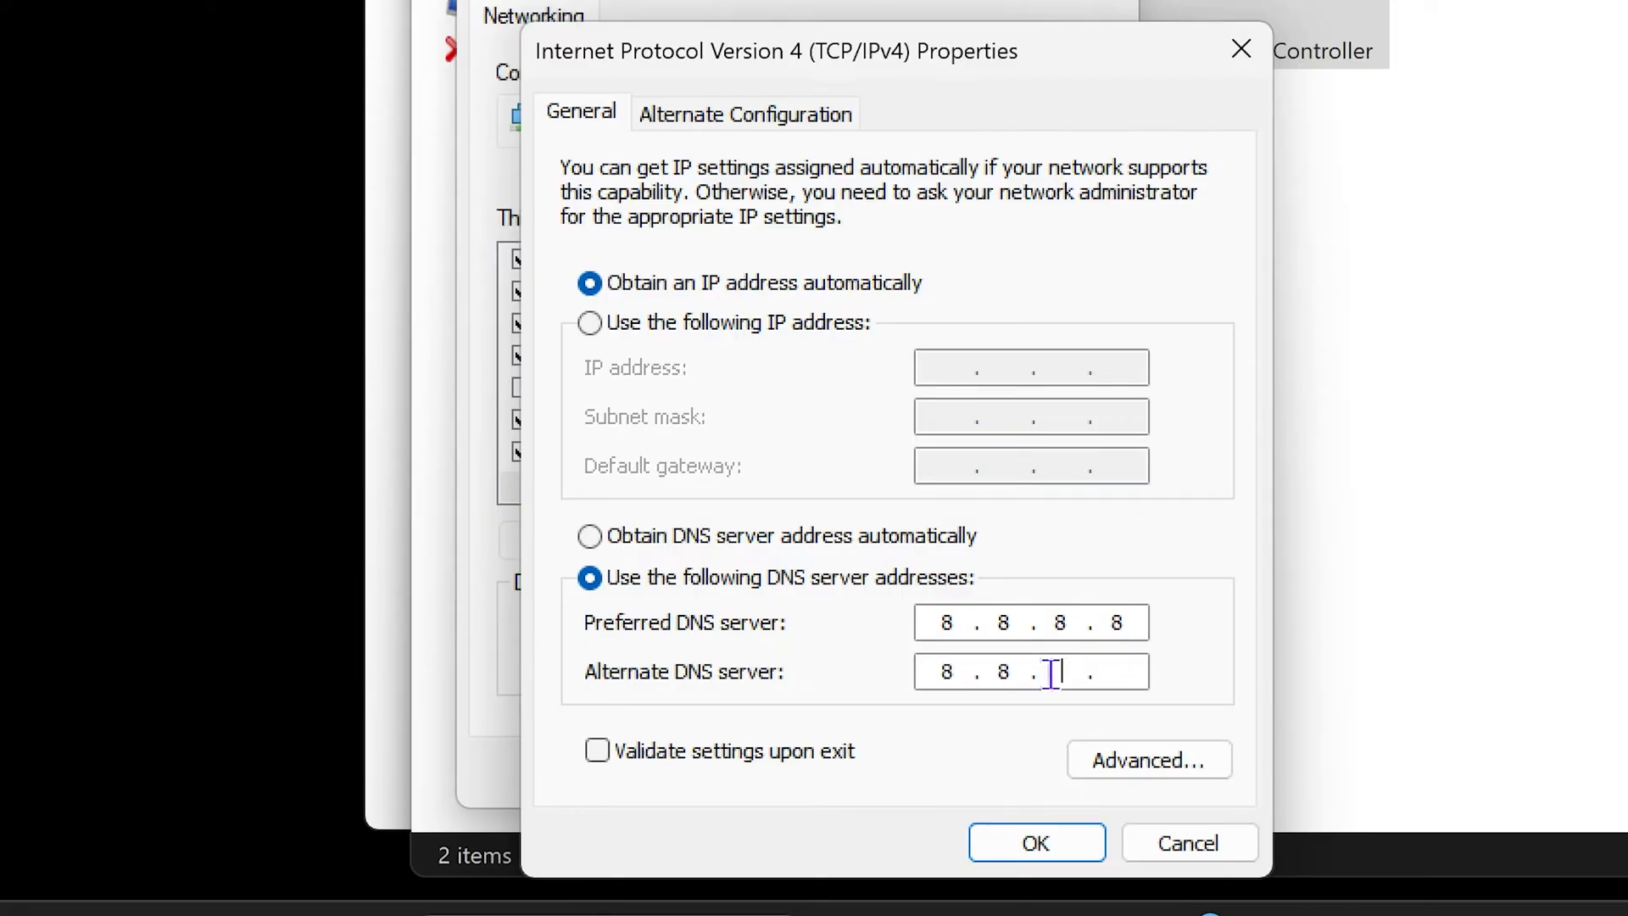
type("4.4")
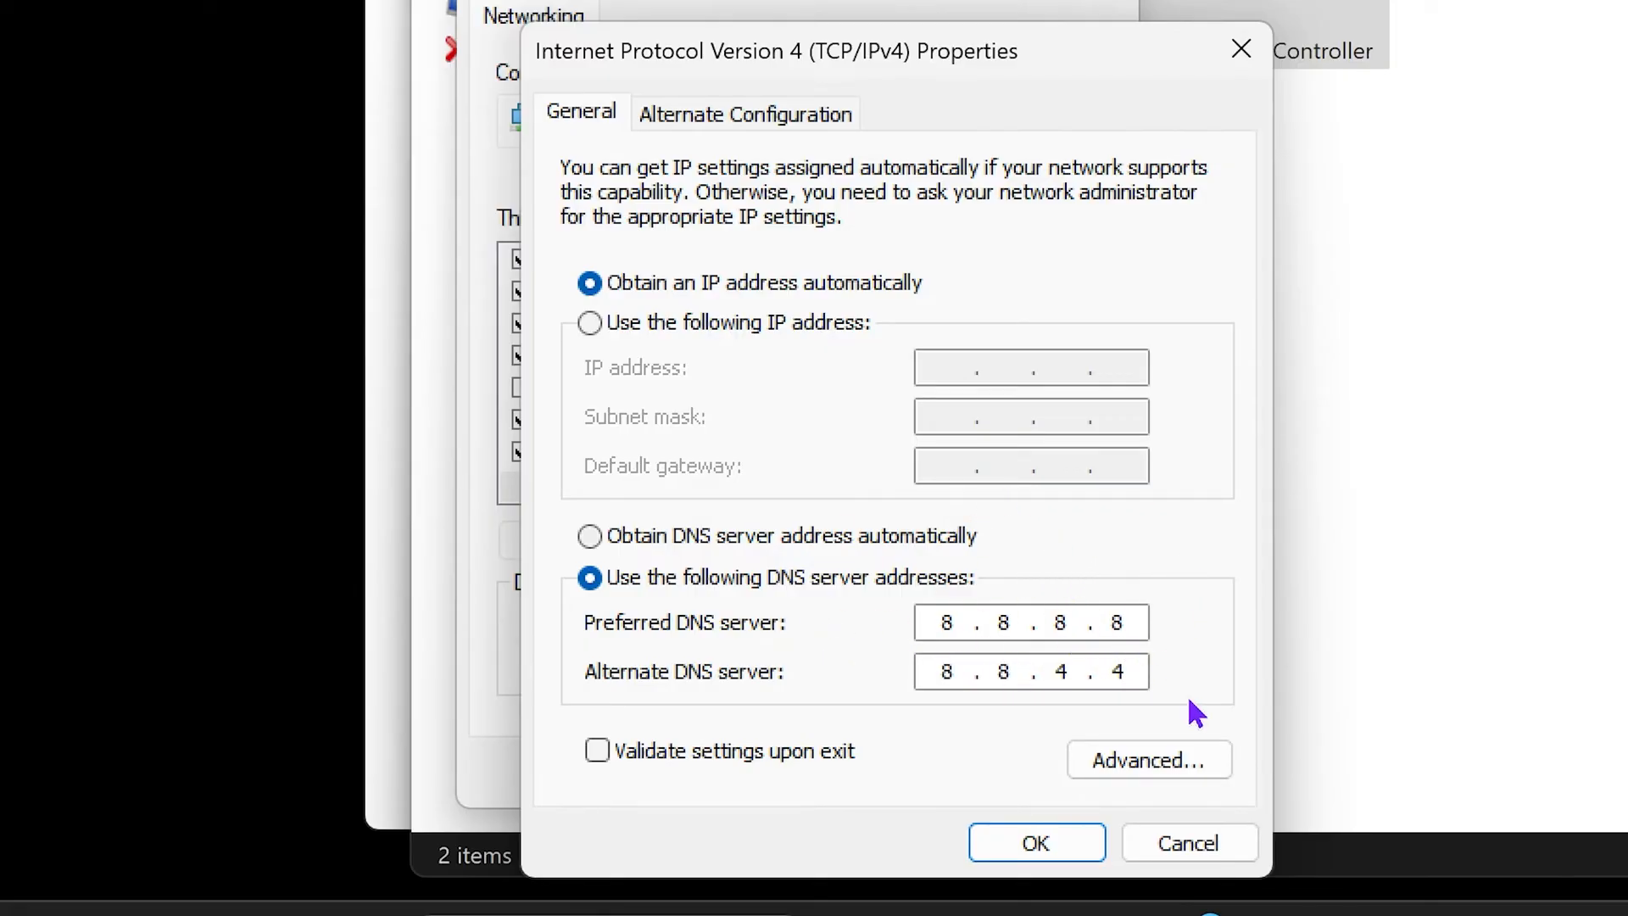
left_click(1034, 843)
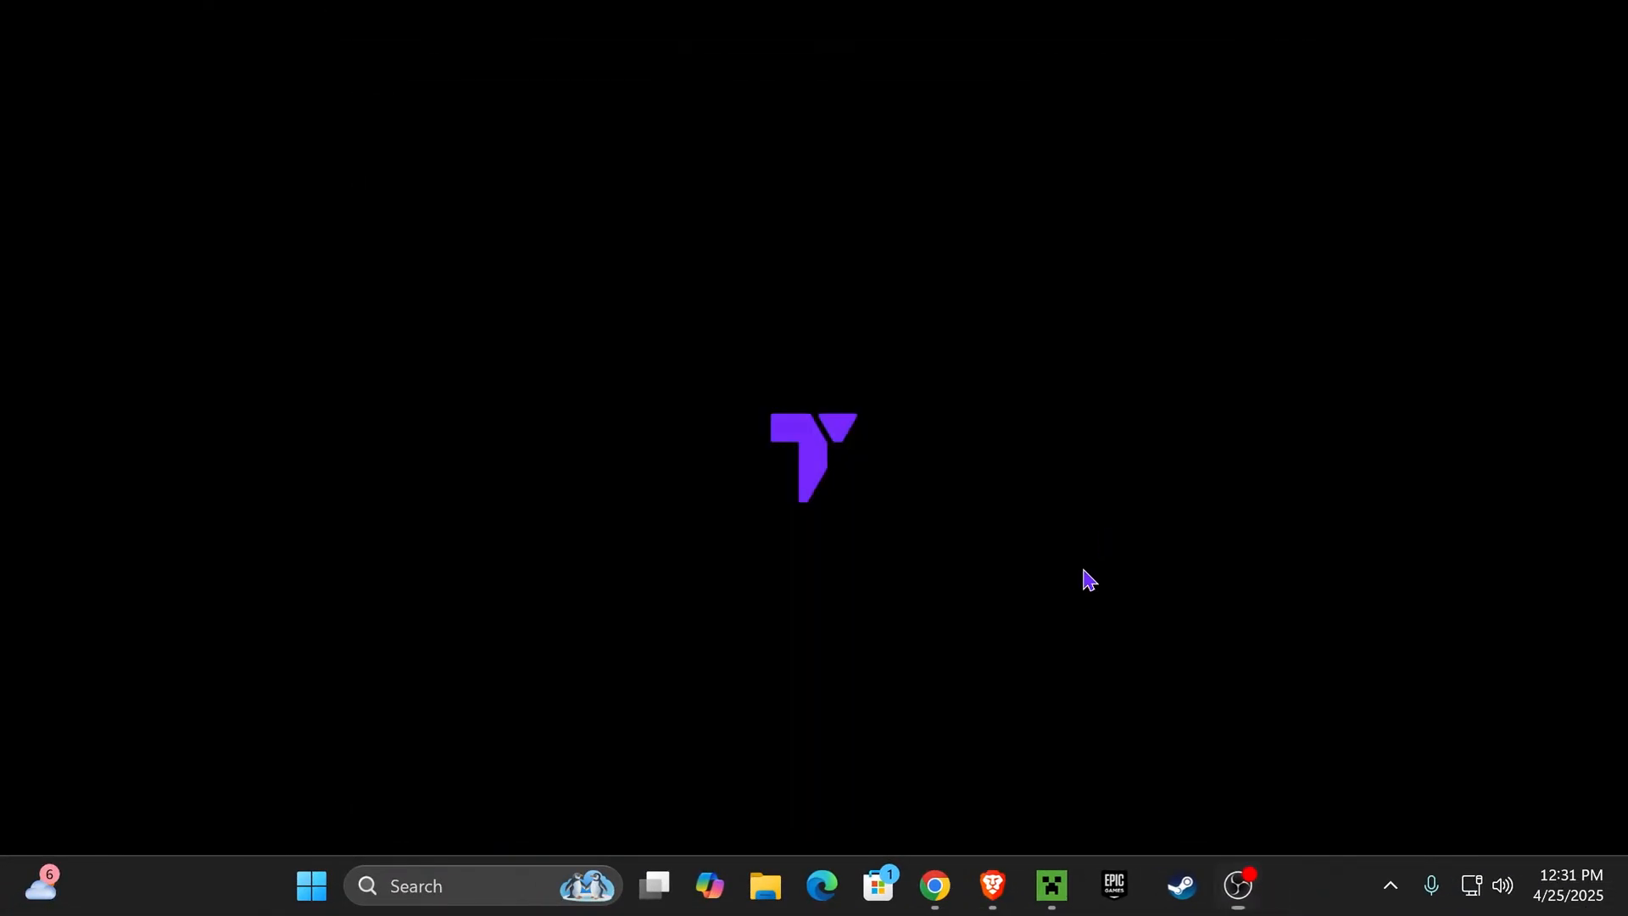
left_click(1051, 886)
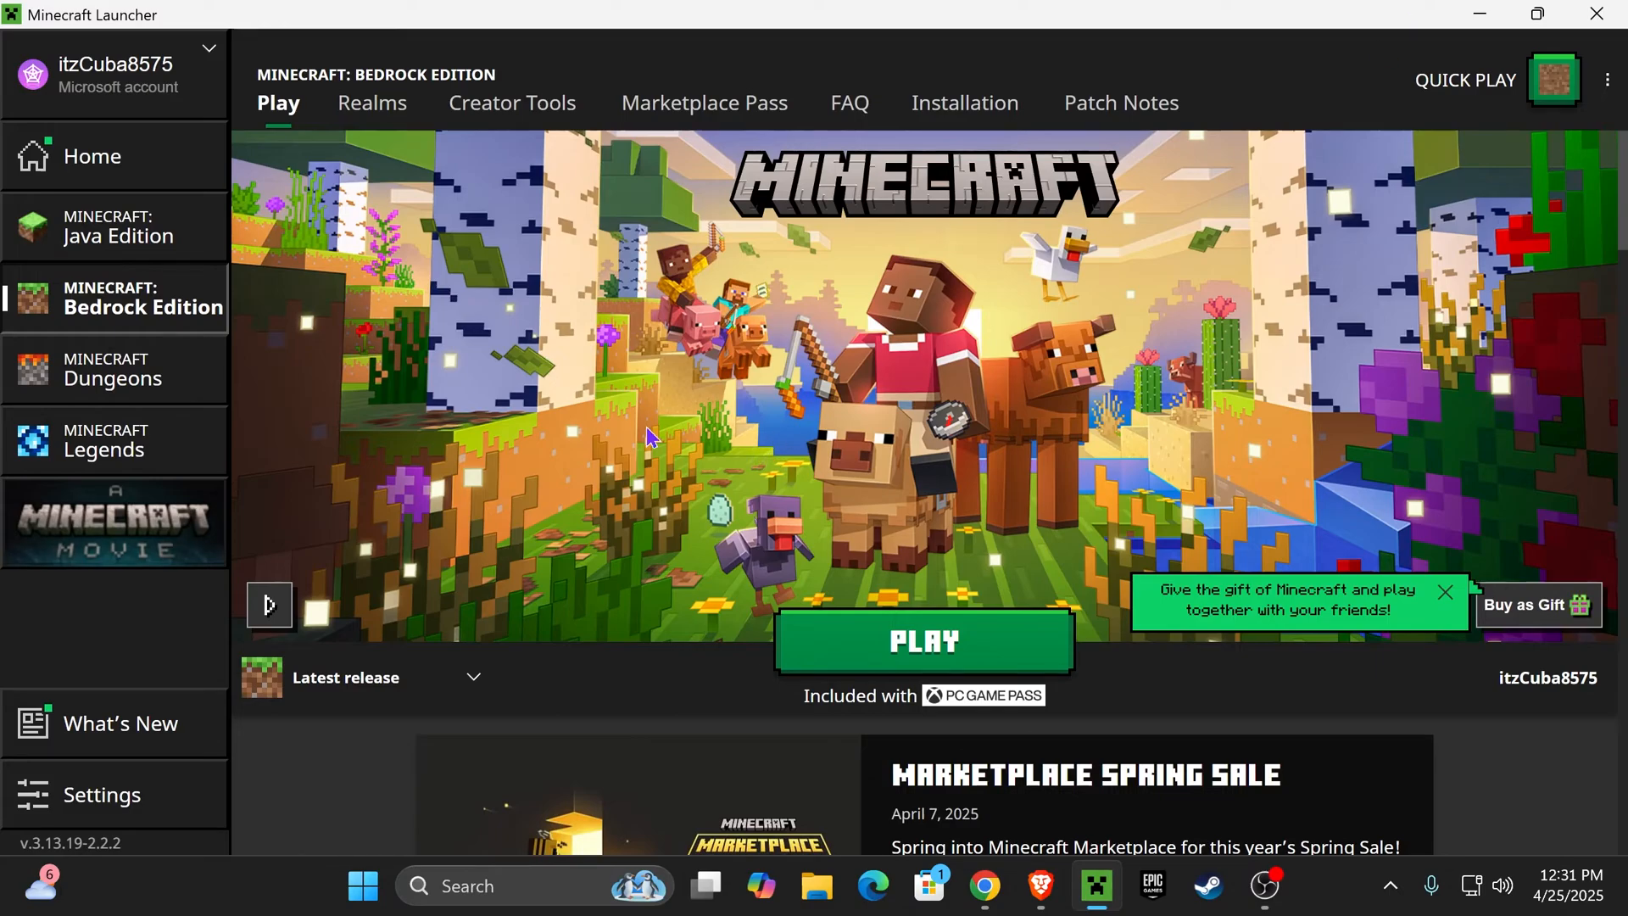
mouse_move(1052, 339)
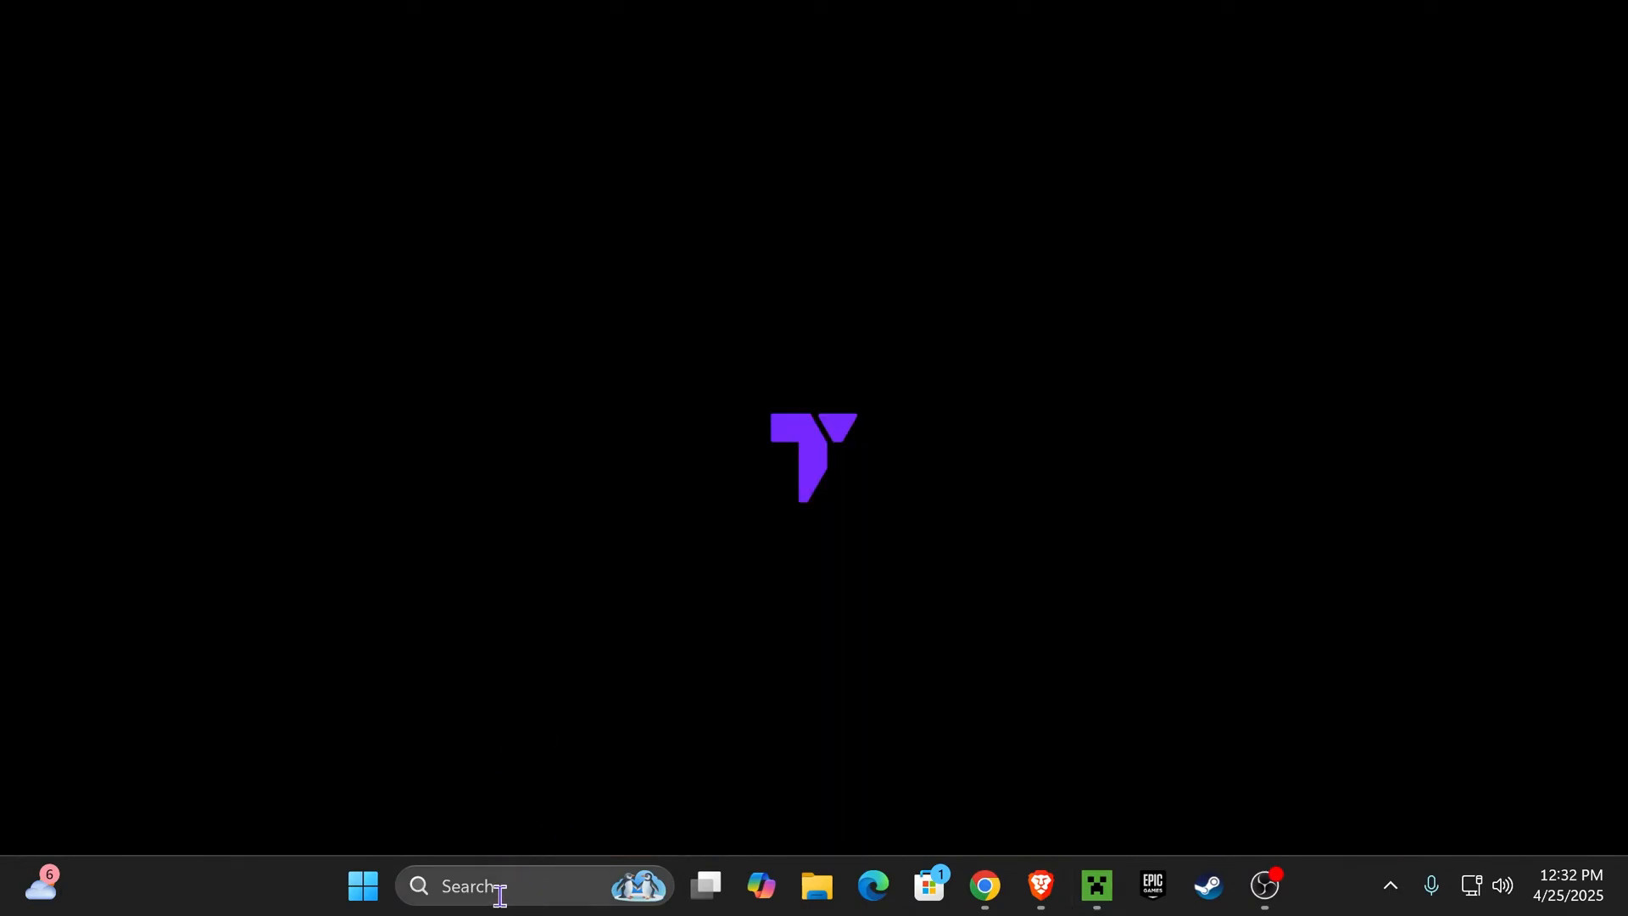
type("servie")
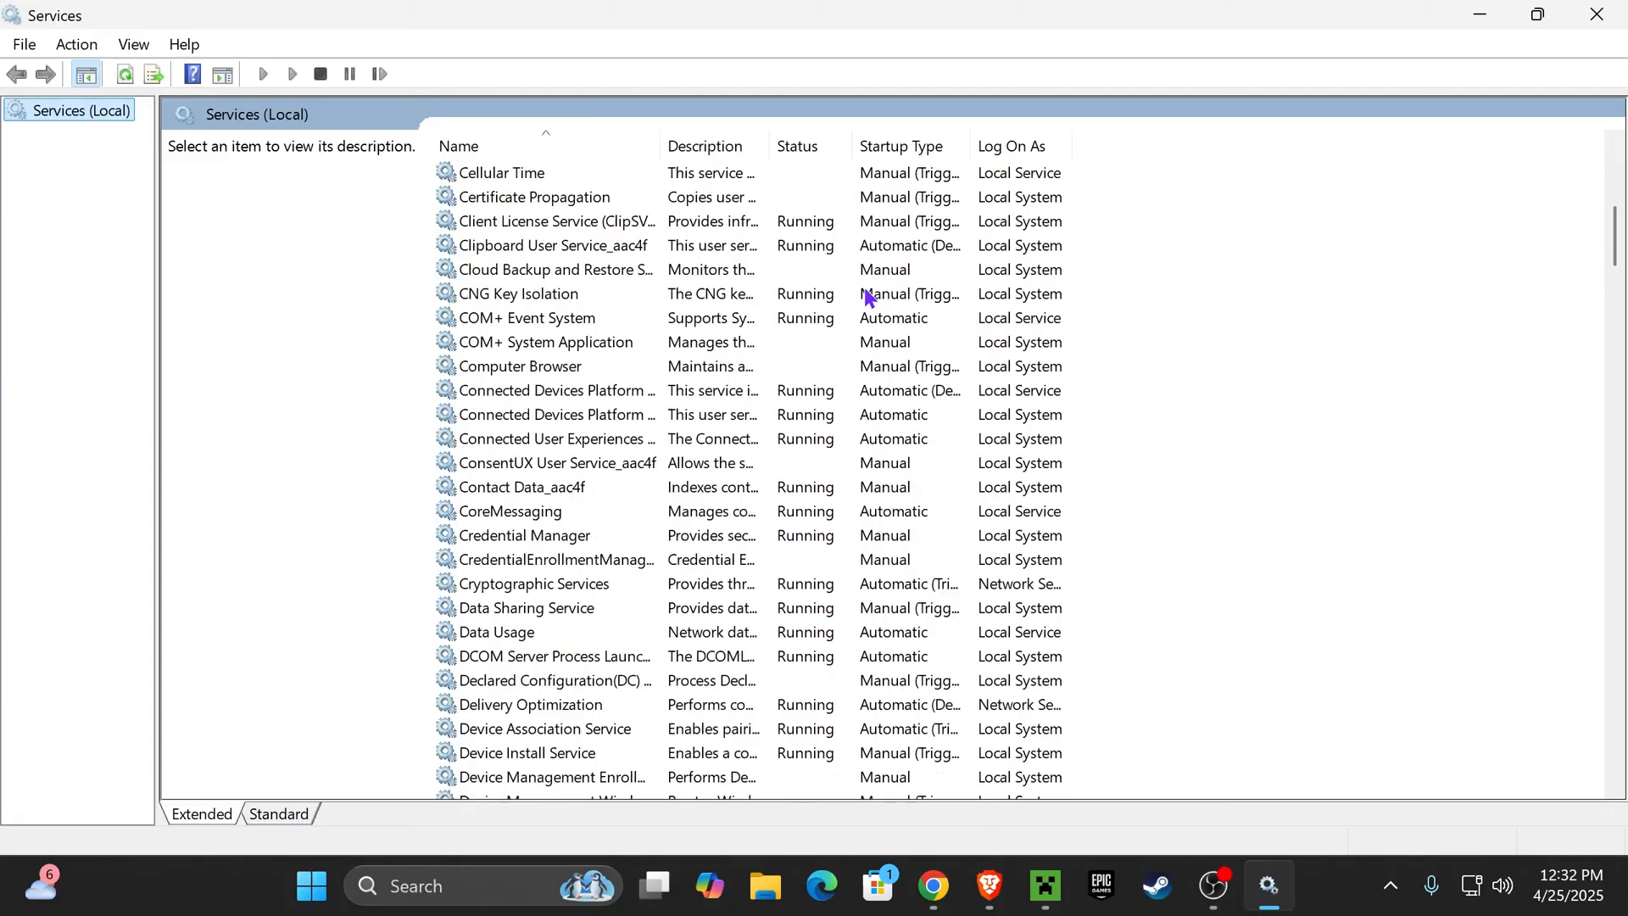
- Scroll to the Xbox Accessory Management Service and open its properties
scroll("down", 3)
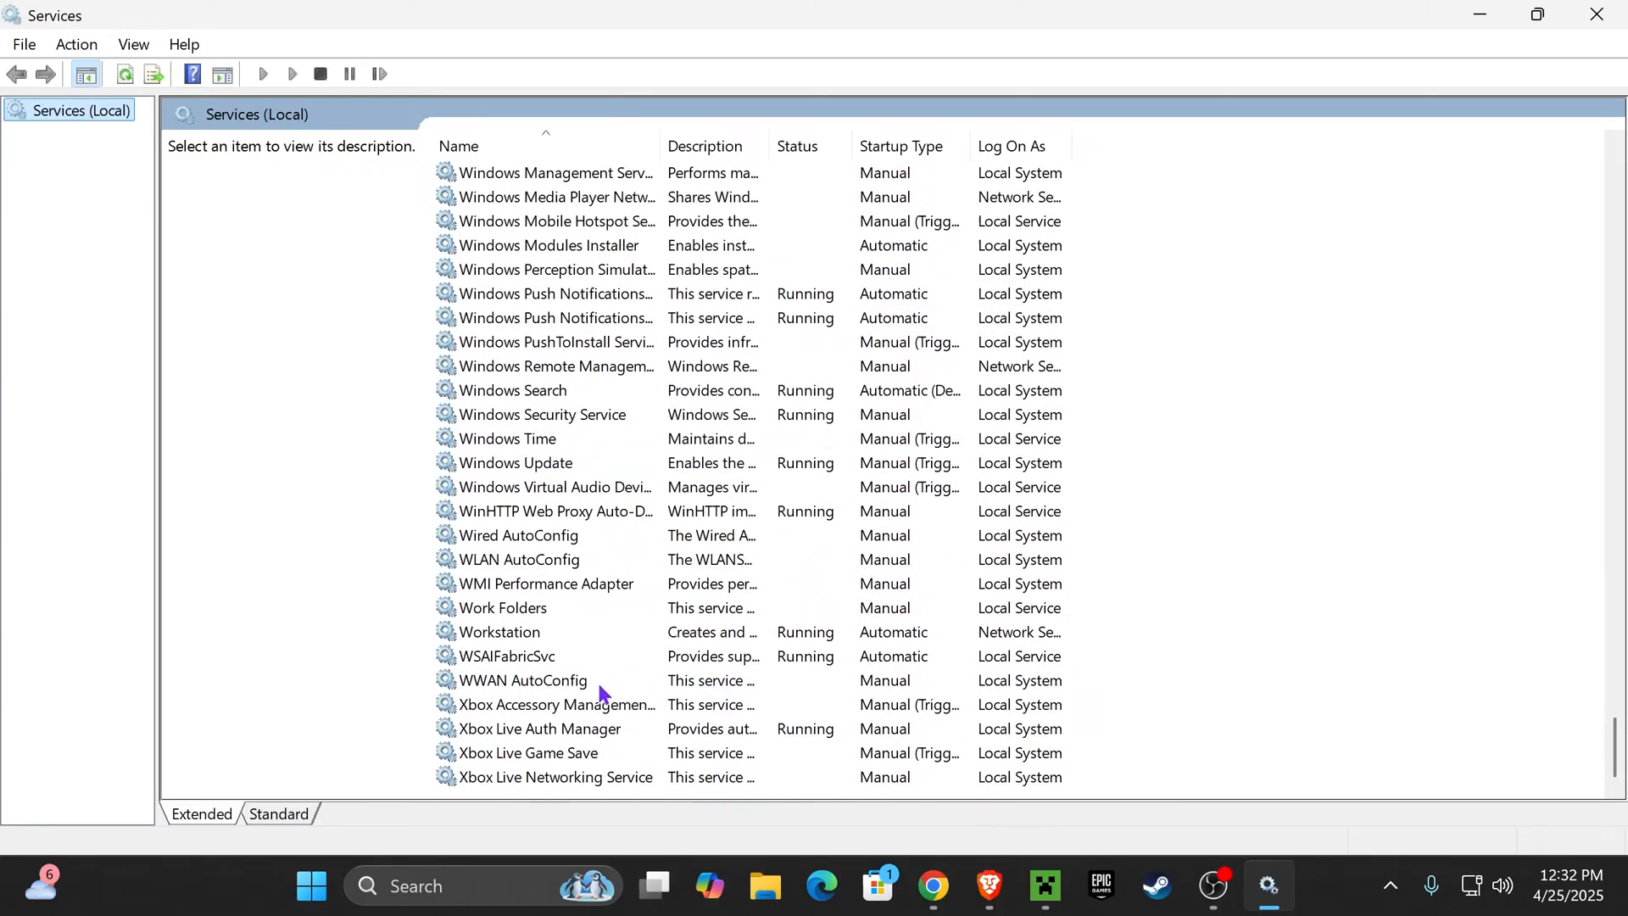
left_click(529, 753)
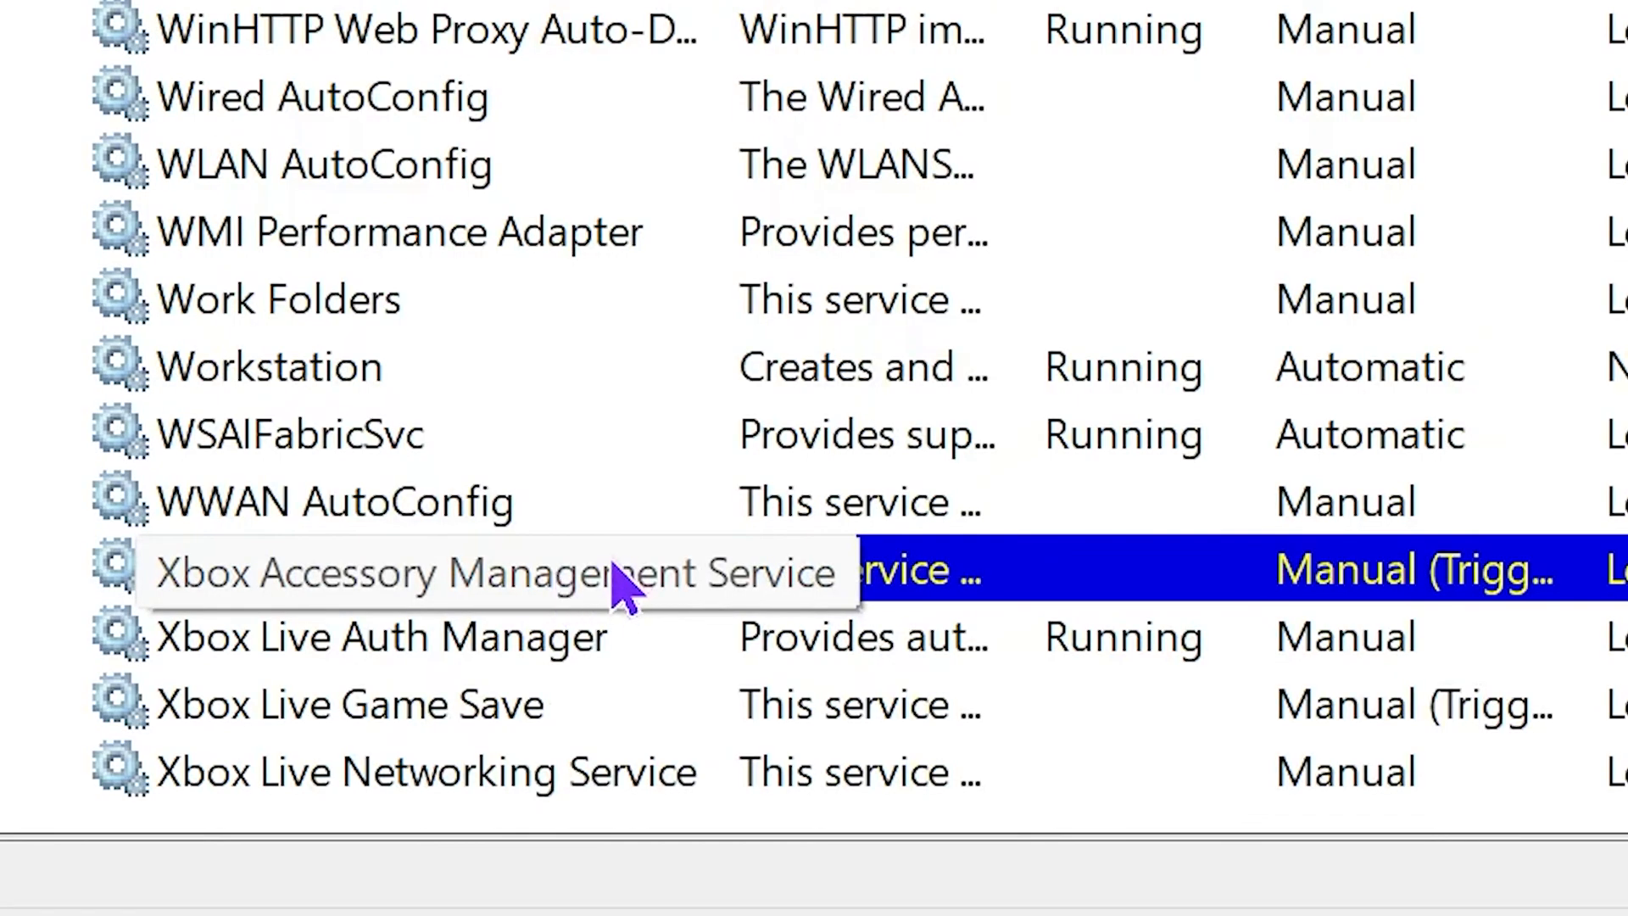
mouse_move(1334, 582)
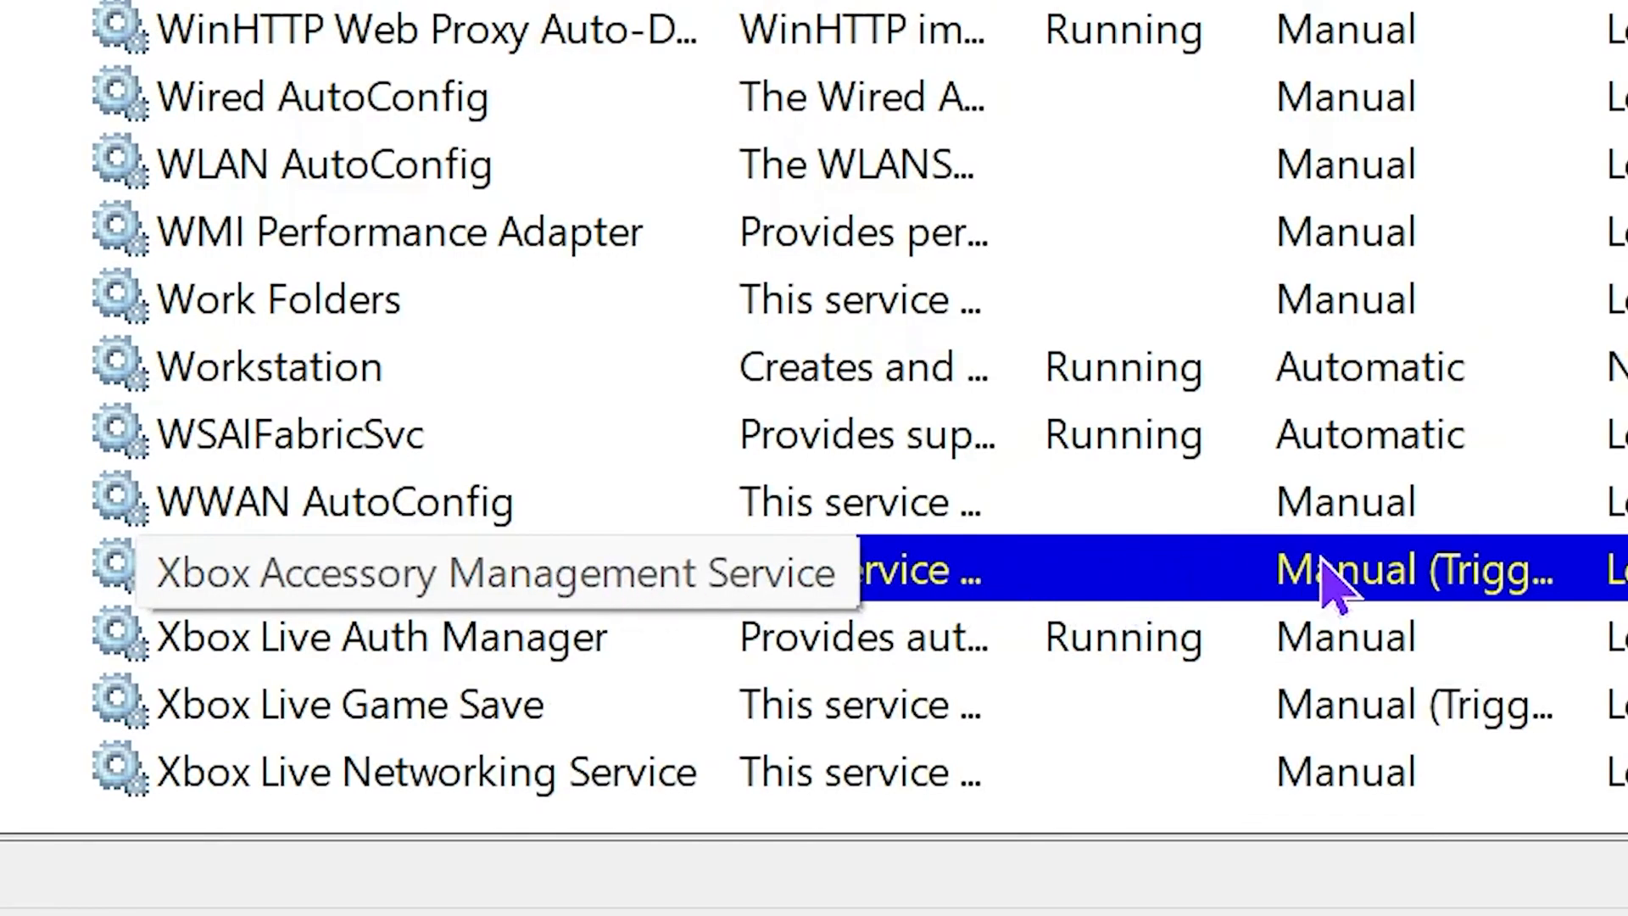
double_click(416, 570)
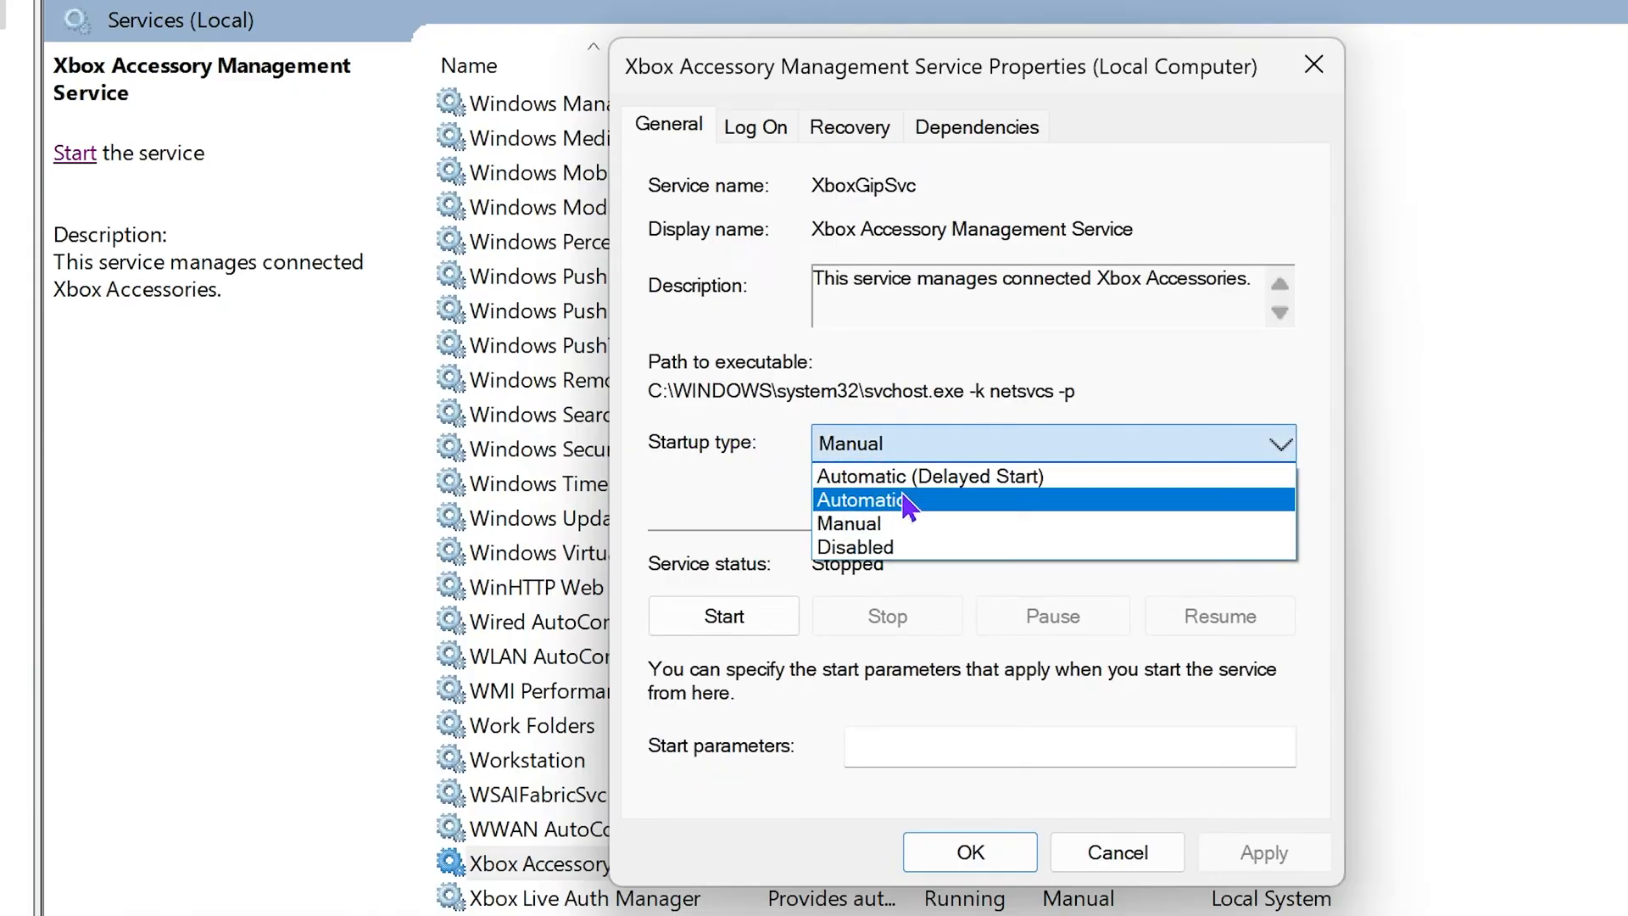
- Set the service's startup type to Automatic and start it, then move on to Xbox Live Game Save
left_click(862, 499)
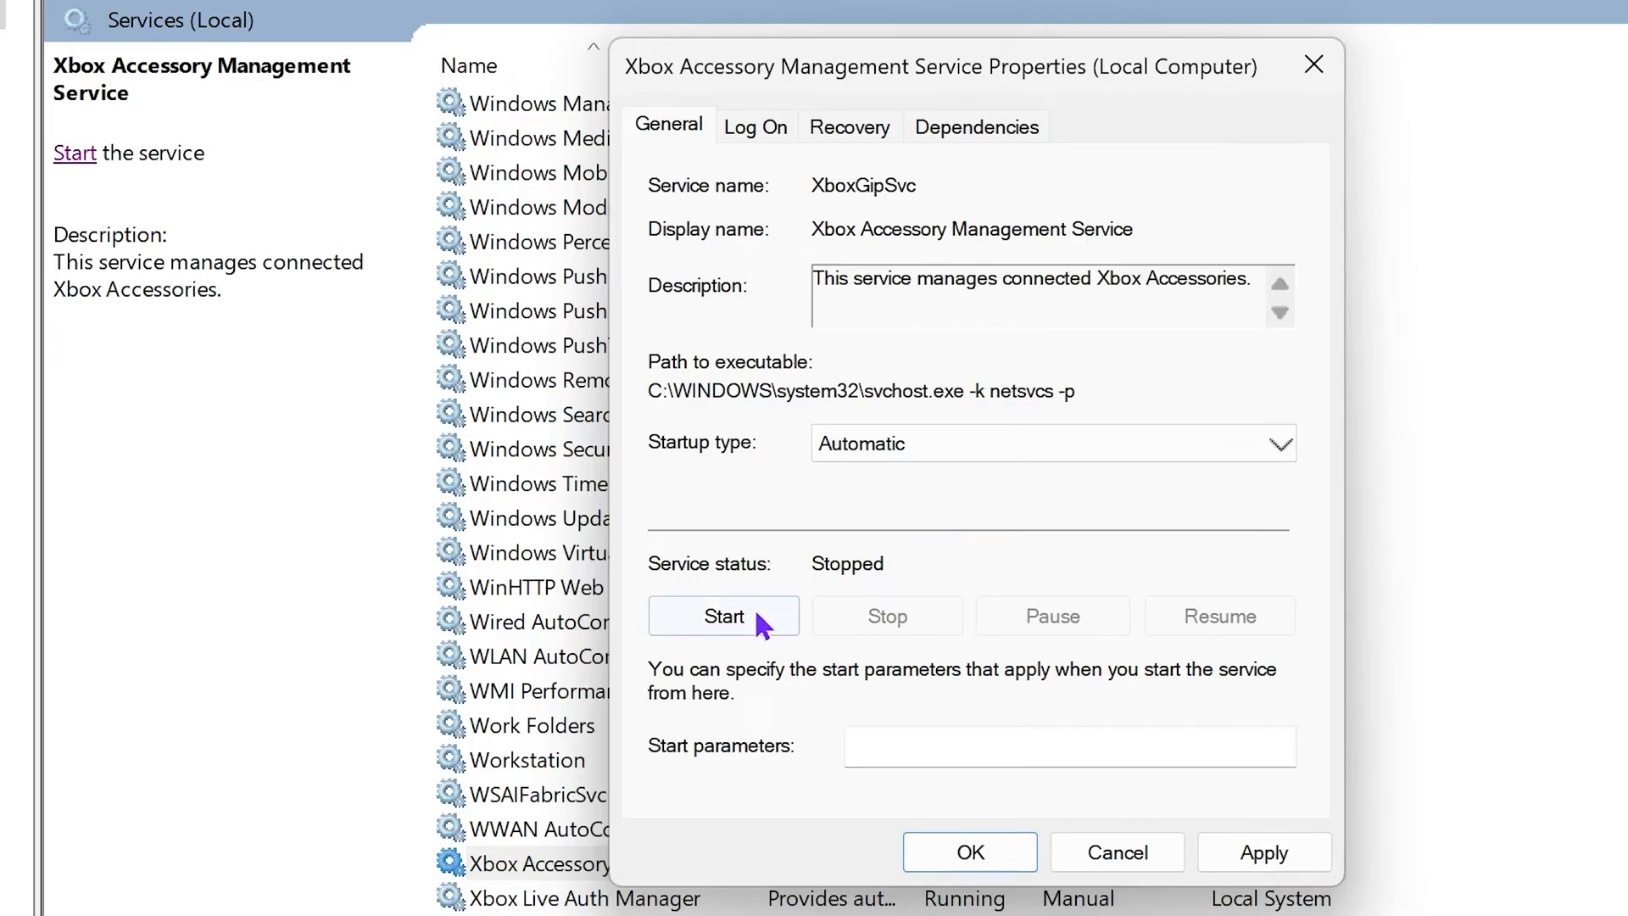
left_click(724, 616)
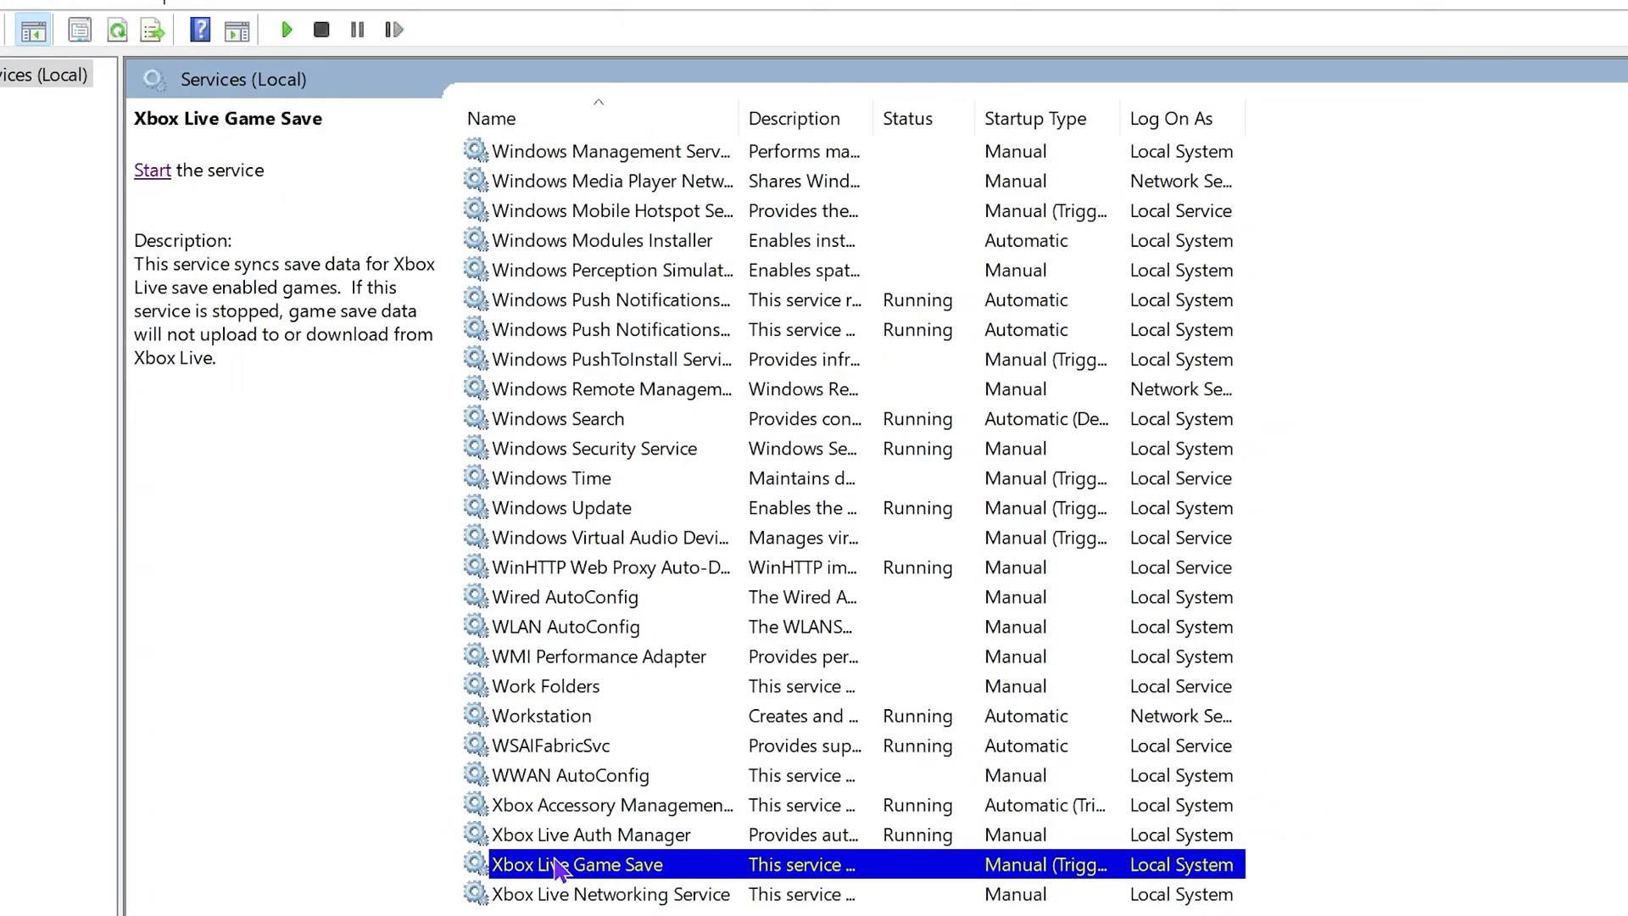
double_click(577, 863)
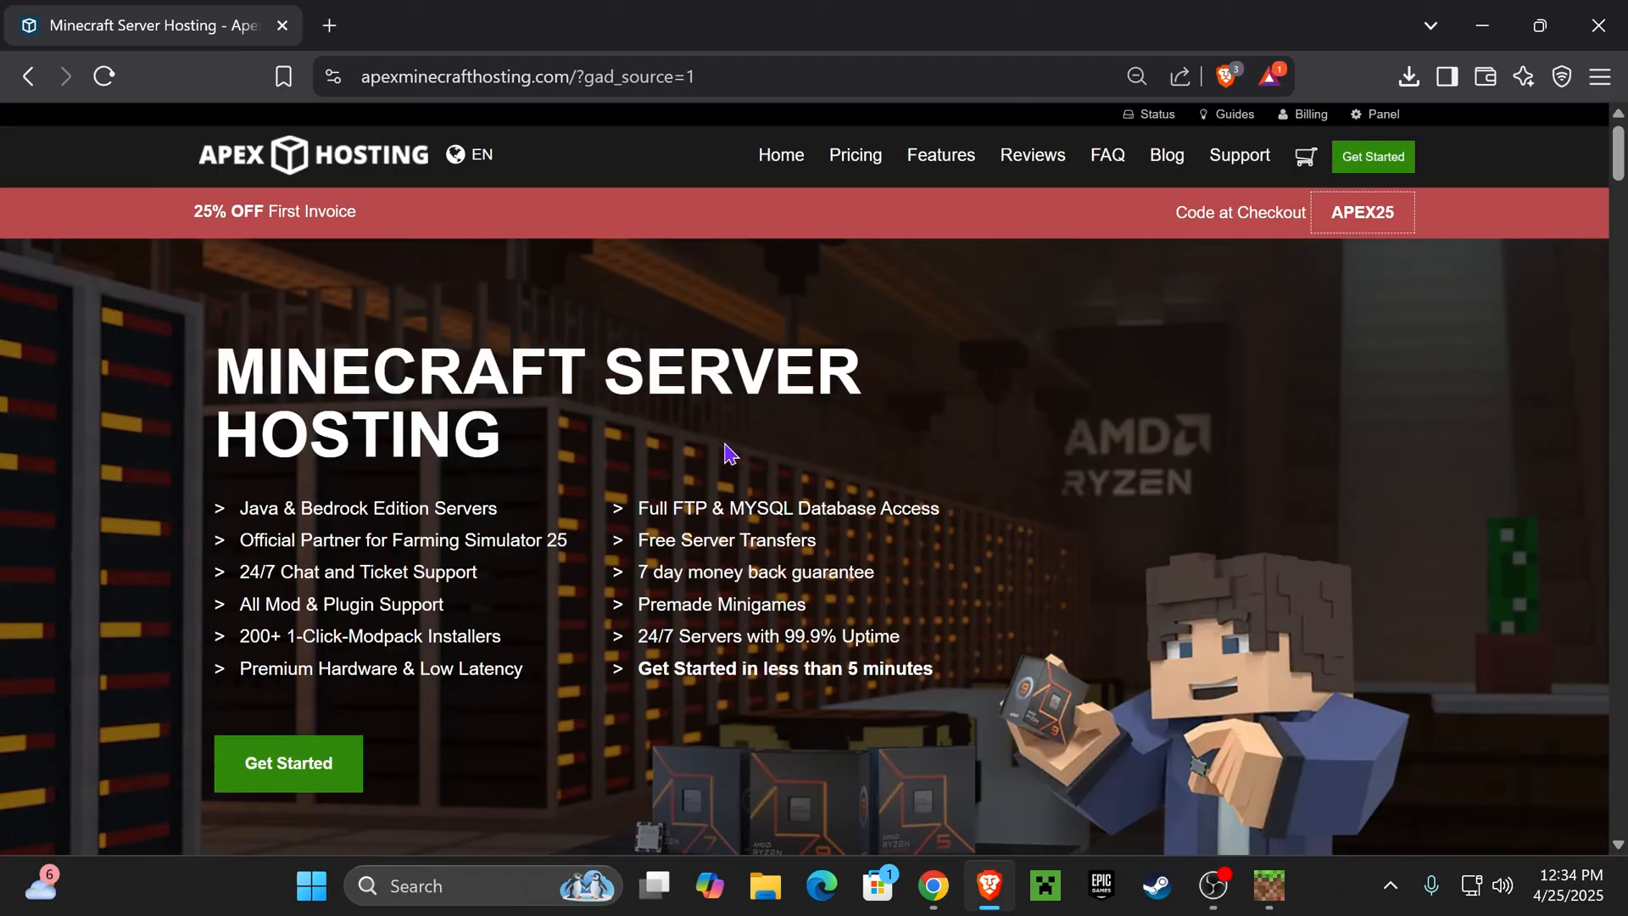
mouse_move(1029, 507)
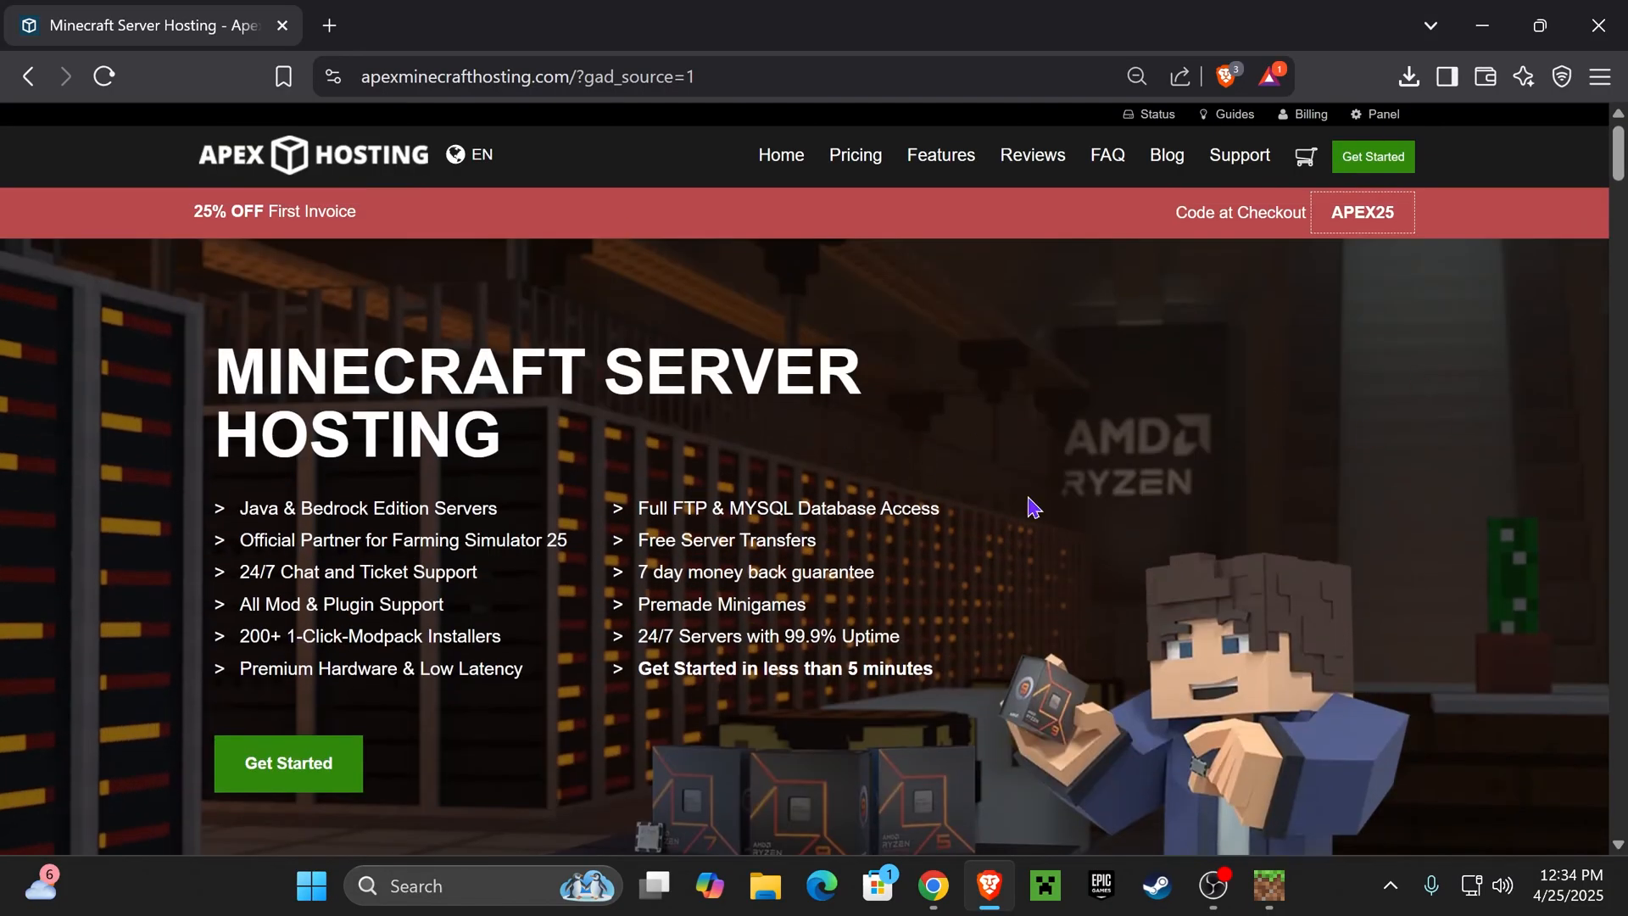
mouse_move(620, 376)
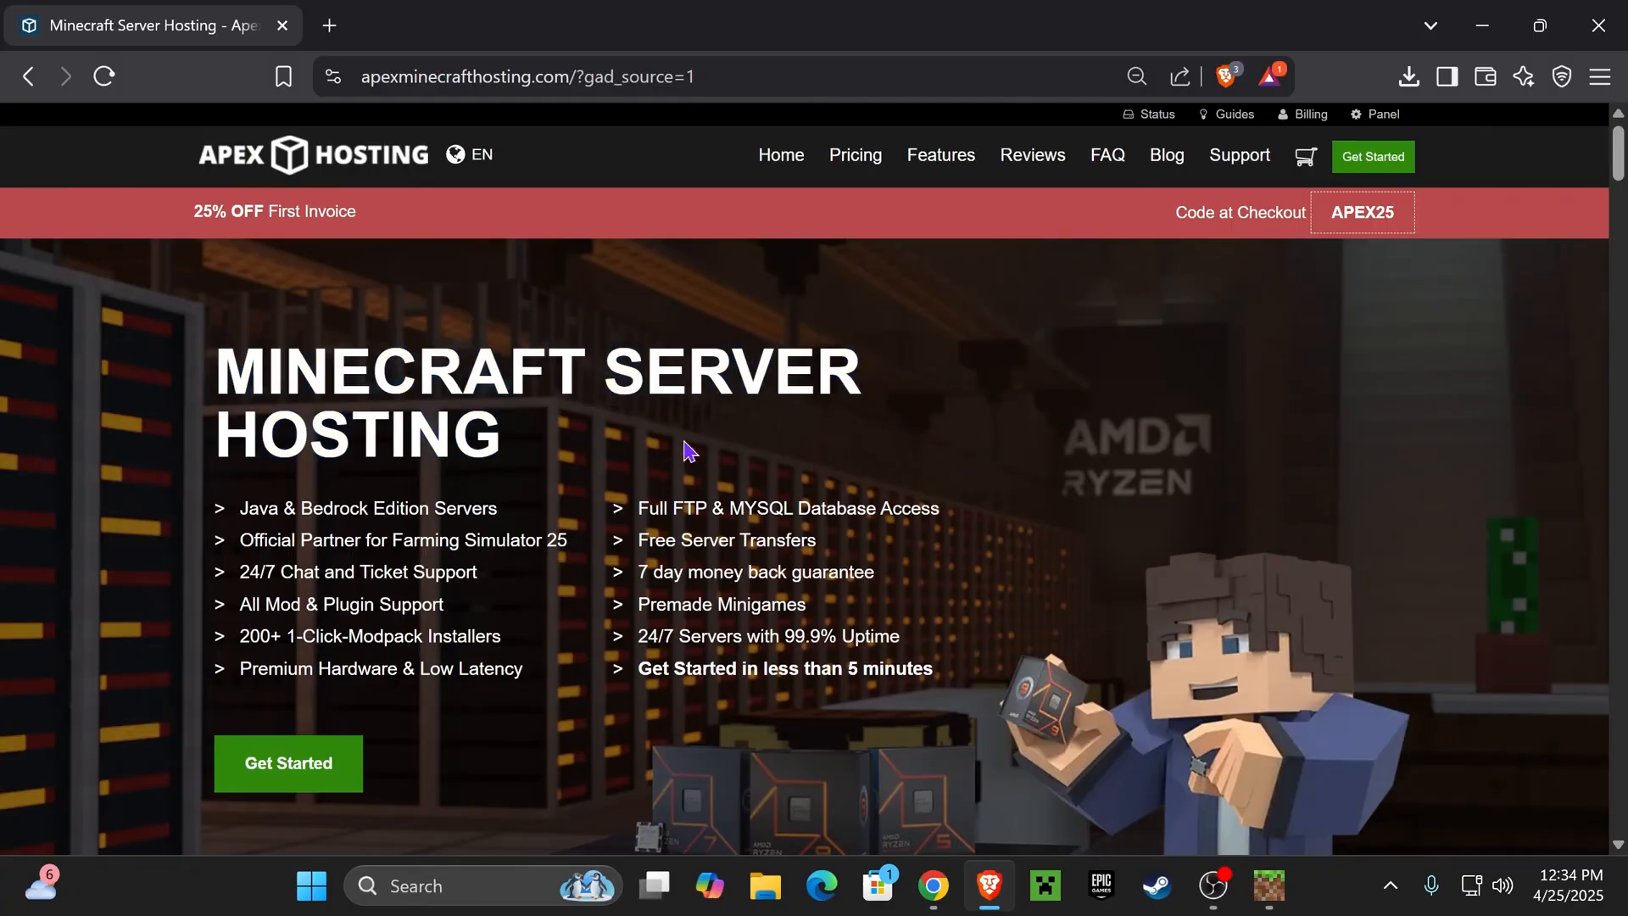
mouse_move(627, 405)
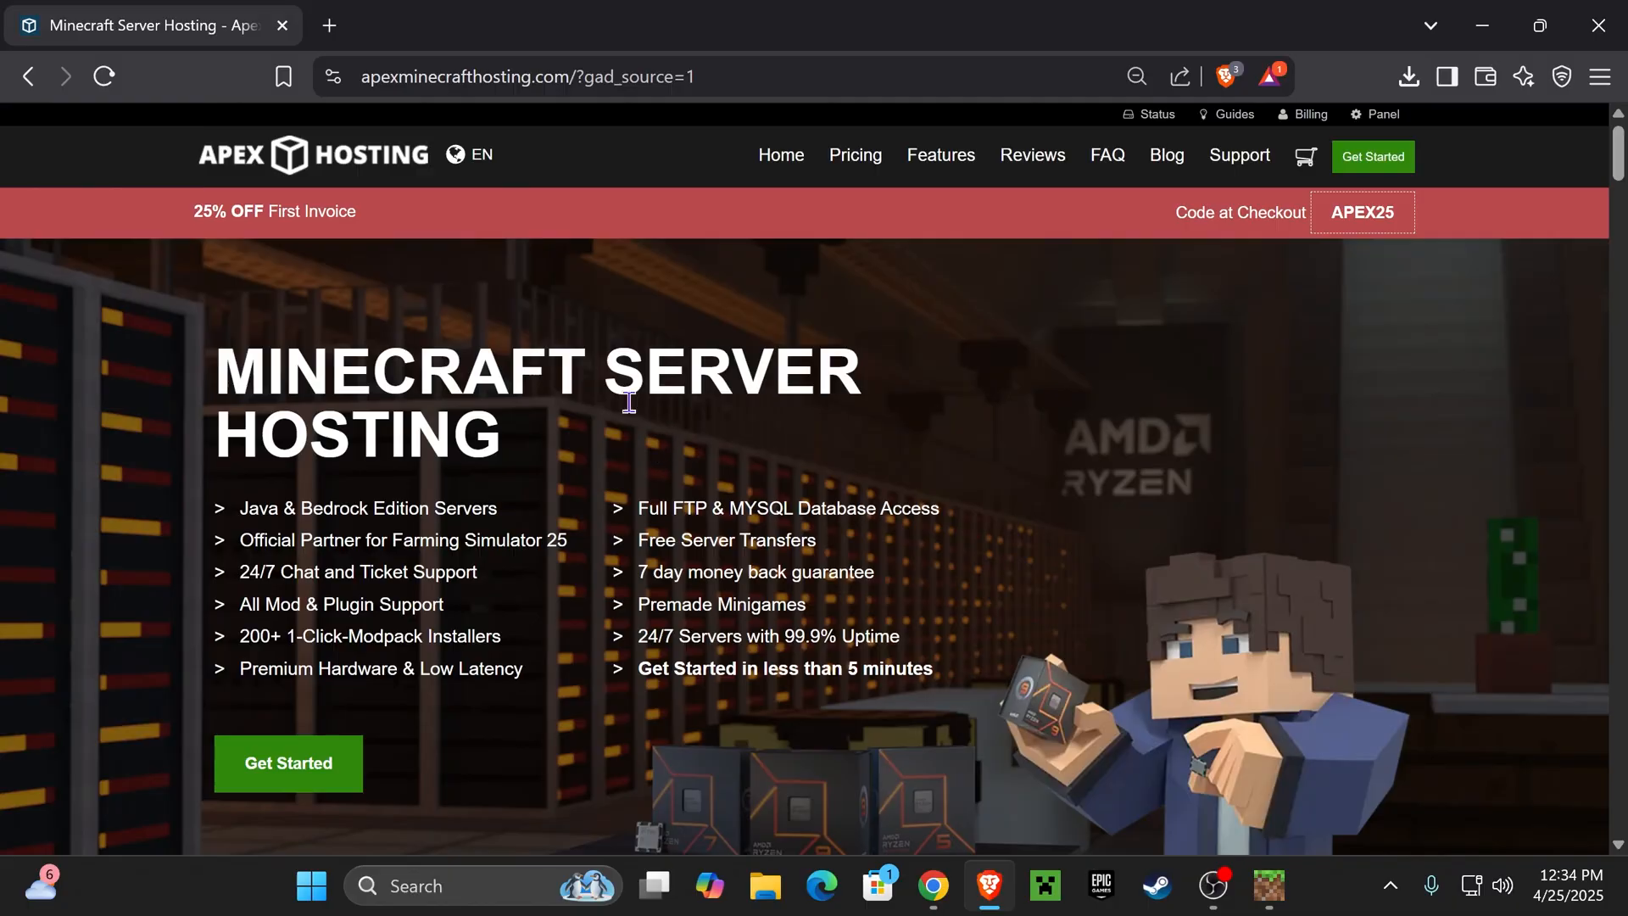
mouse_move(1197, 553)
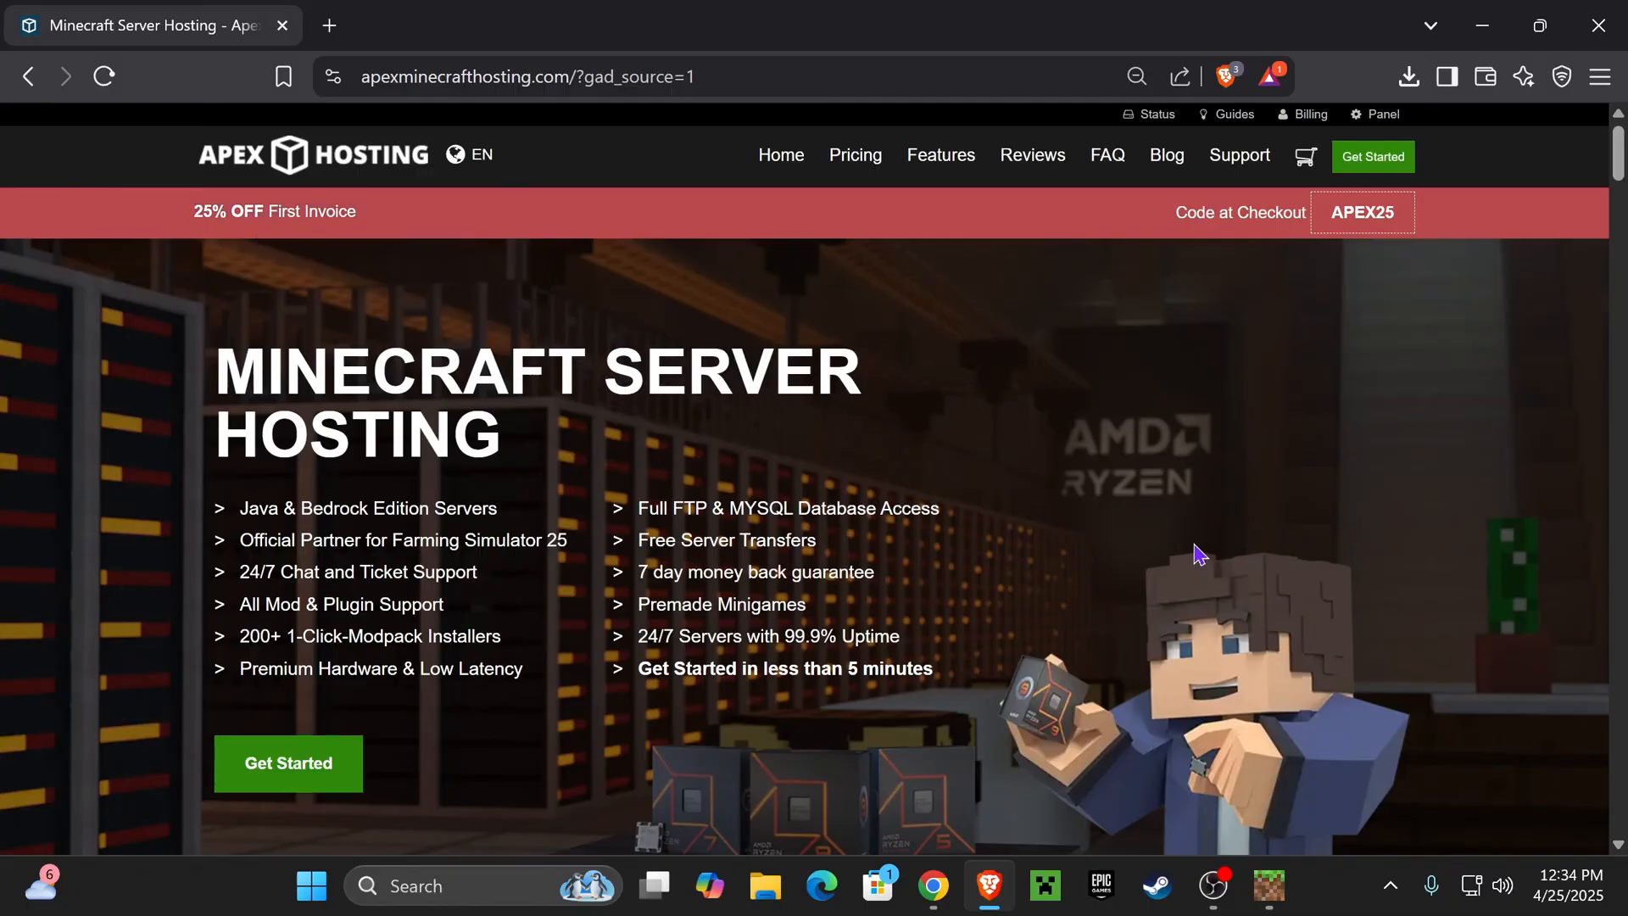
mouse_move(225, 519)
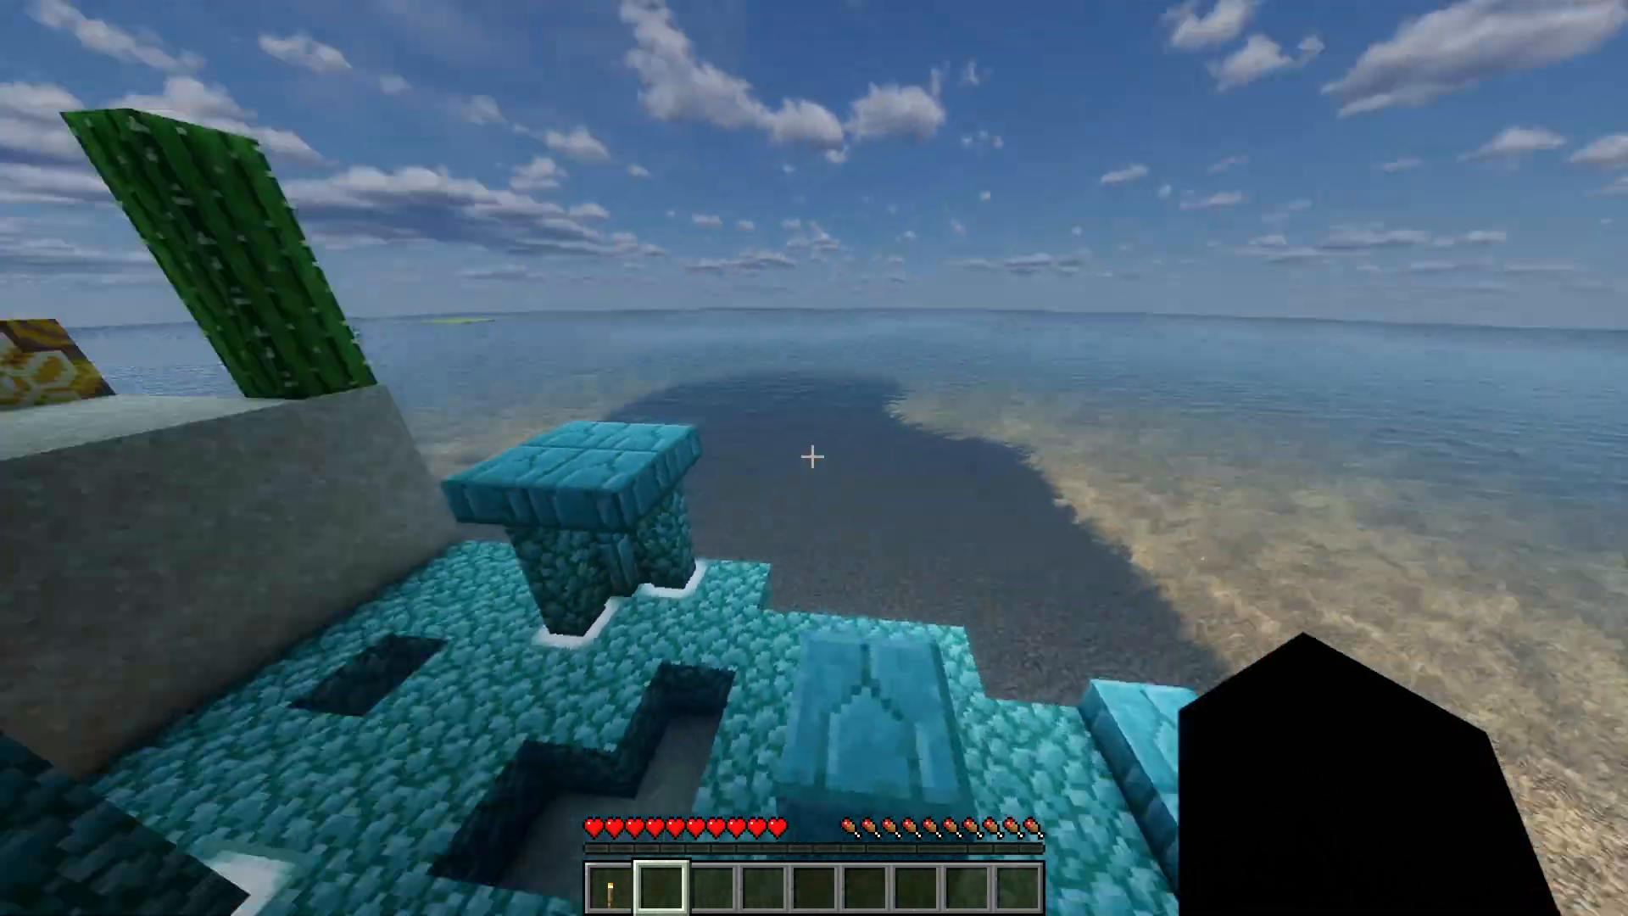
mouse_move(814, 457)
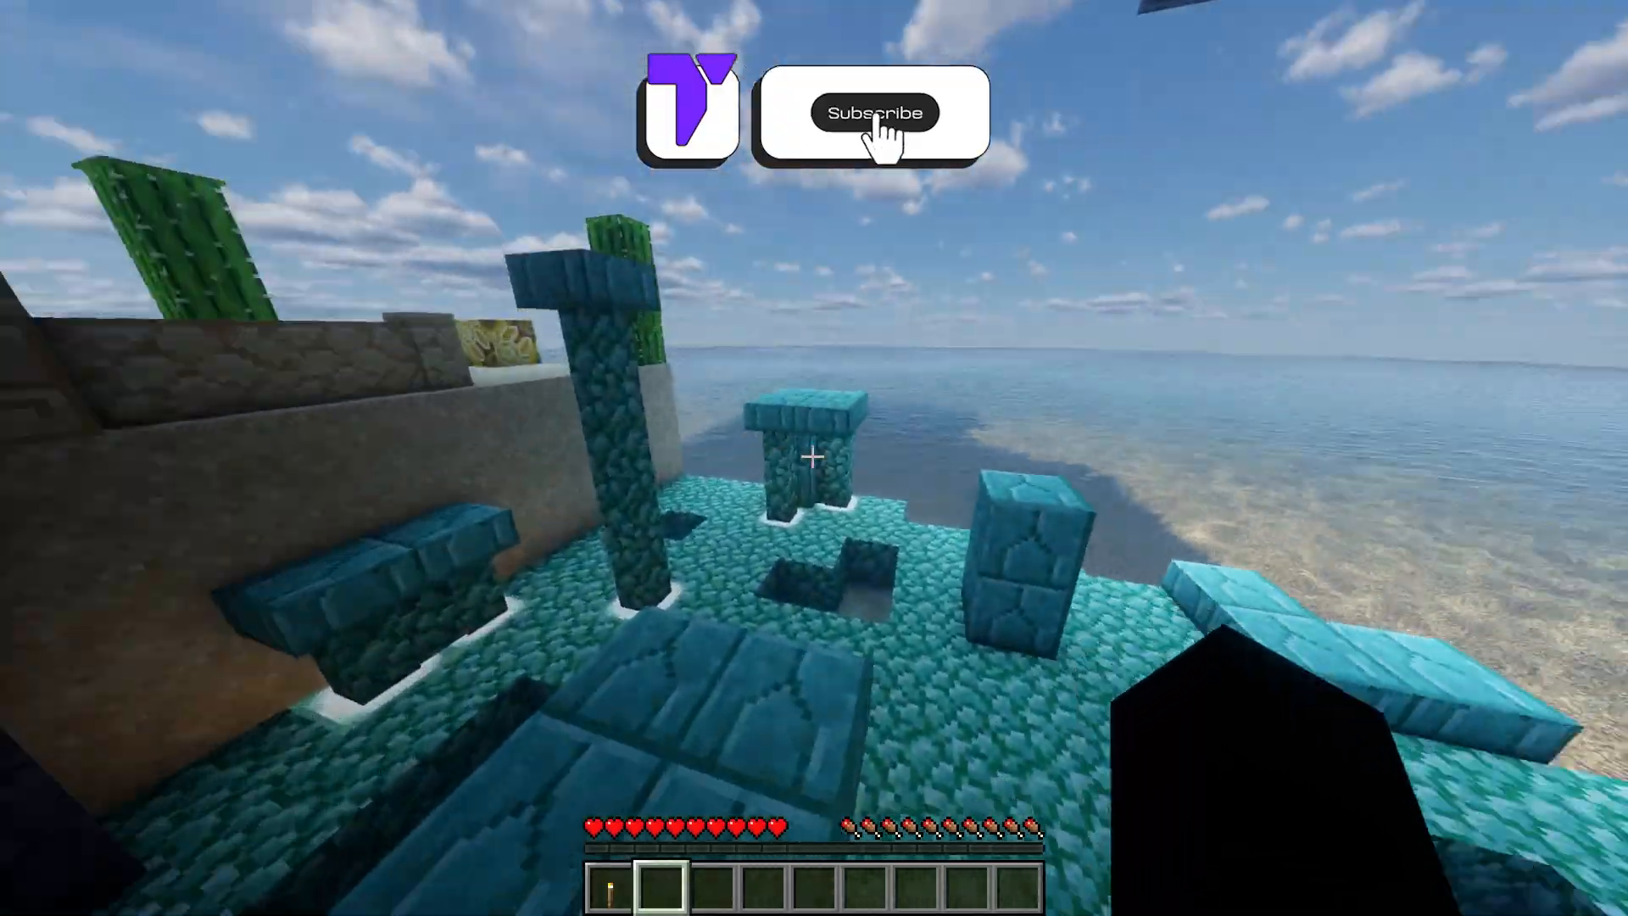
left_click(875, 113)
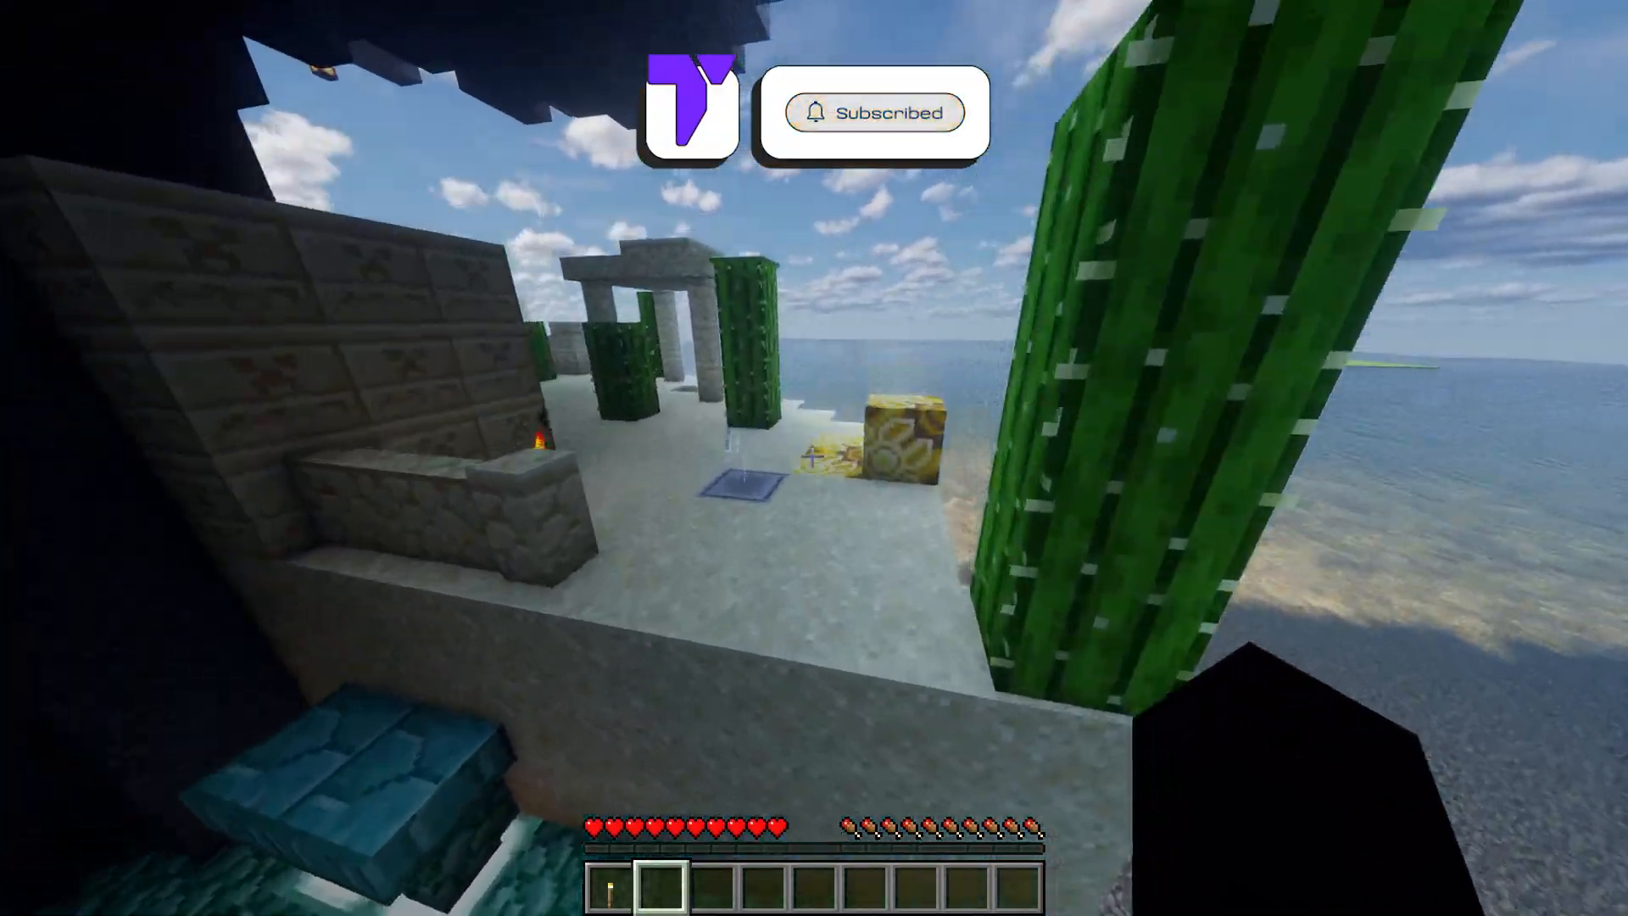